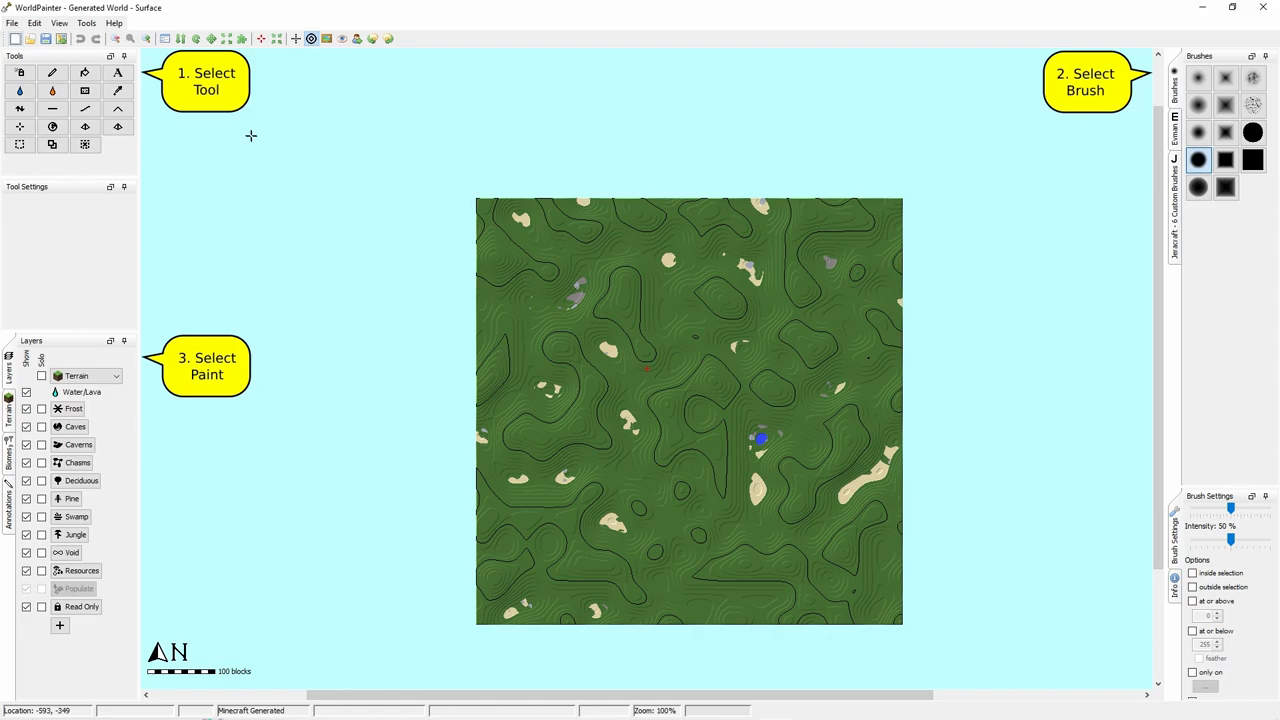
Show the Biomes palette and pick Badlands with a solid round brush at 100% intensity.
left_click(18, 72)
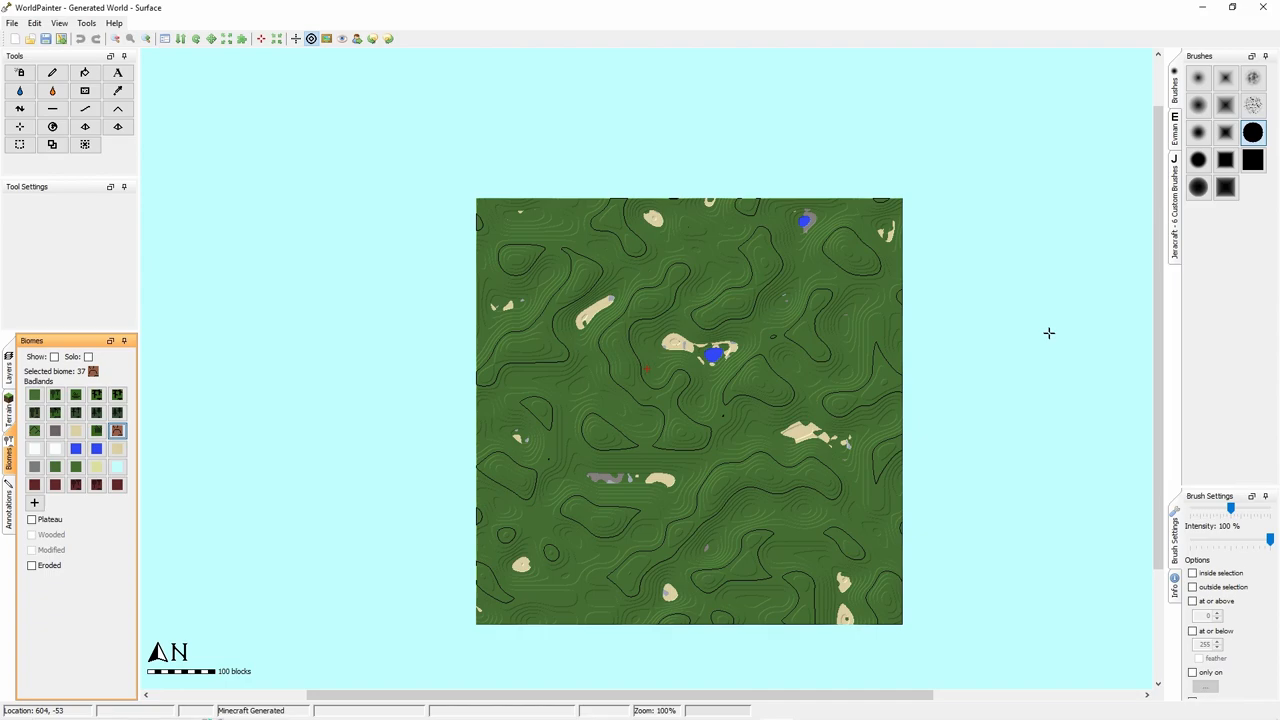
mouse_move(1052, 331)
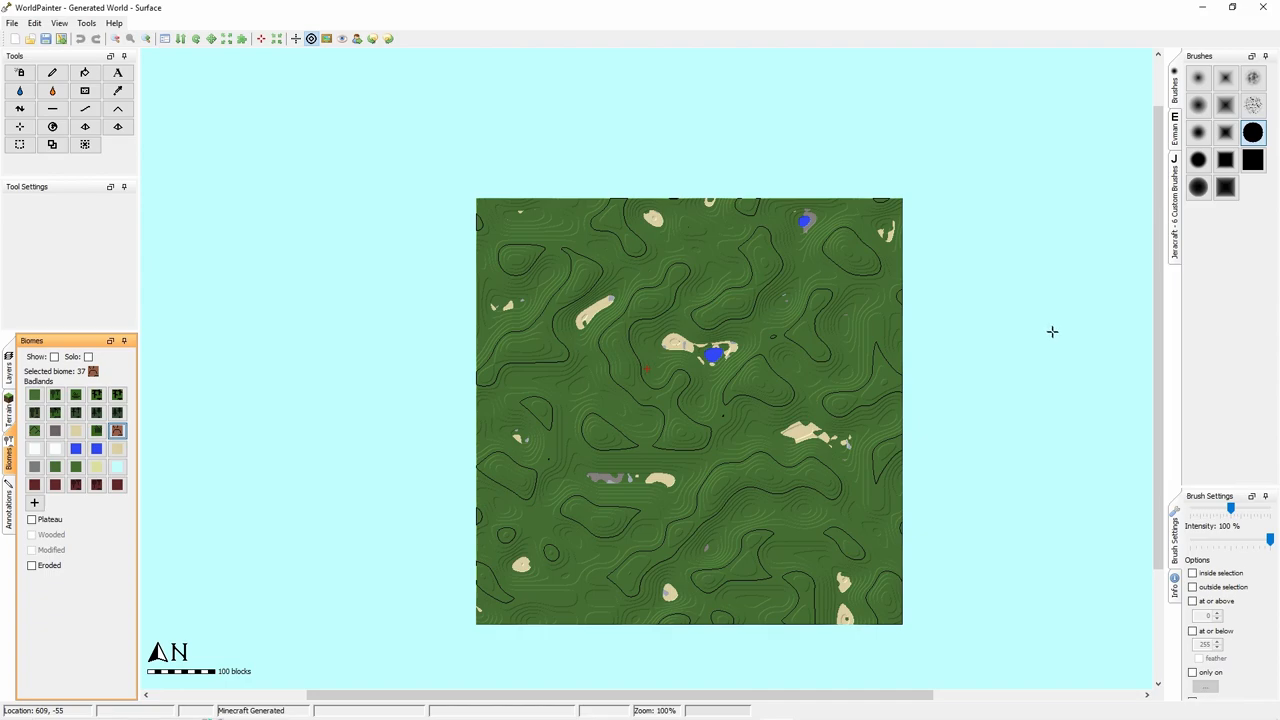
mouse_move(620, 509)
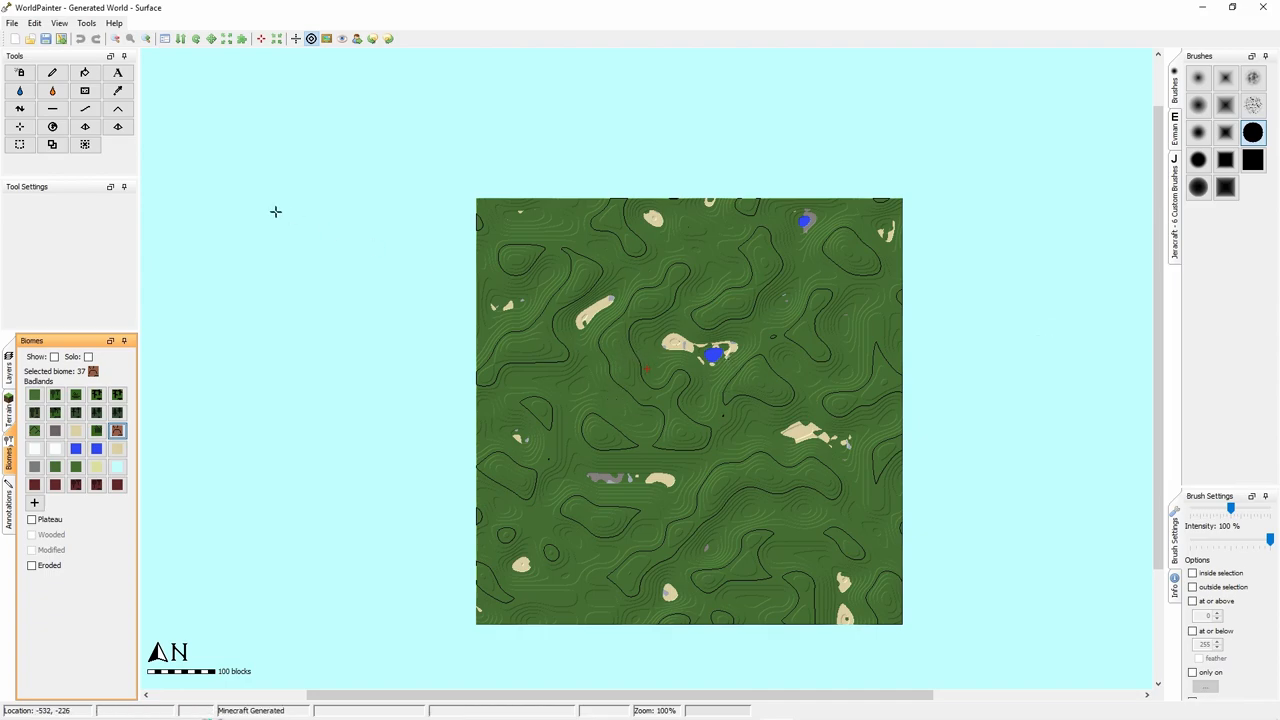
Start a new world with Minecraft 1.19 or later format and hilly topography after trying Flat.
left_click(12, 22)
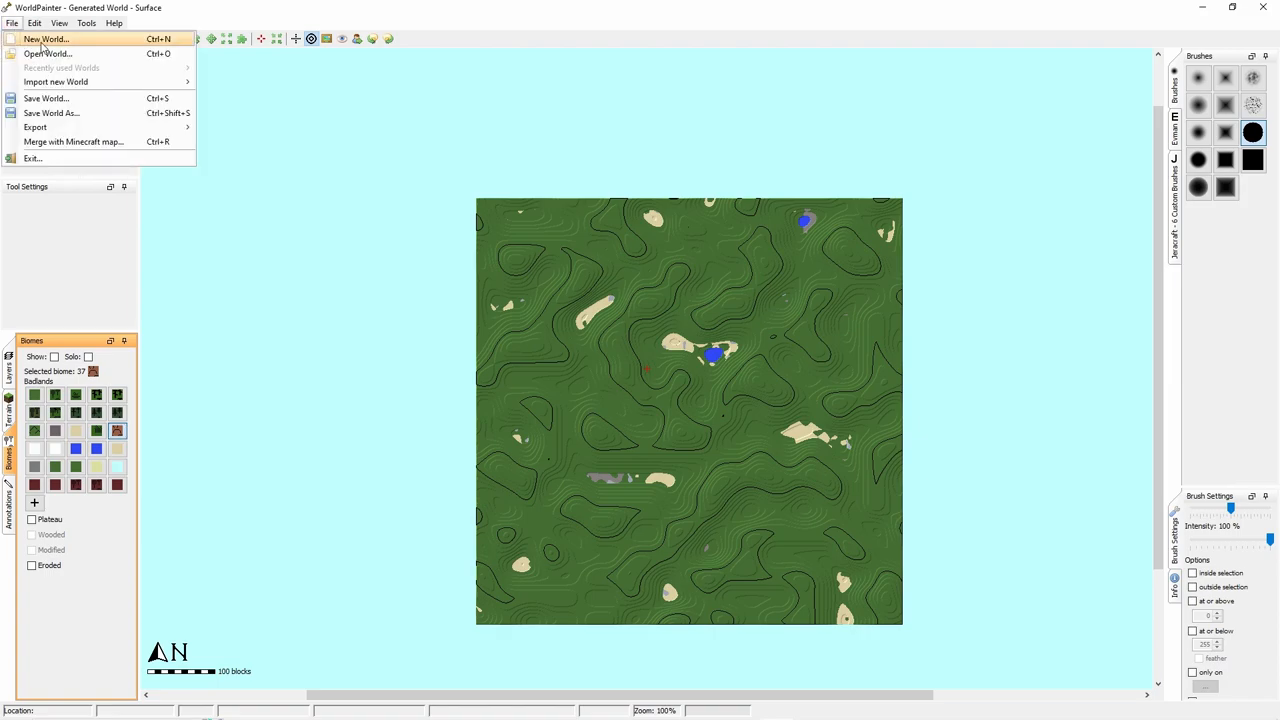
left_click(62, 39)
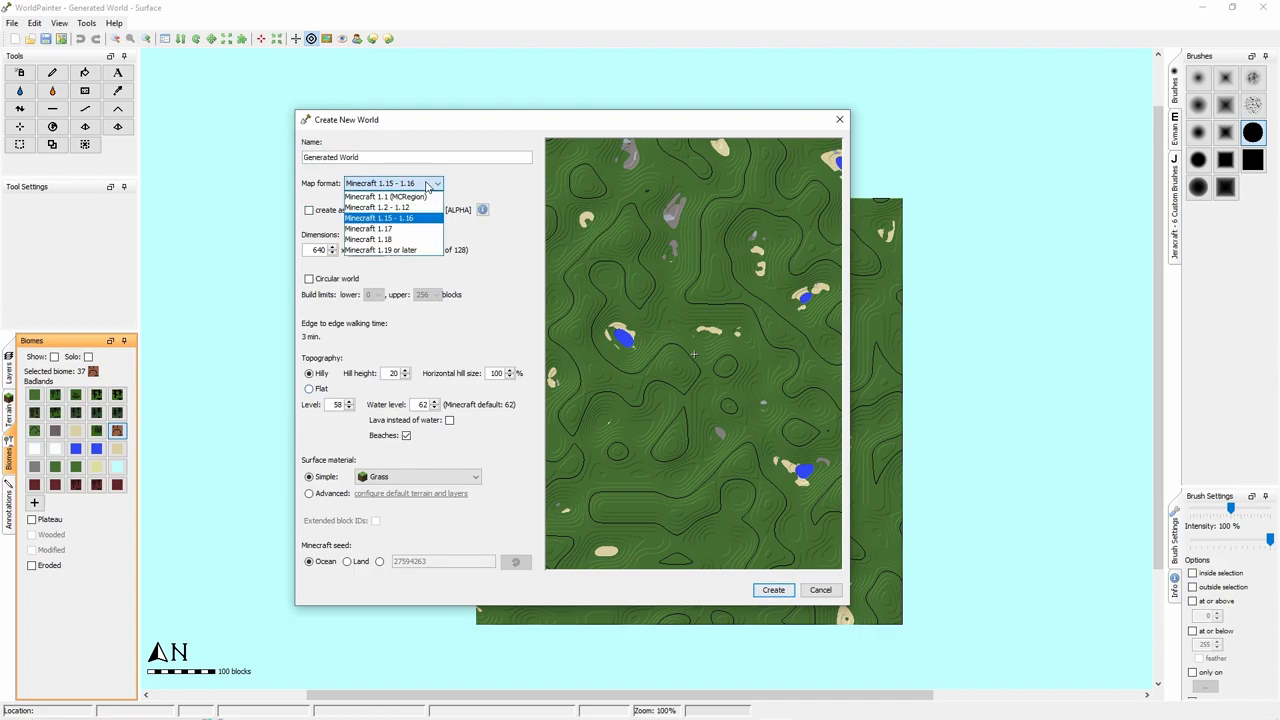
mouse_move(390, 250)
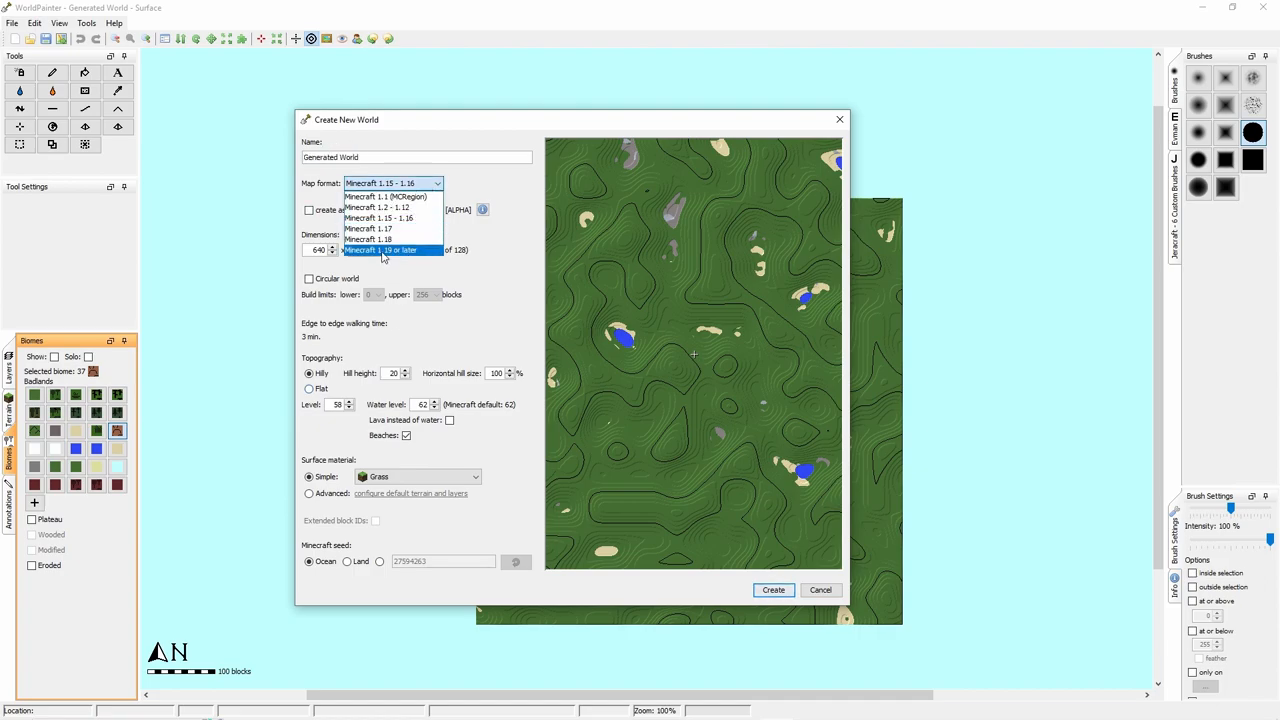
left_click(390, 250)
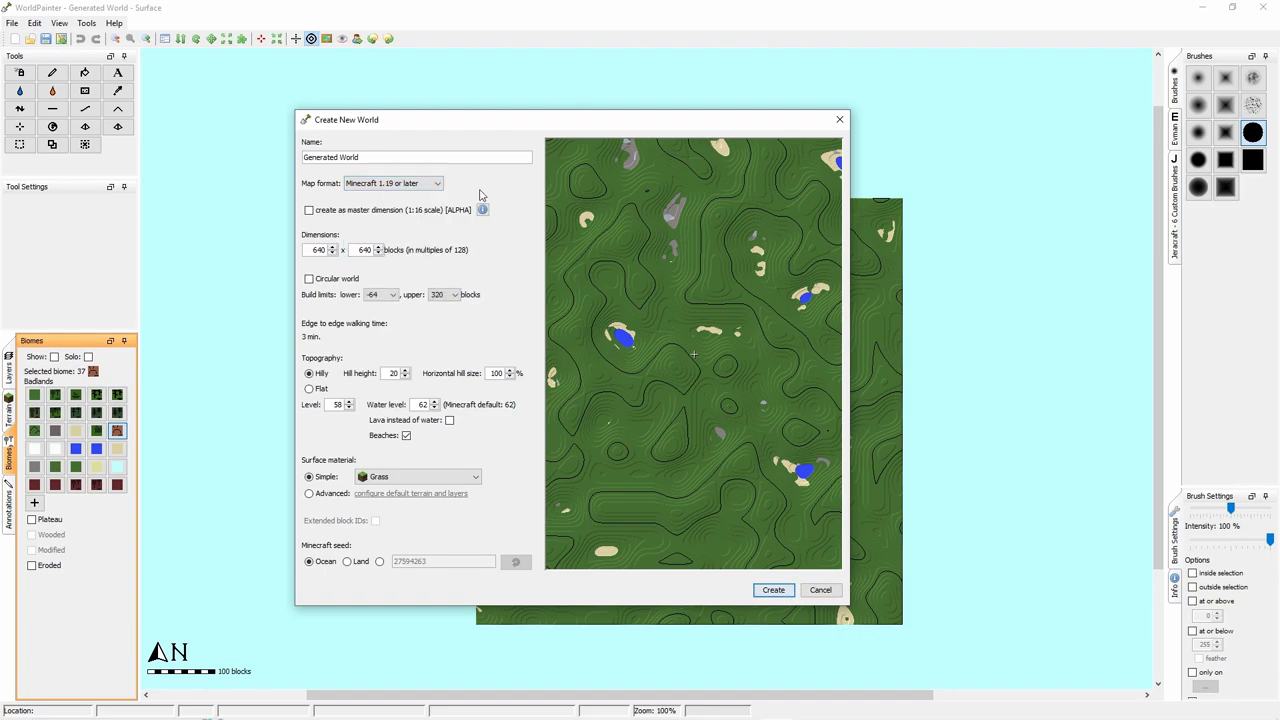
mouse_move(332, 250)
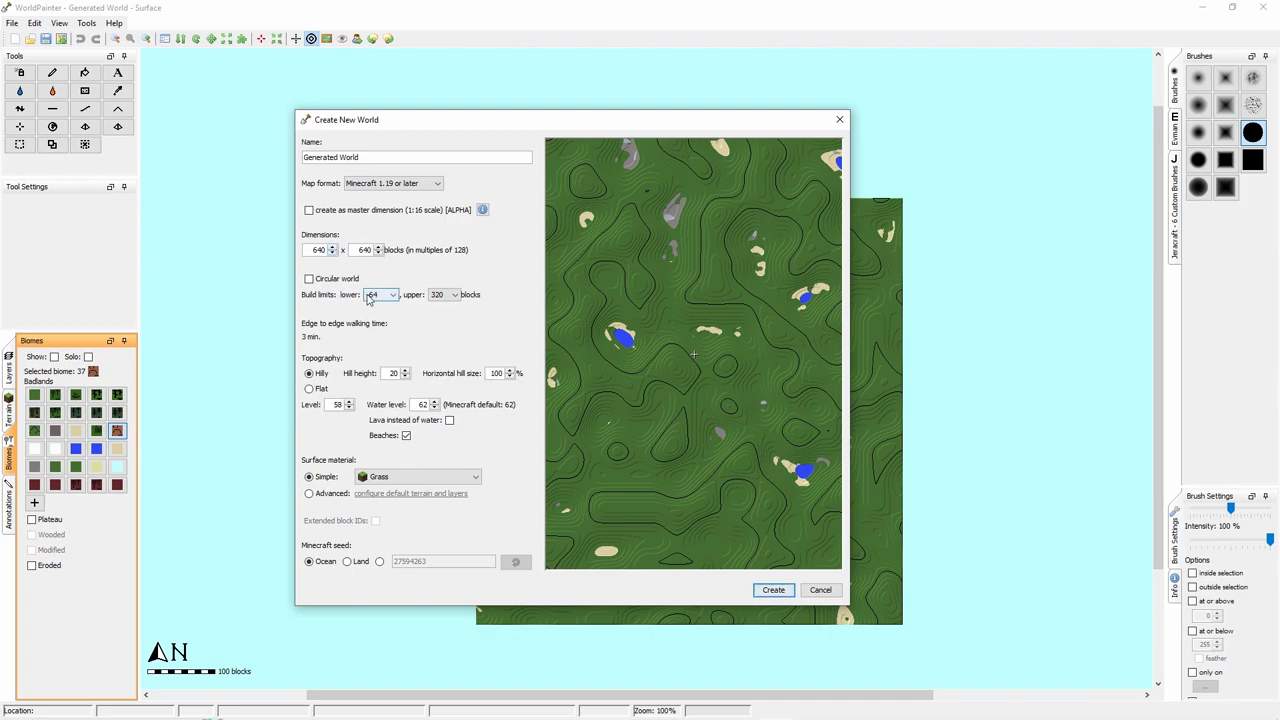
left_click(309, 389)
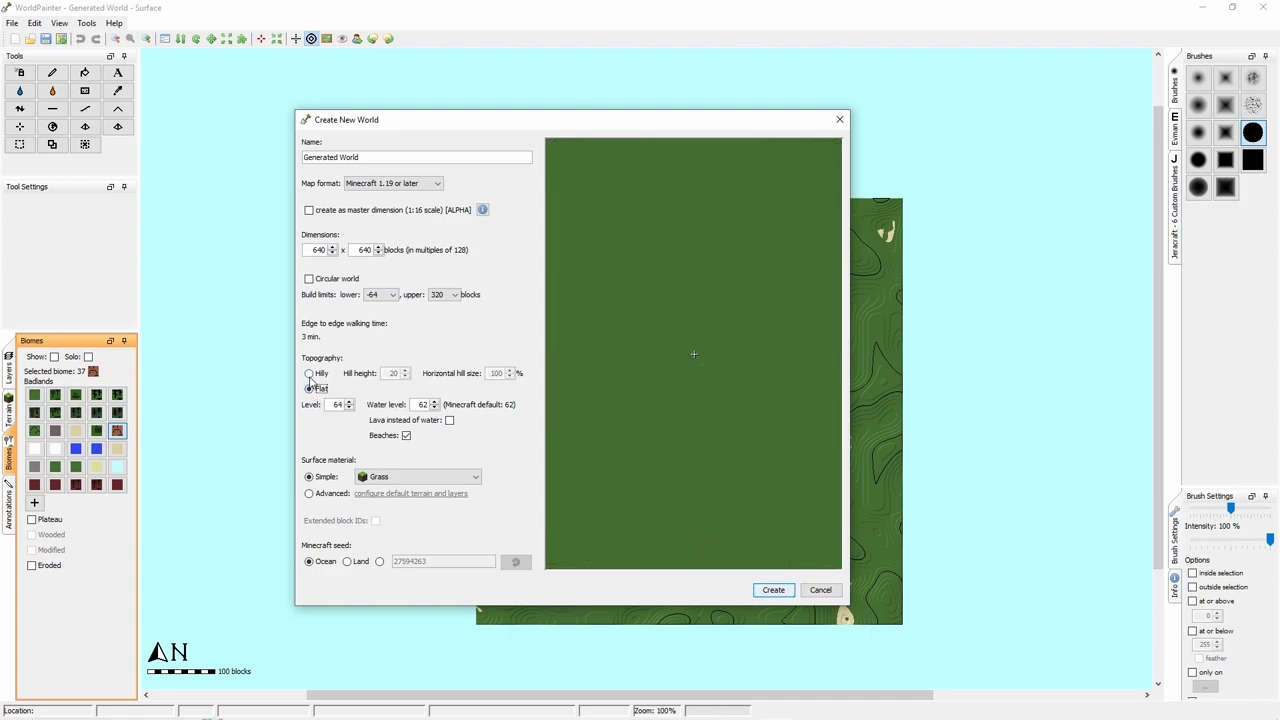
left_click(309, 373)
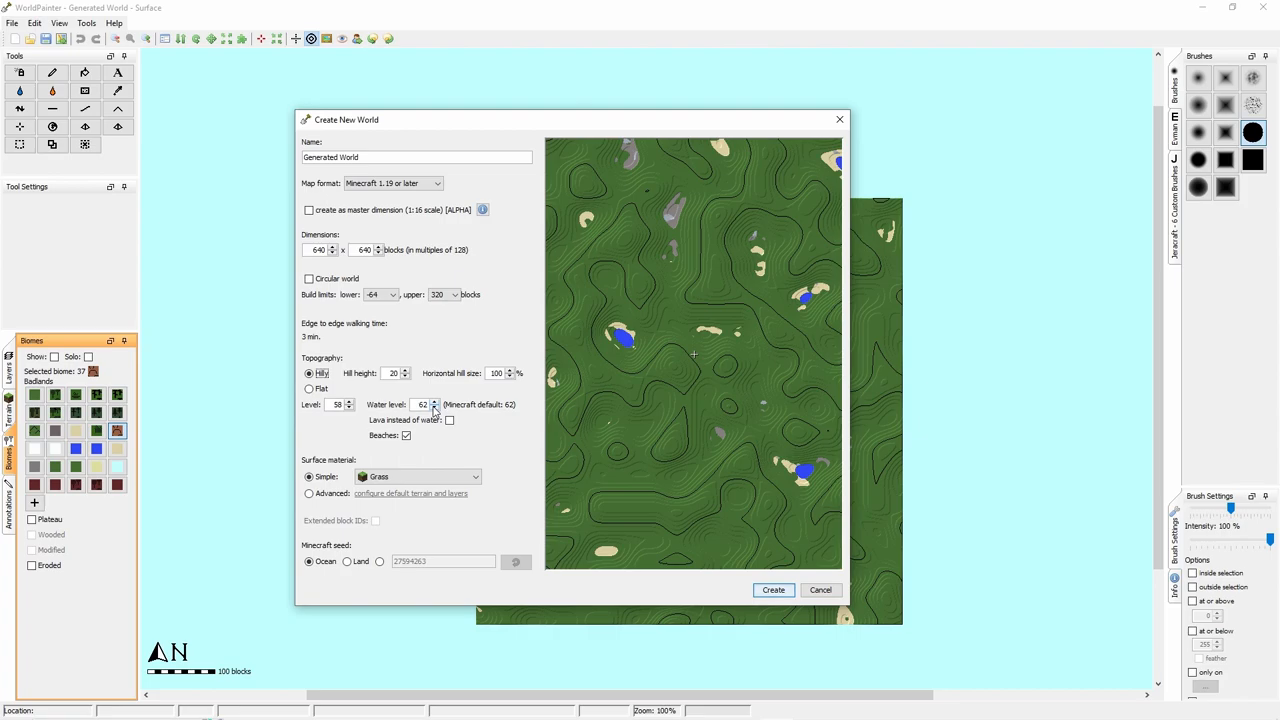
Set the surface material to Dirt, choose the Land seed and create the world.
left_click(484, 476)
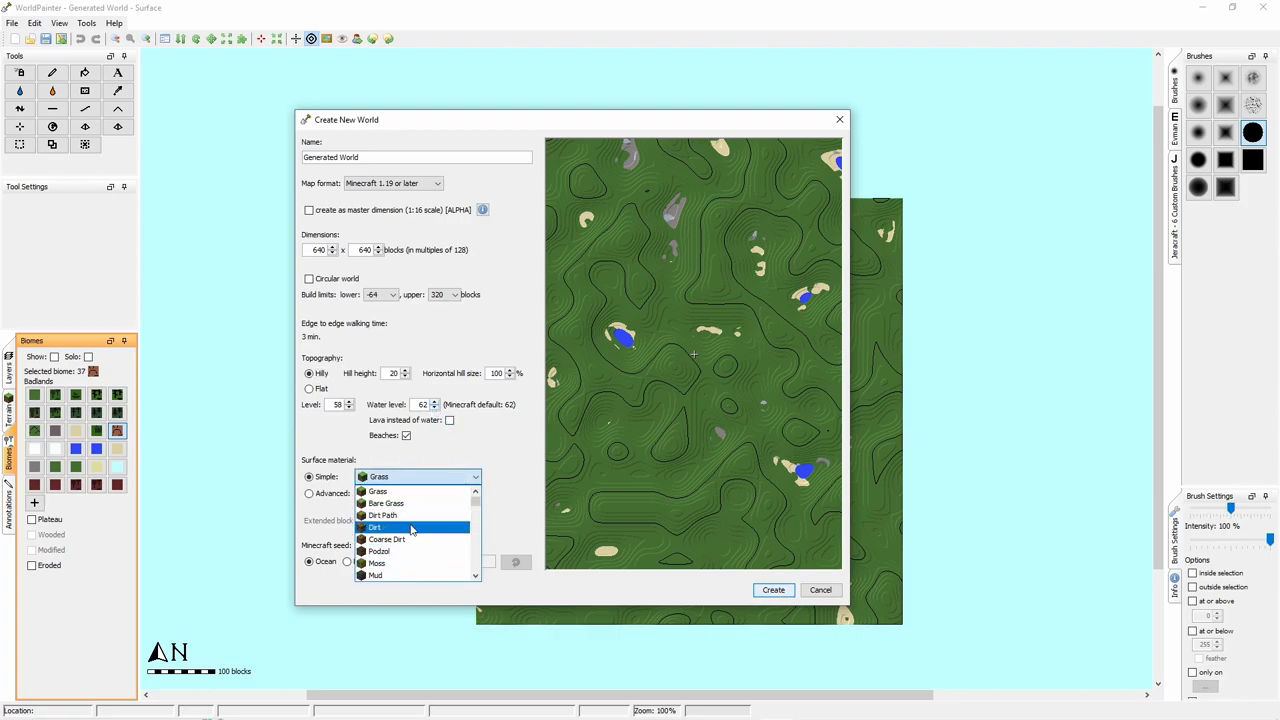
left_click(374, 526)
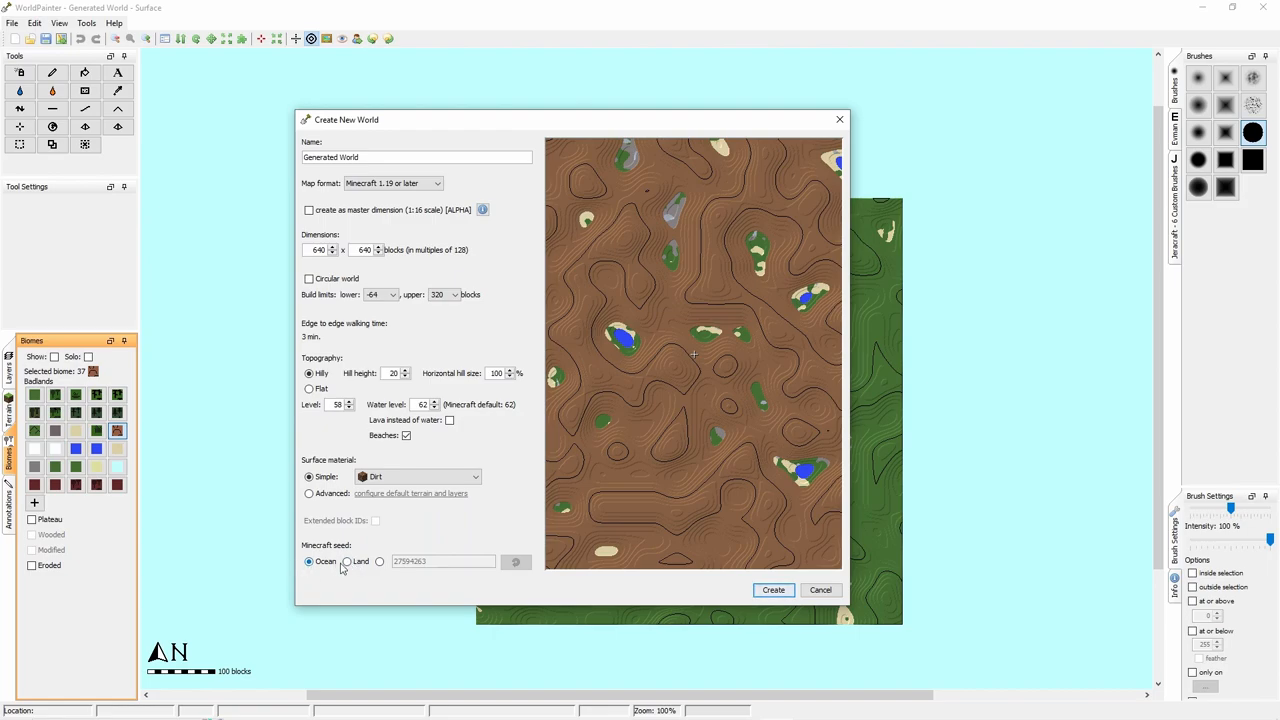
mouse_move(323, 564)
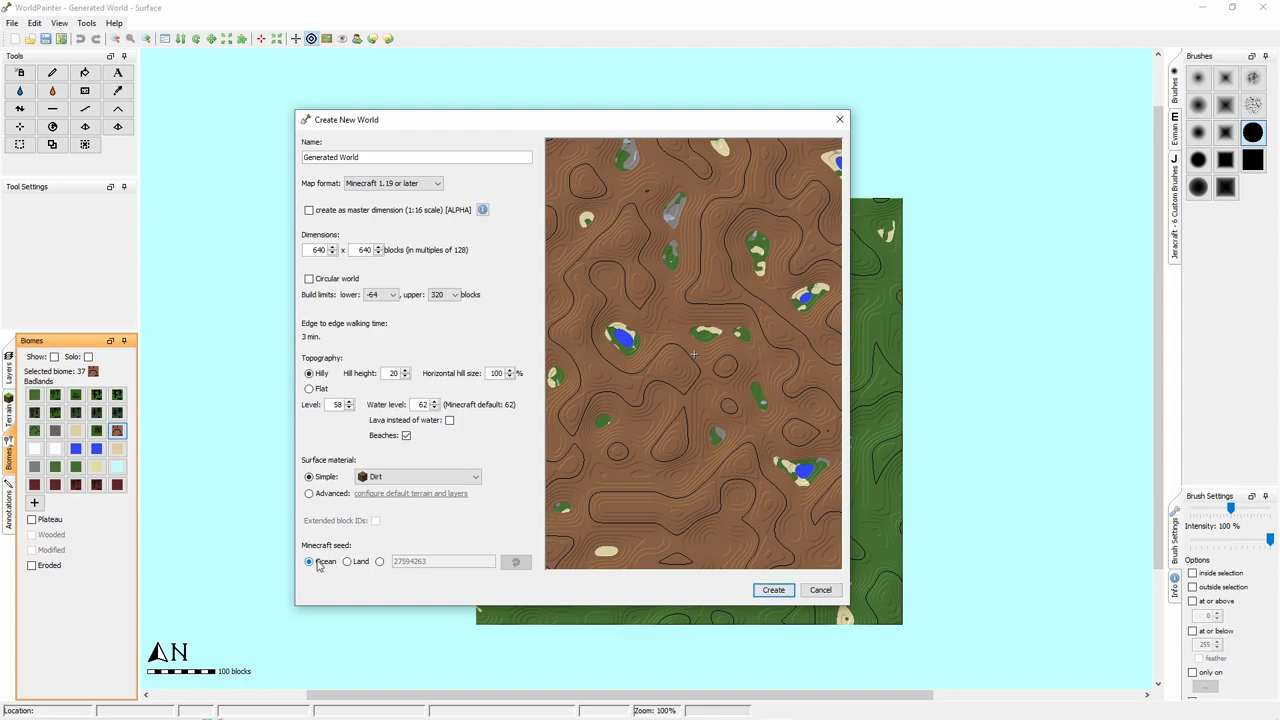
mouse_move(311, 562)
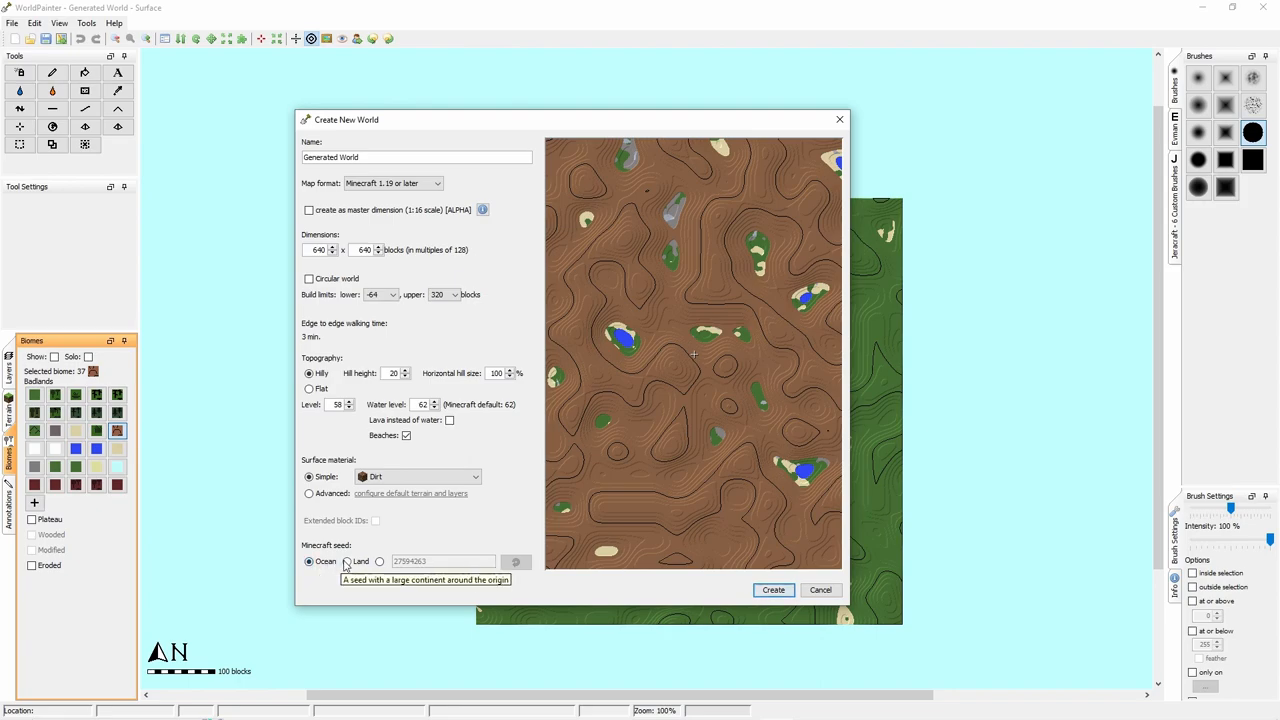
left_click(347, 562)
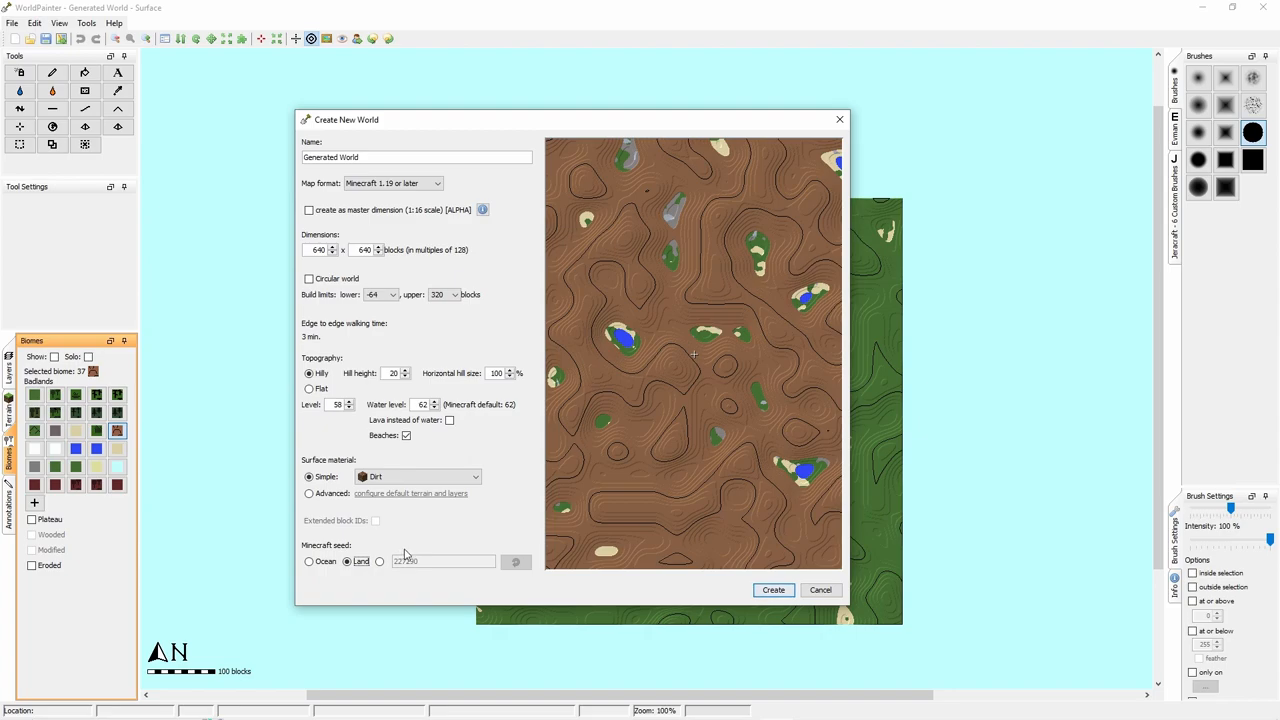
left_click(773, 590)
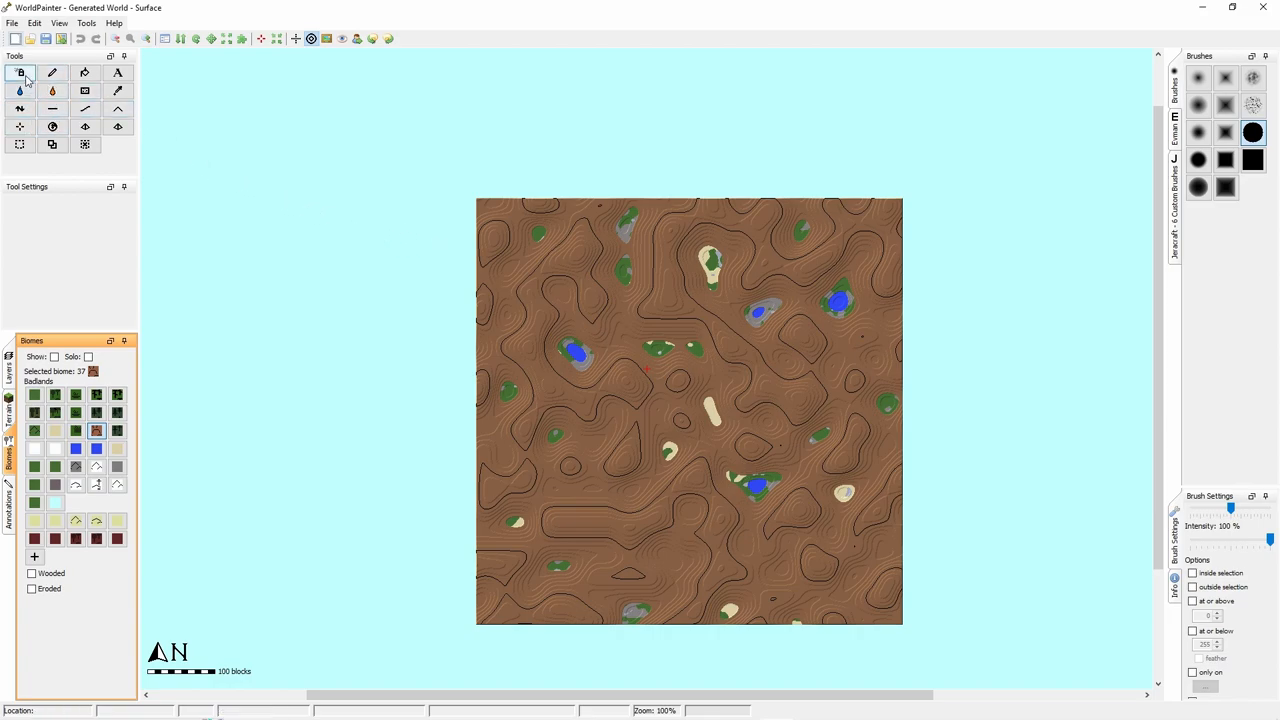
mouse_move(21, 72)
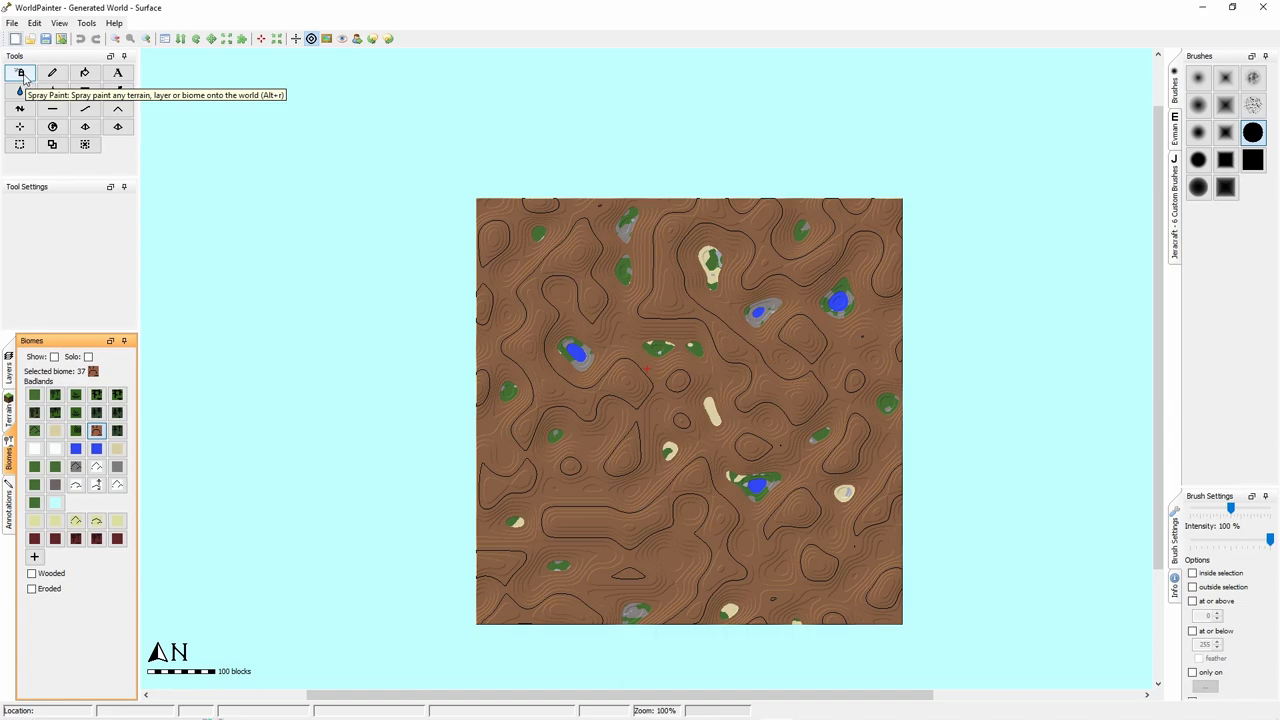
mouse_move(84, 74)
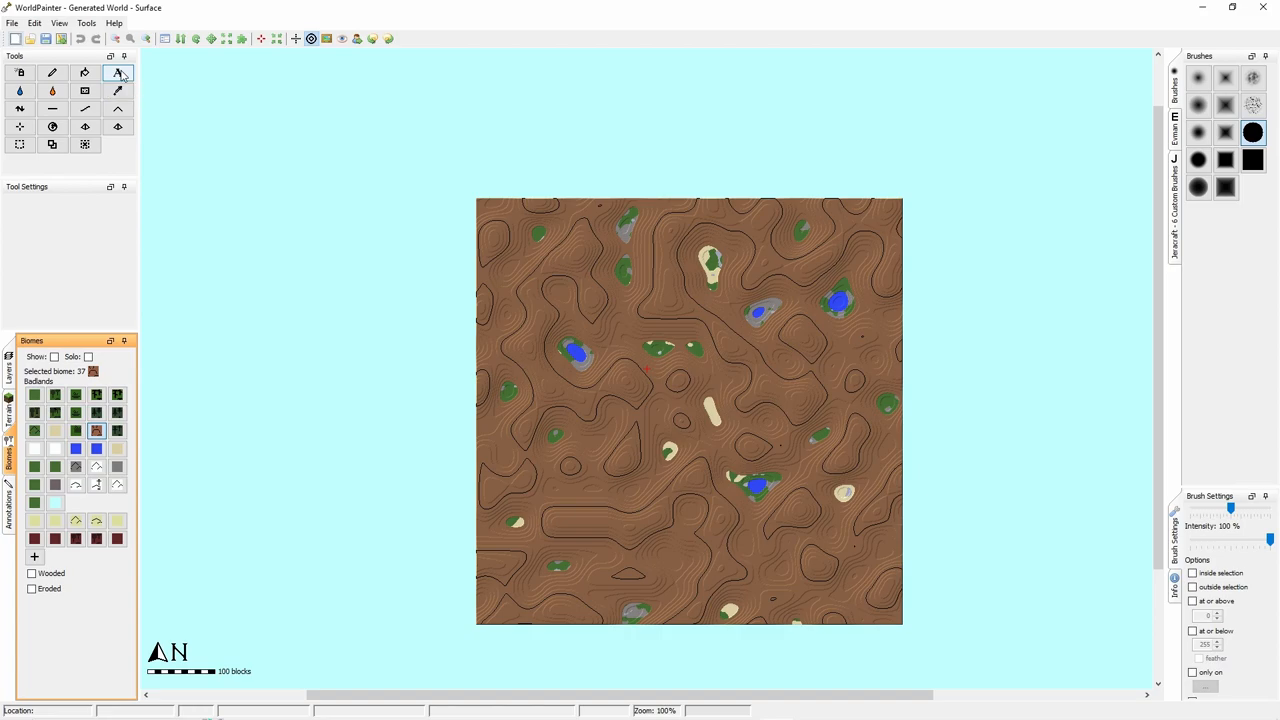
mouse_move(19, 104)
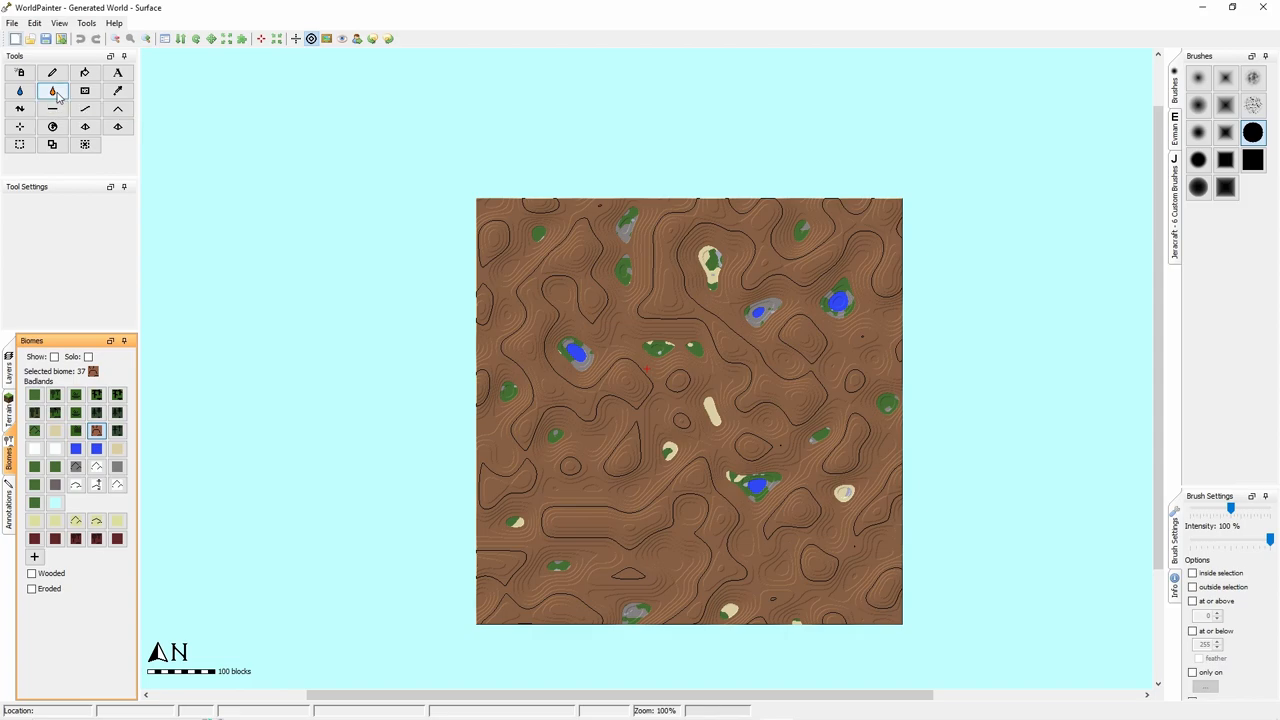
mouse_move(91, 91)
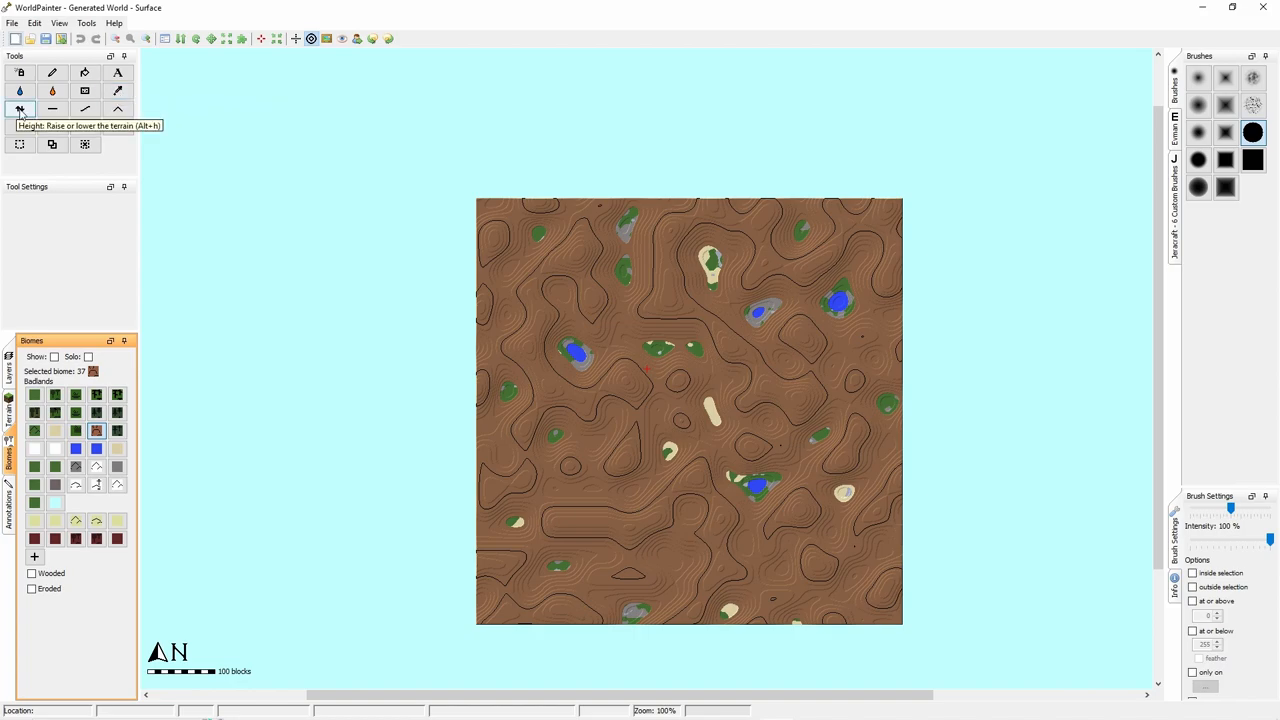
mouse_move(51, 108)
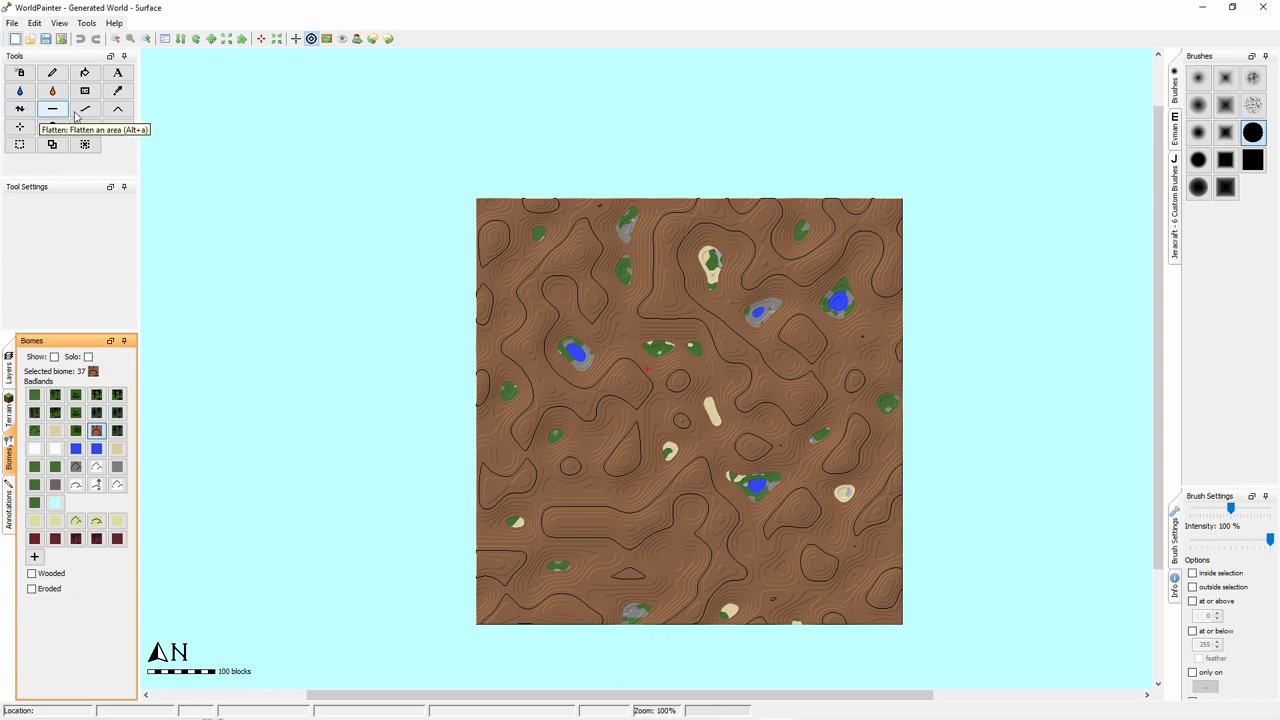
mouse_move(118, 108)
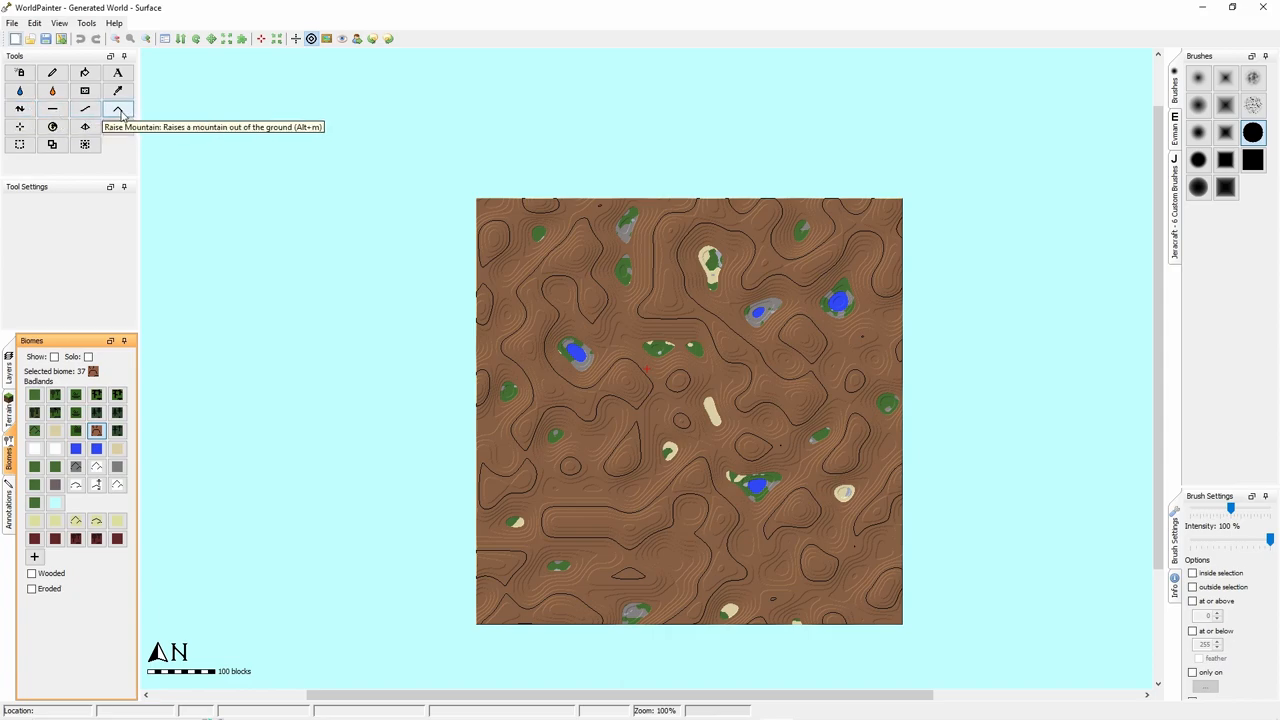
mouse_move(52, 126)
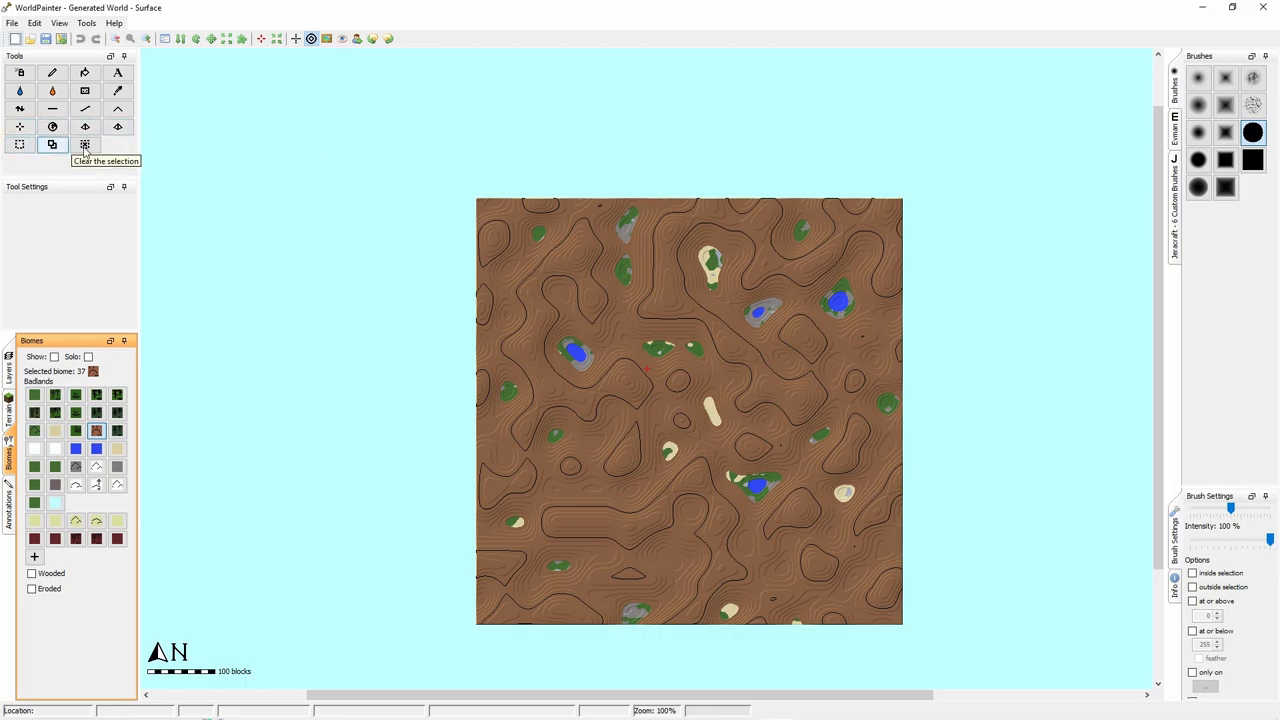
mouse_move(85, 127)
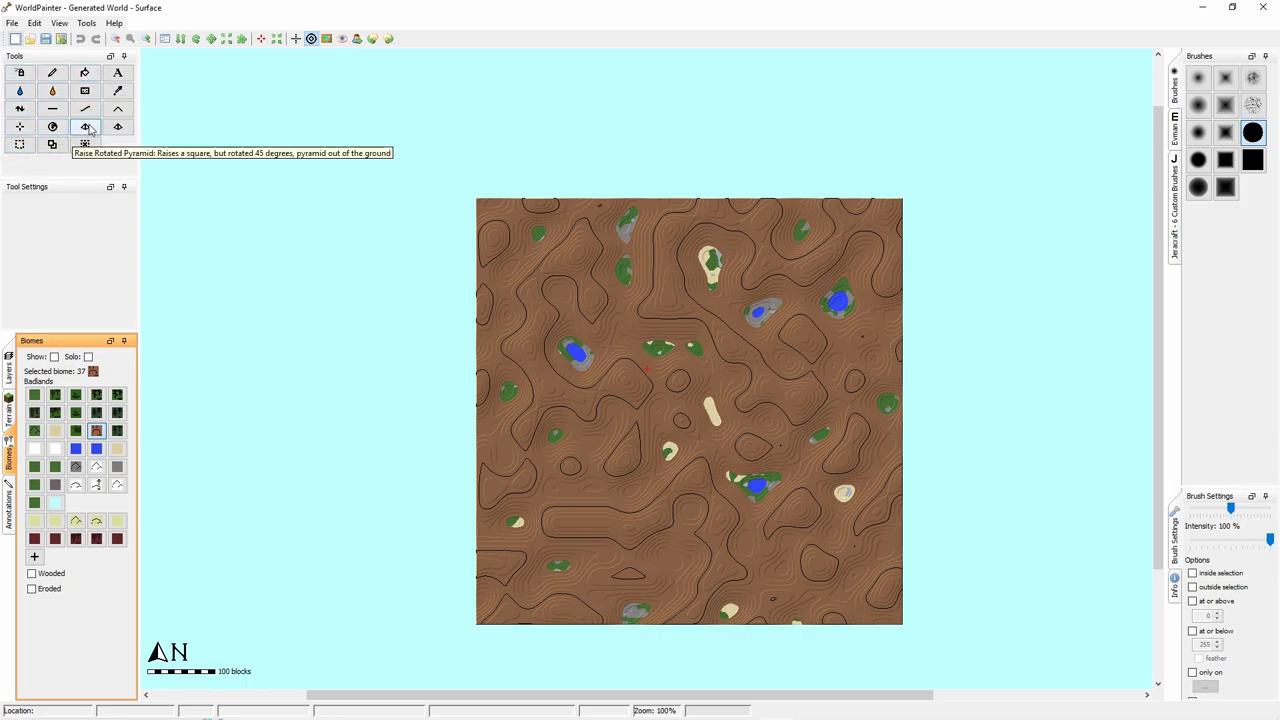
Browse the terrain and annotation palettes, picking blue, then return to Layers with Spray Paint active.
left_click(10, 428)
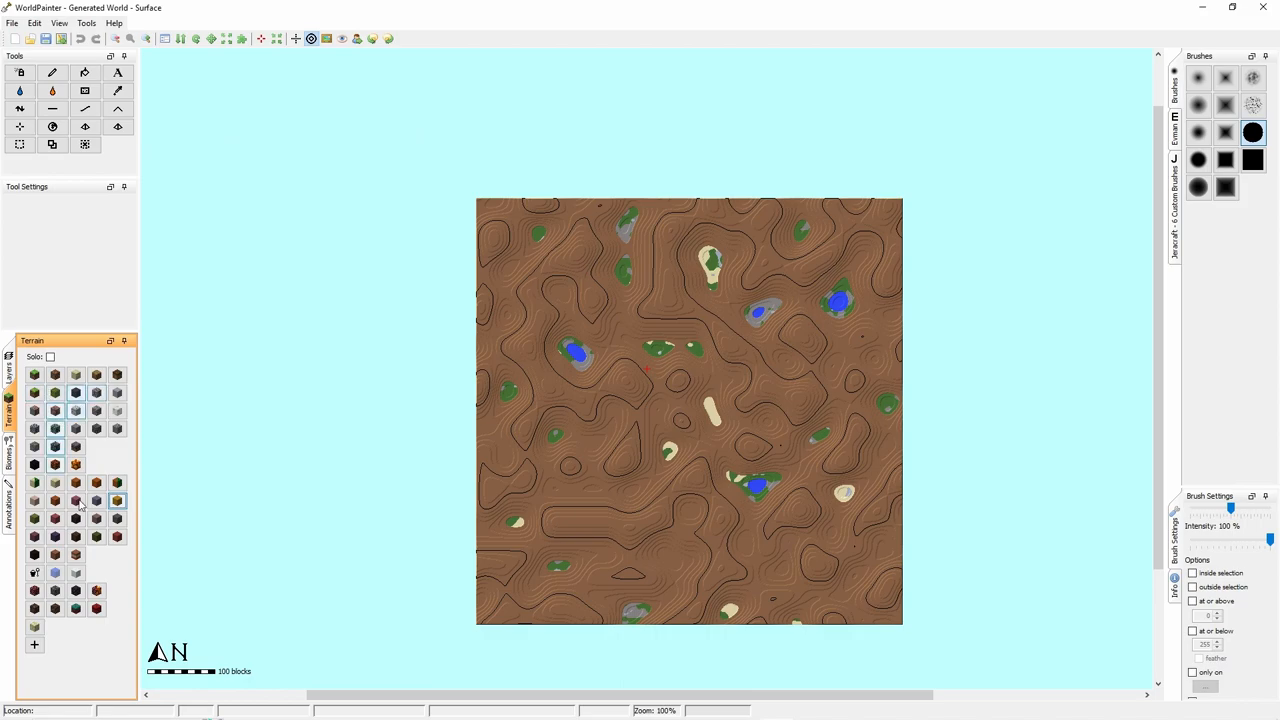
mouse_move(75, 428)
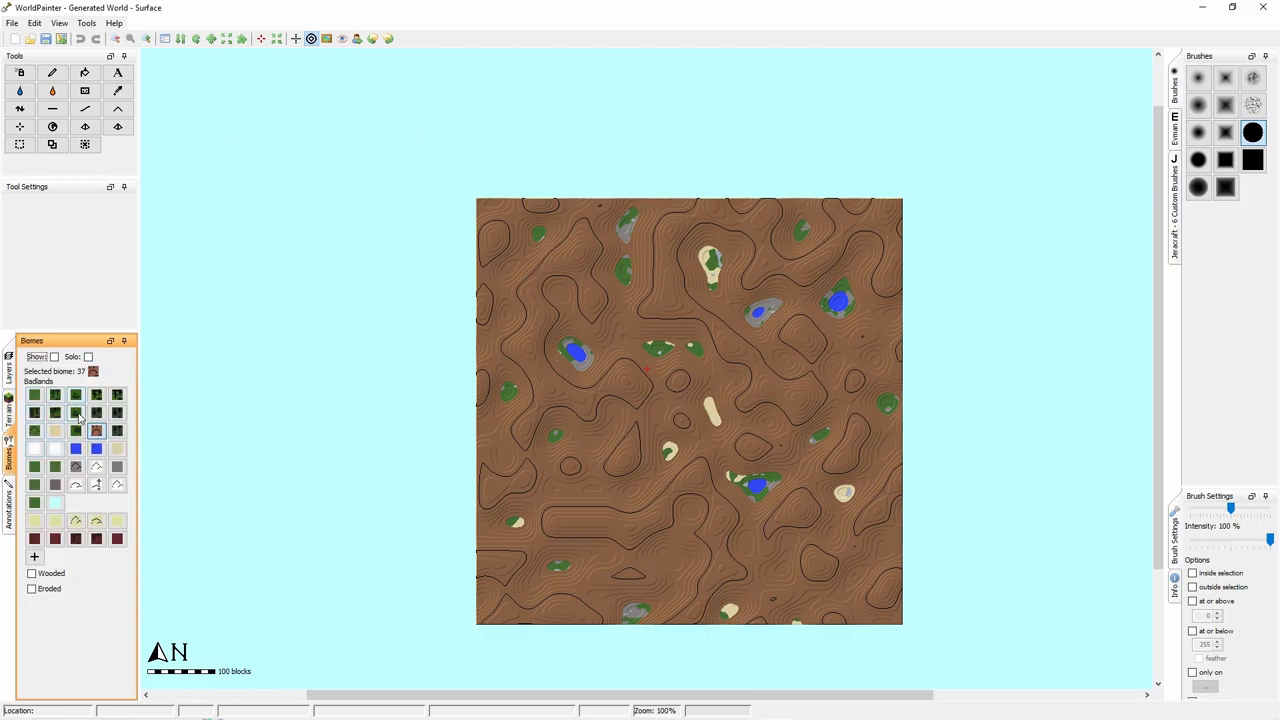
mouse_move(75, 415)
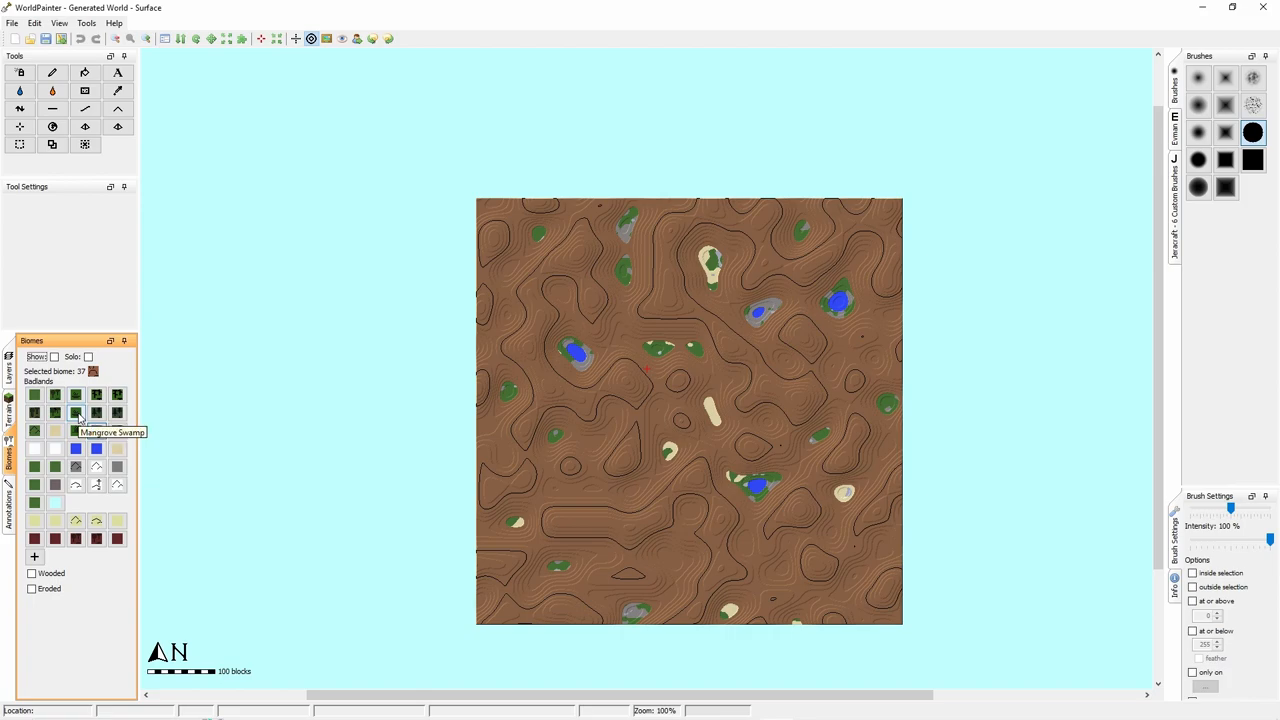
mouse_move(96, 412)
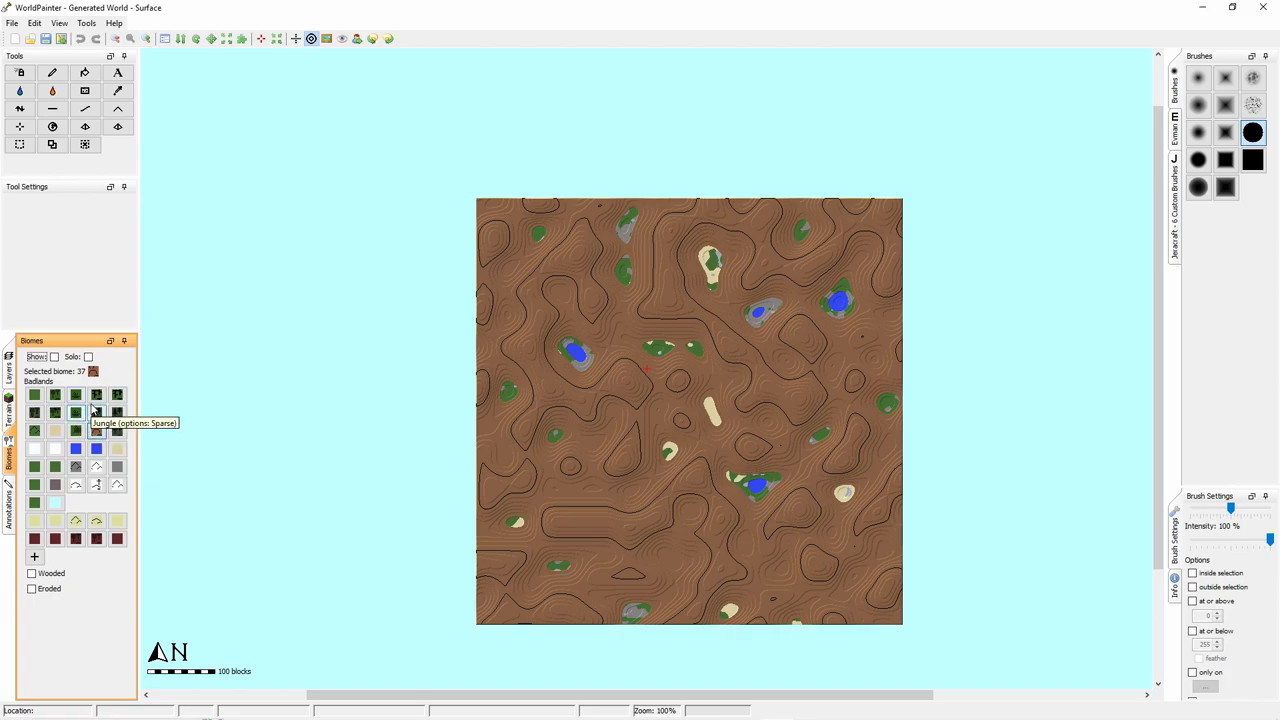
left_click(10, 498)
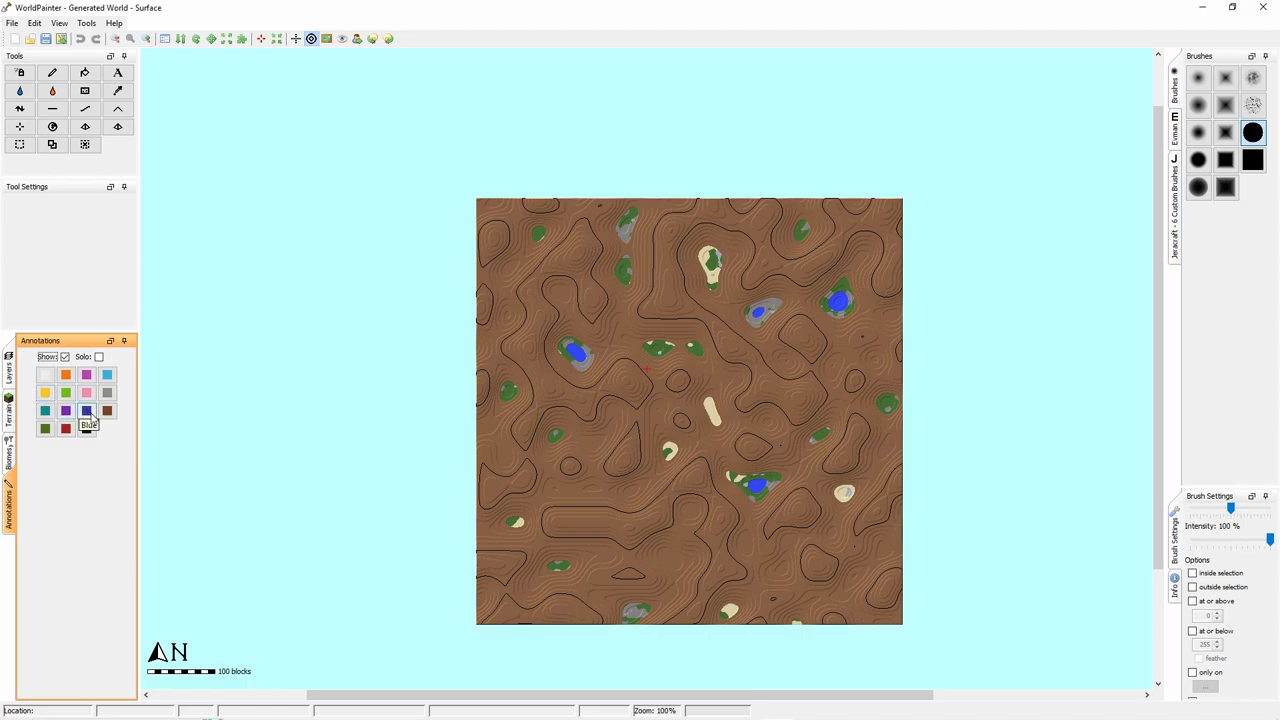
left_click(18, 75)
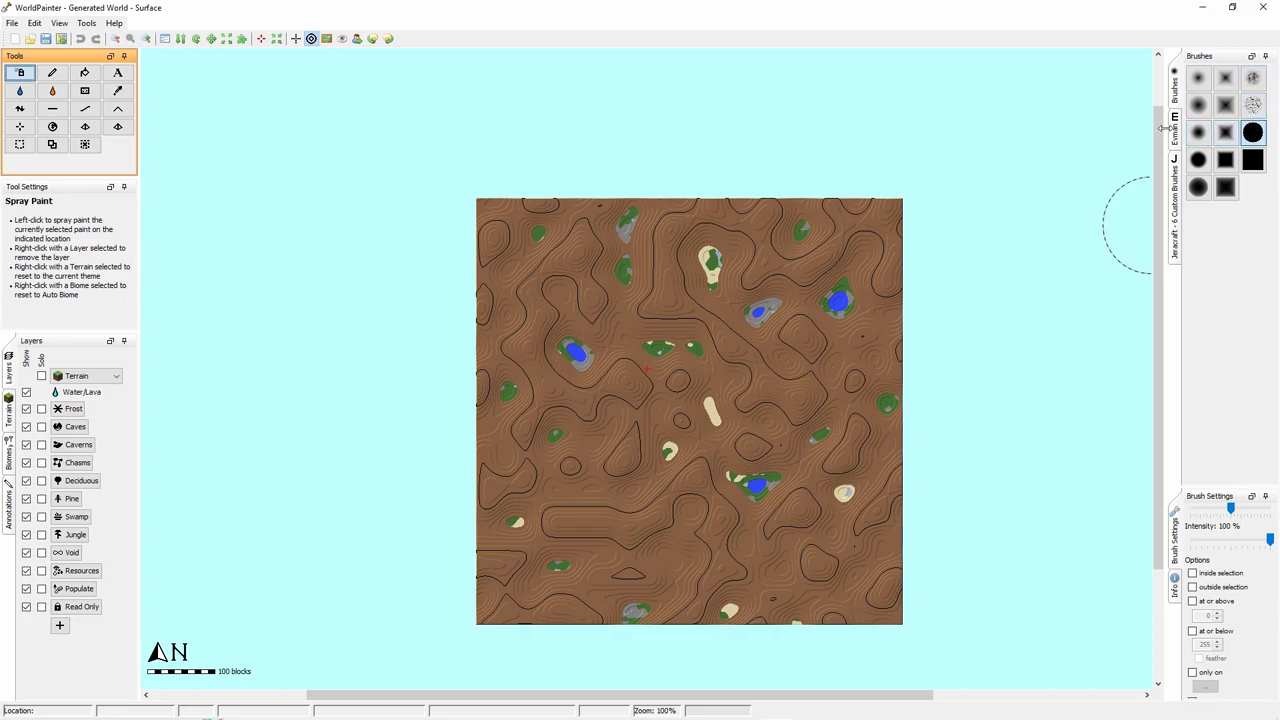
Lower the brush Intensity from 100% to 50%.
left_click(1174, 128)
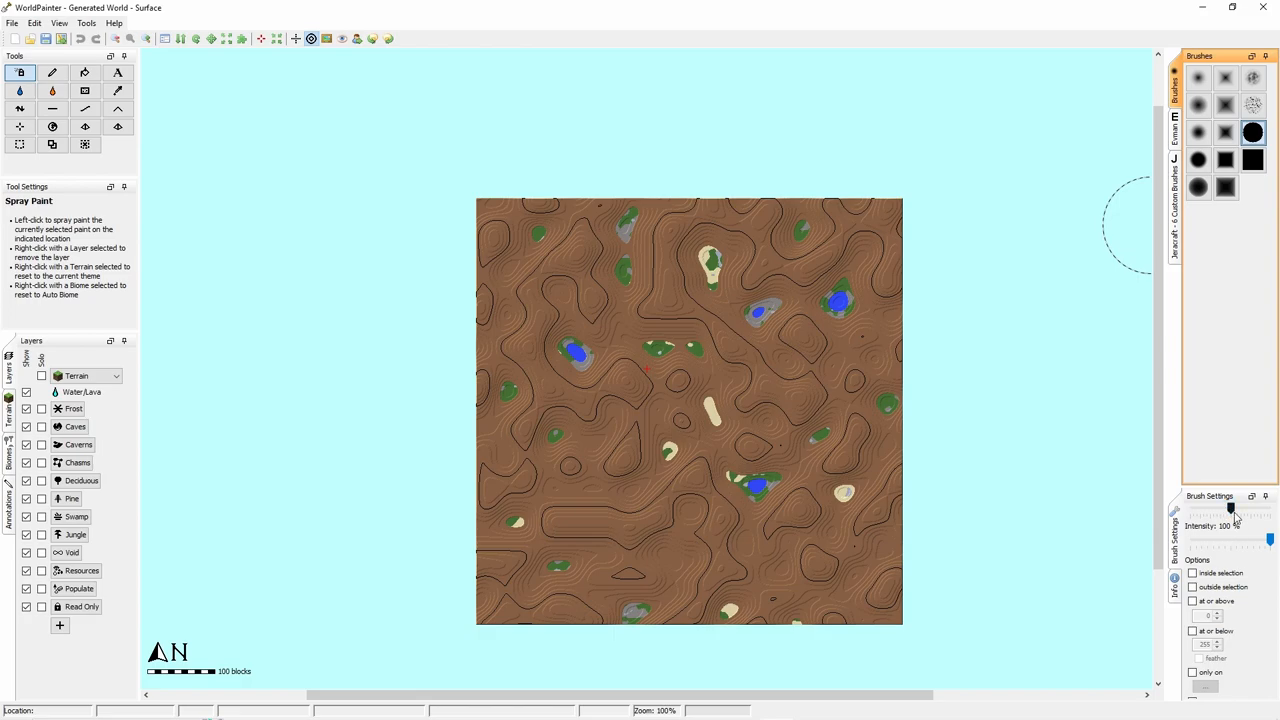
mouse_move(1235, 535)
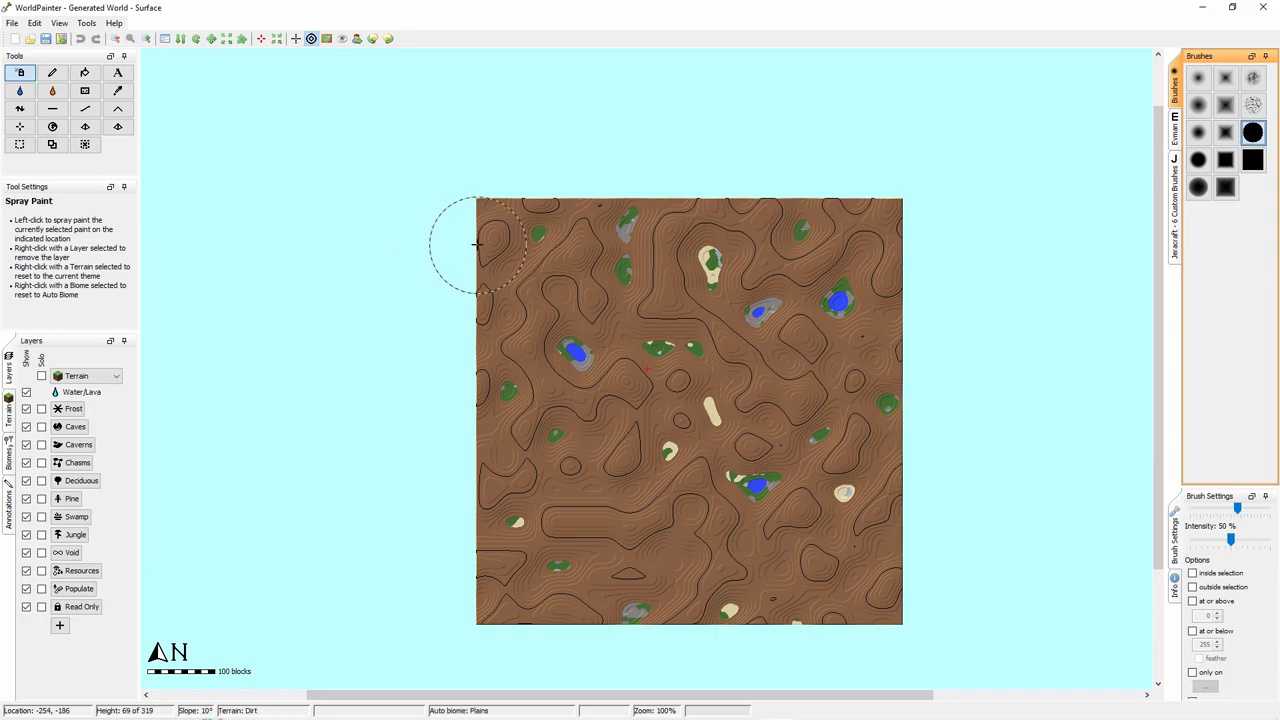
mouse_move(206, 33)
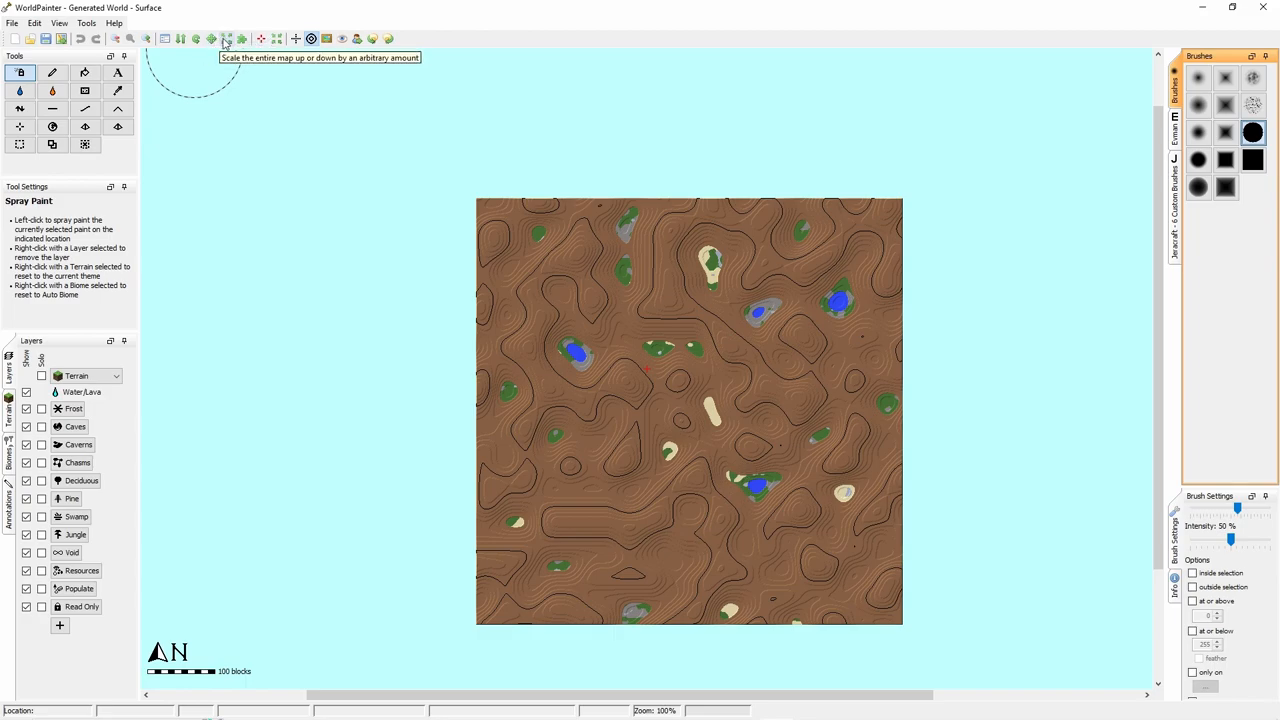
mouse_move(612, 309)
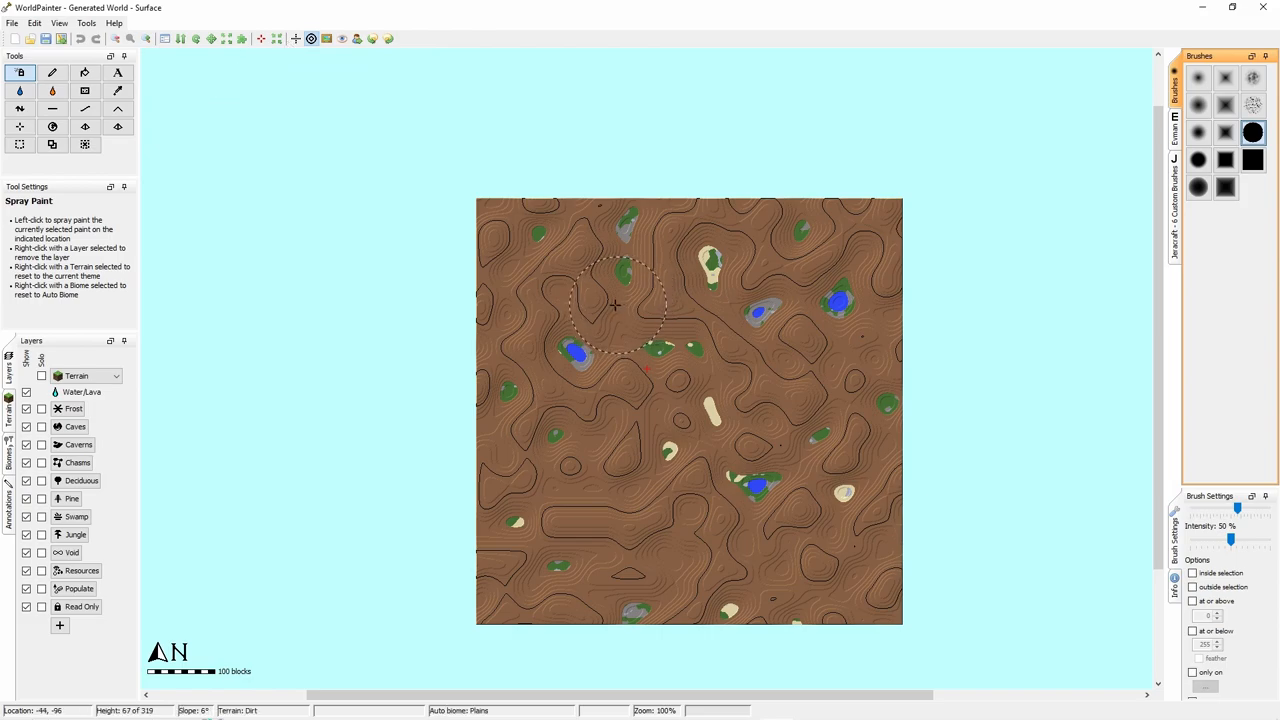
mouse_move(592, 302)
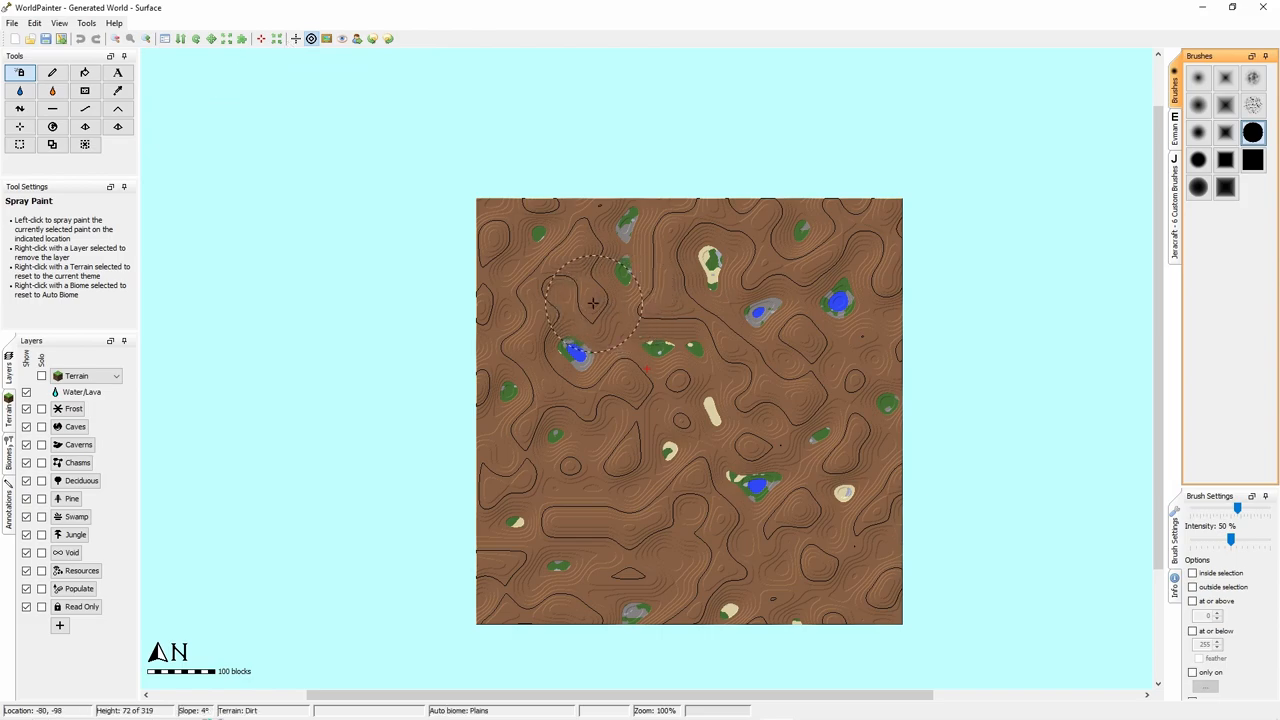
mouse_move(16, 108)
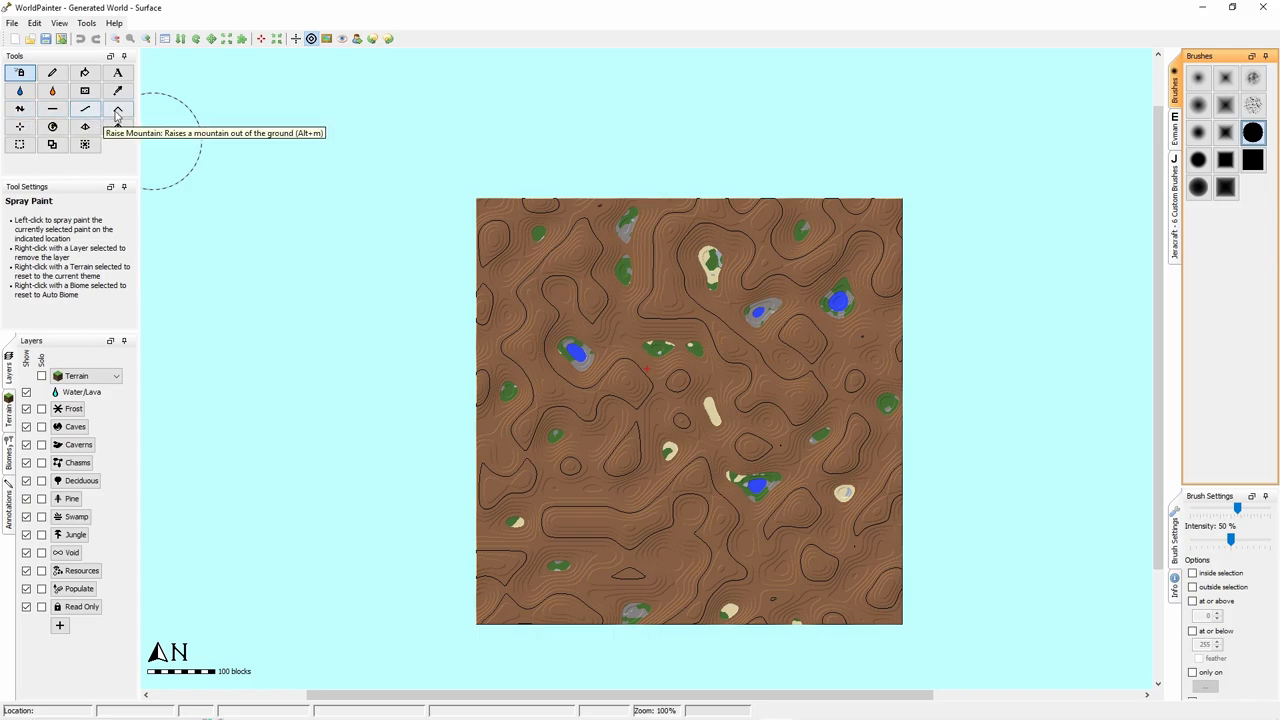
Raise ground north of the left lake with the Height tool, then lower it back.
left_click(17, 107)
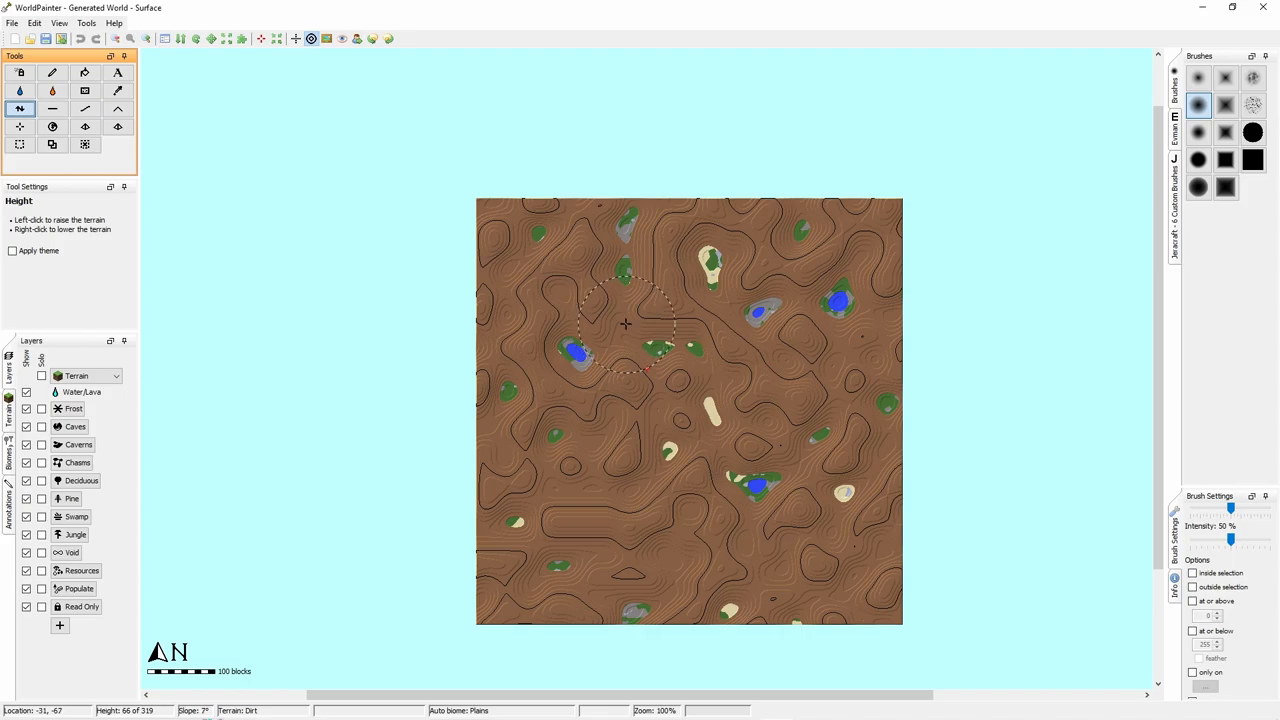
left_click(626, 323)
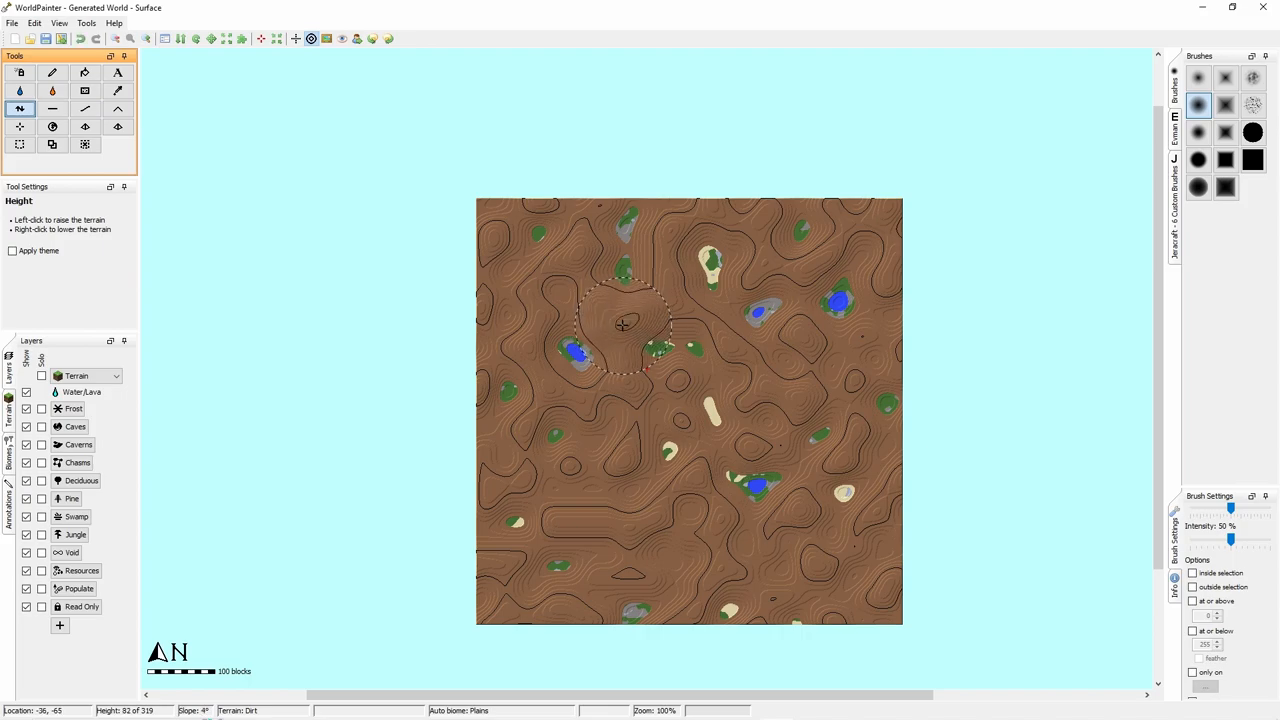
right_click(621, 327)
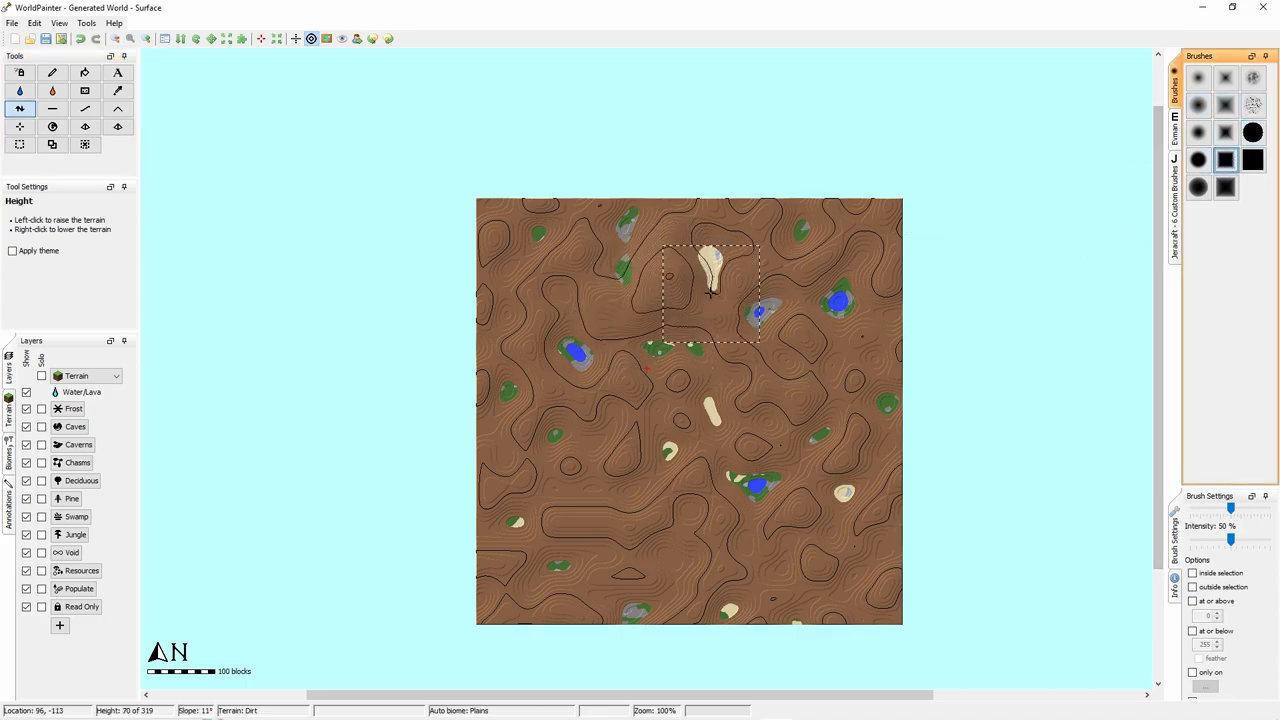
Raise a terraced square plateau over the sand patch and a rugged mound beside it.
left_click(705, 295)
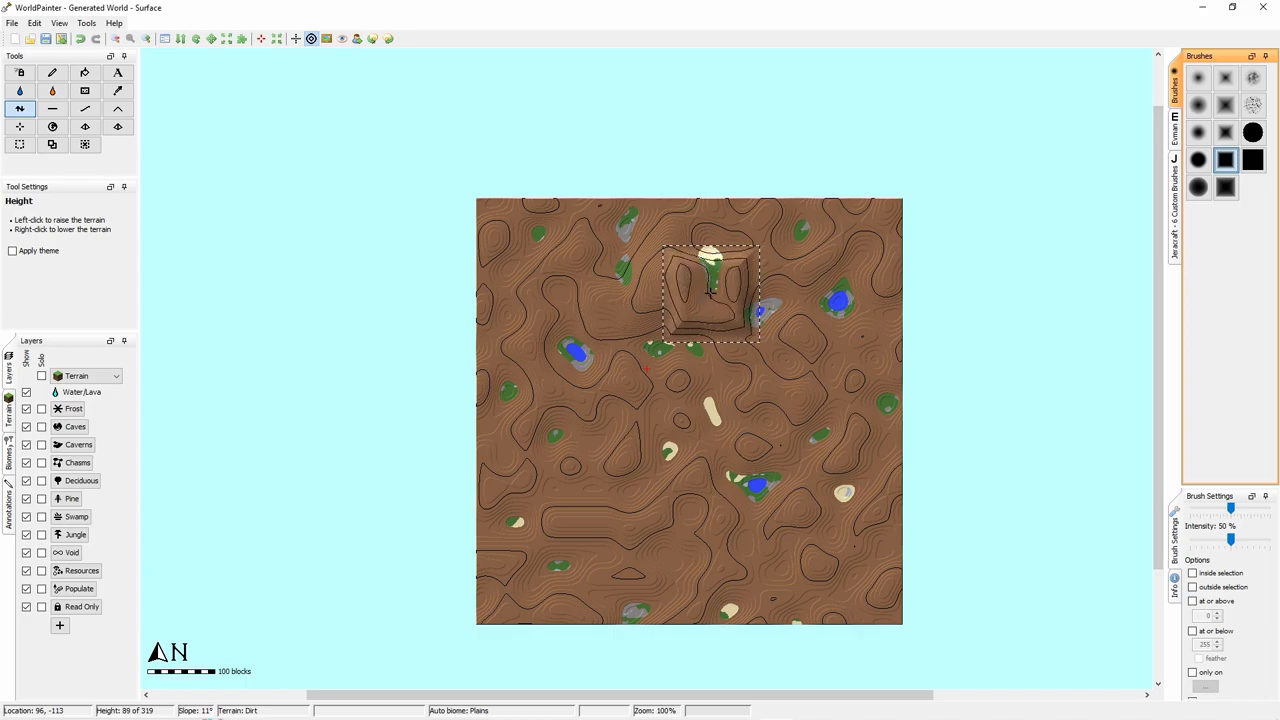
left_click(703, 295)
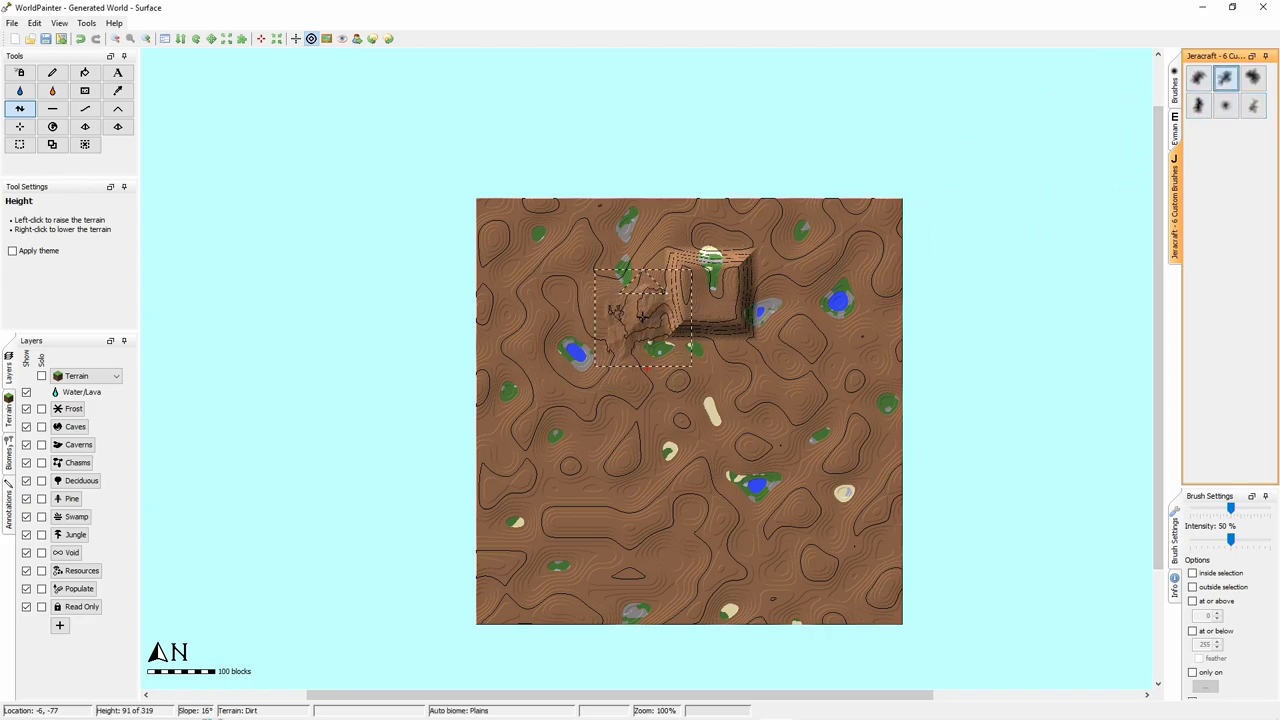
left_click(120, 105)
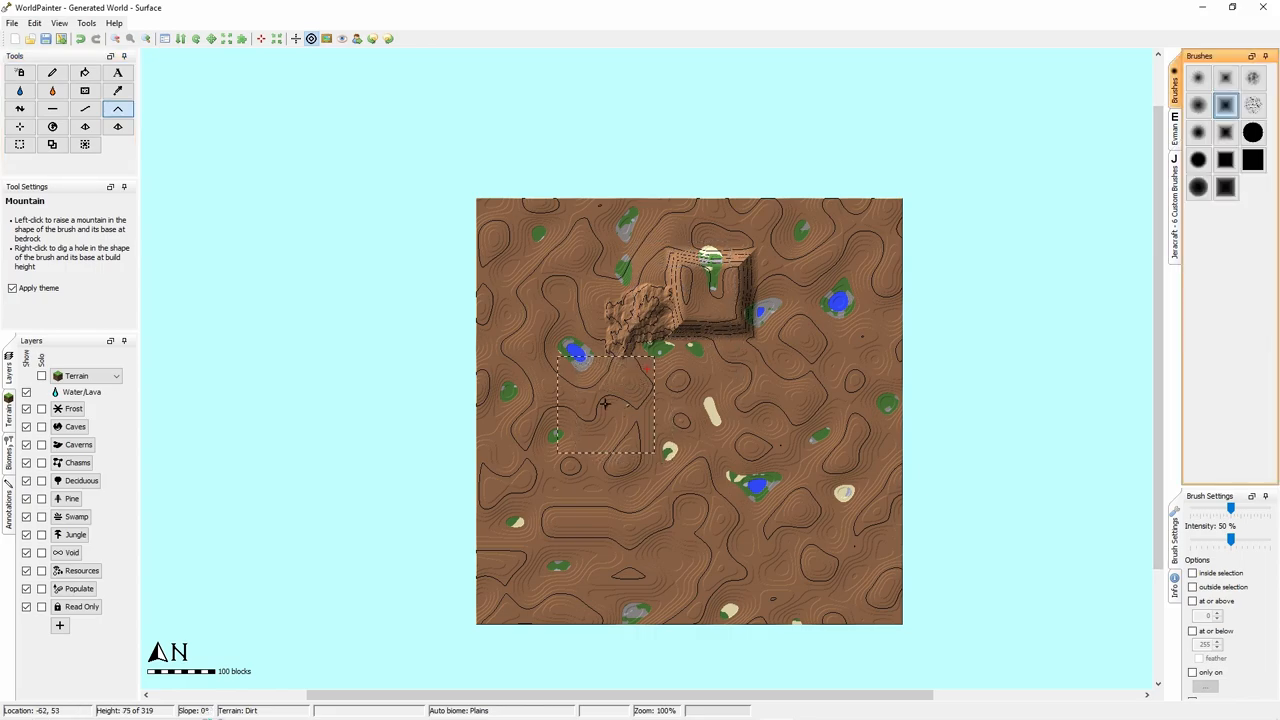
Raise a small mountain below the mound, then build a broad upper-left peak at about 58% intensity.
left_click(607, 405)
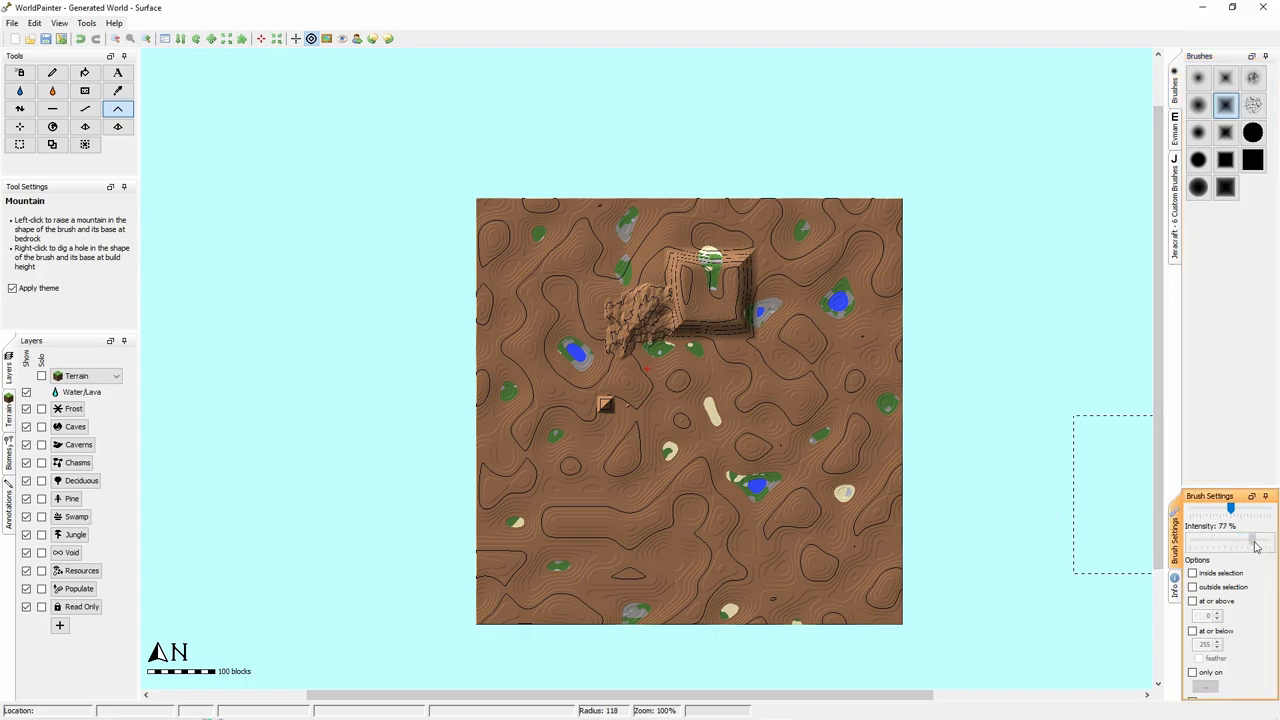
left_click(18, 108)
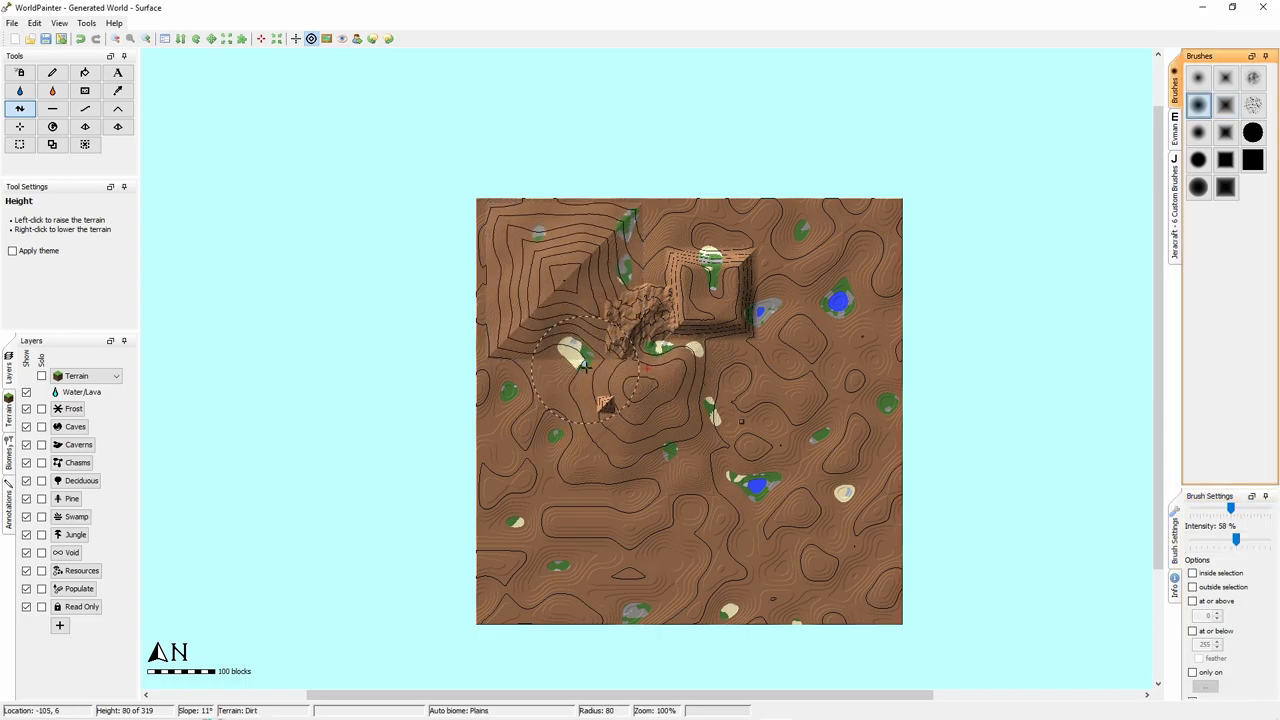
left_click(582, 362)
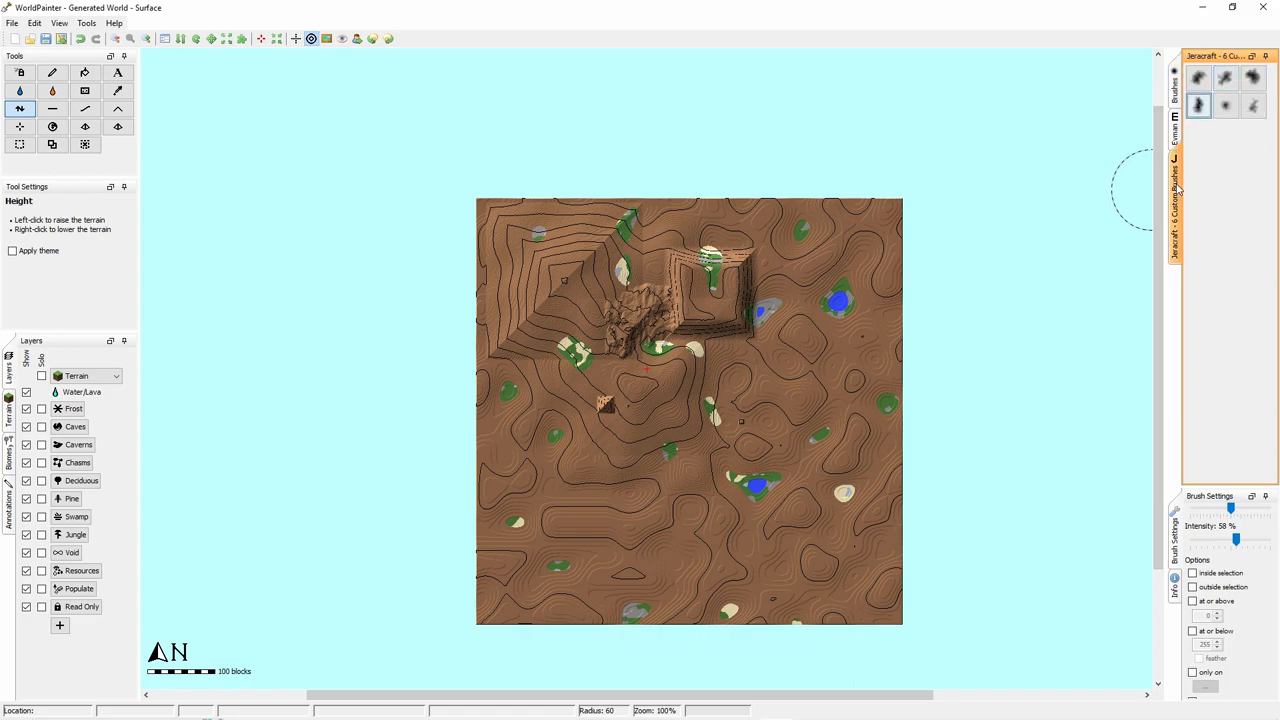
mouse_move(1178, 207)
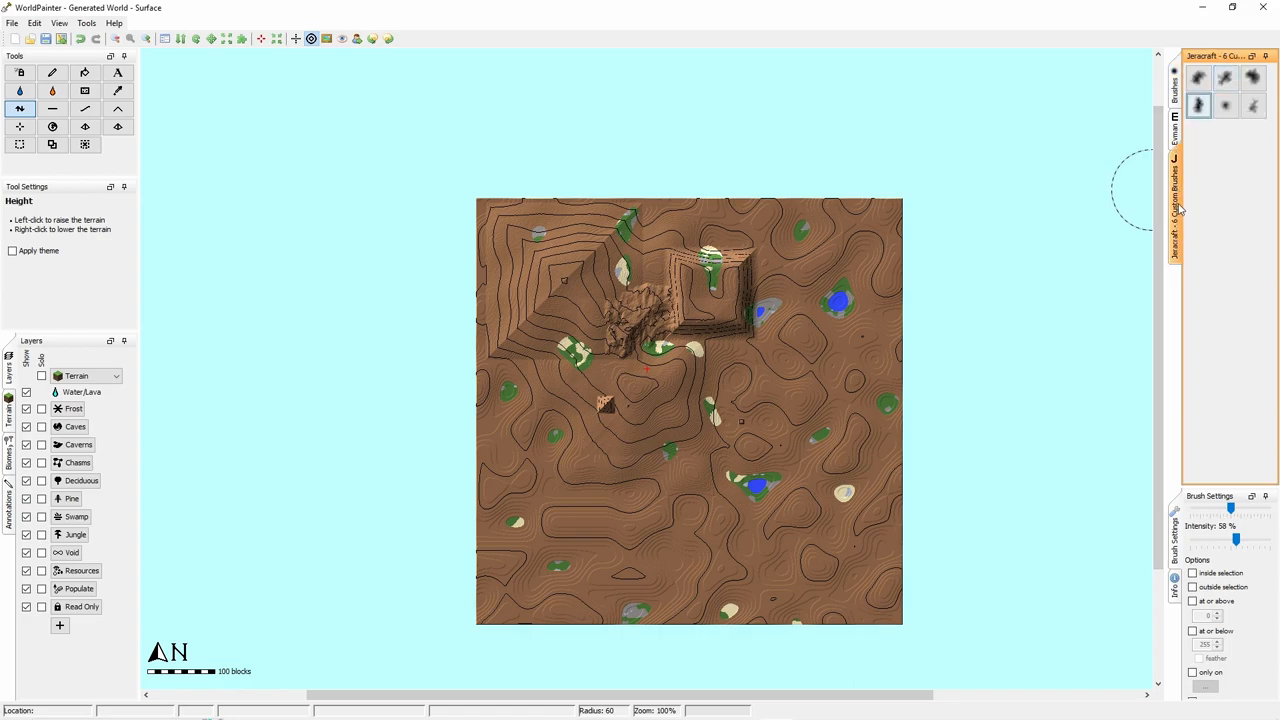
Sculpt rocky detail into the mountain and flatten a summit spot at 93% intensity.
left_click(1225, 105)
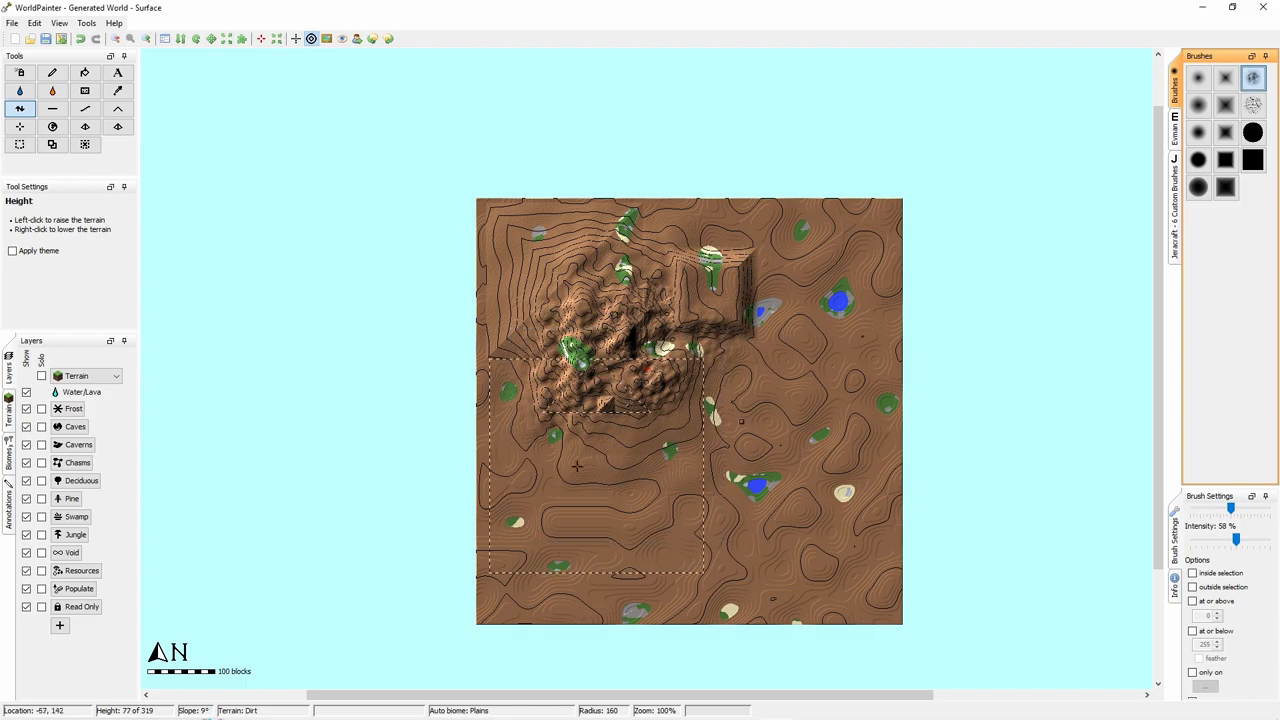
mouse_move(84, 102)
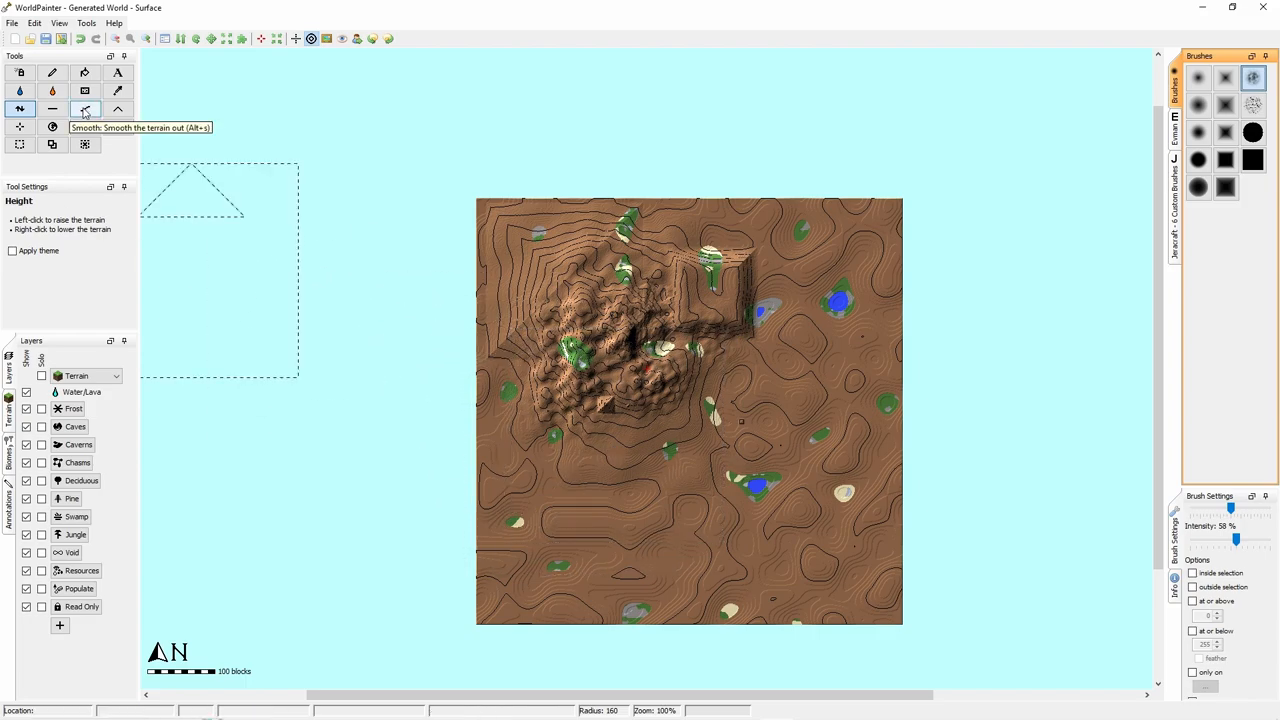
mouse_move(58, 105)
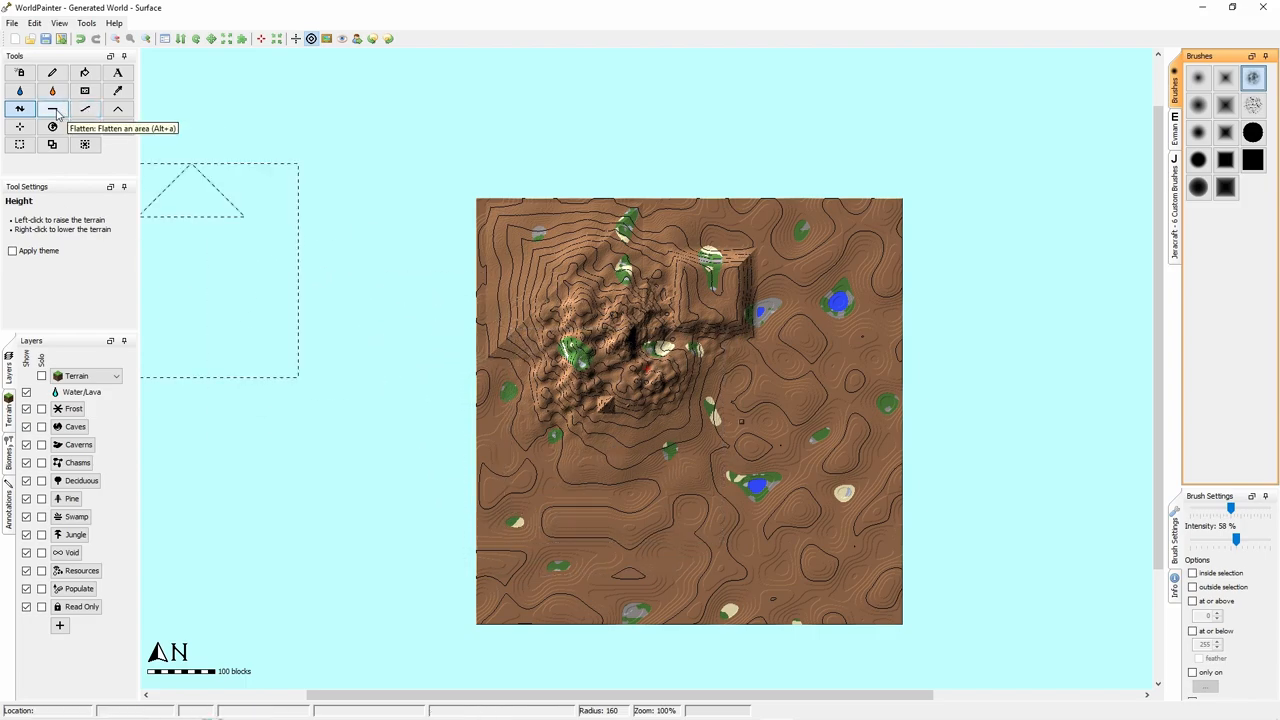
left_click(53, 104)
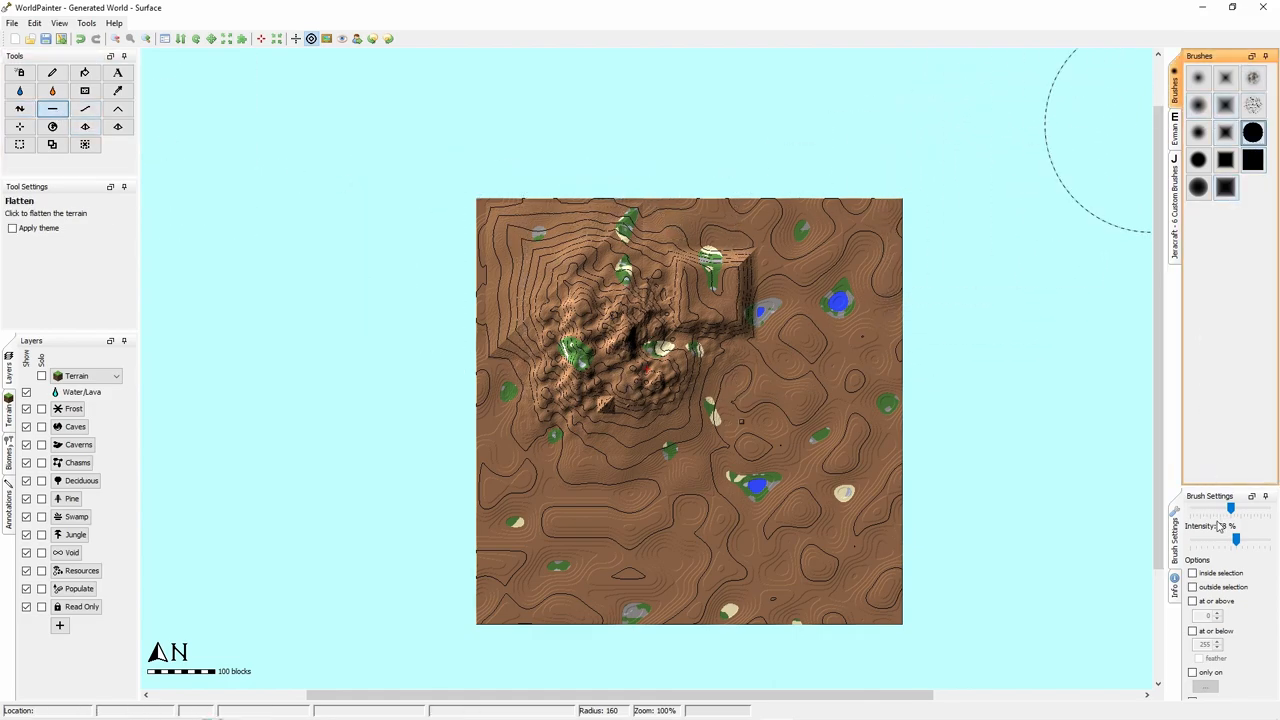
mouse_move(625, 370)
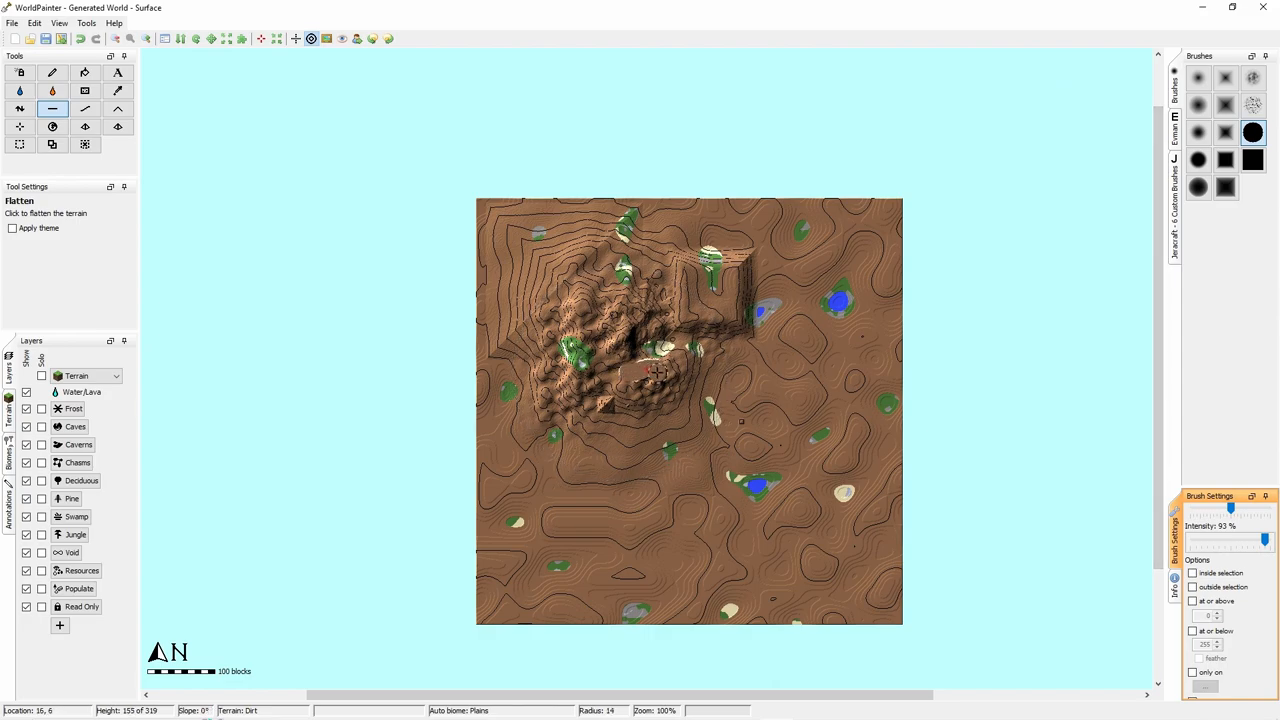
left_click(35, 22)
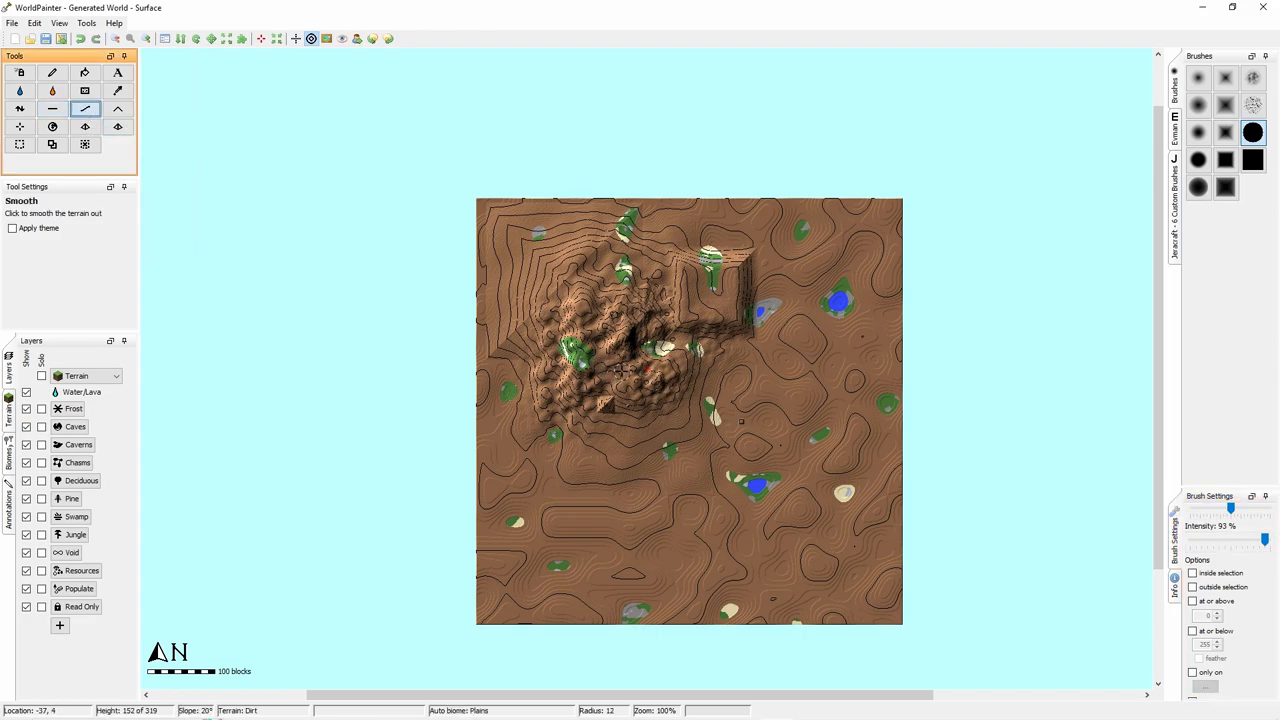
Smooth the rough slopes, the hollow near the summit and the western slope.
left_click(640, 375)
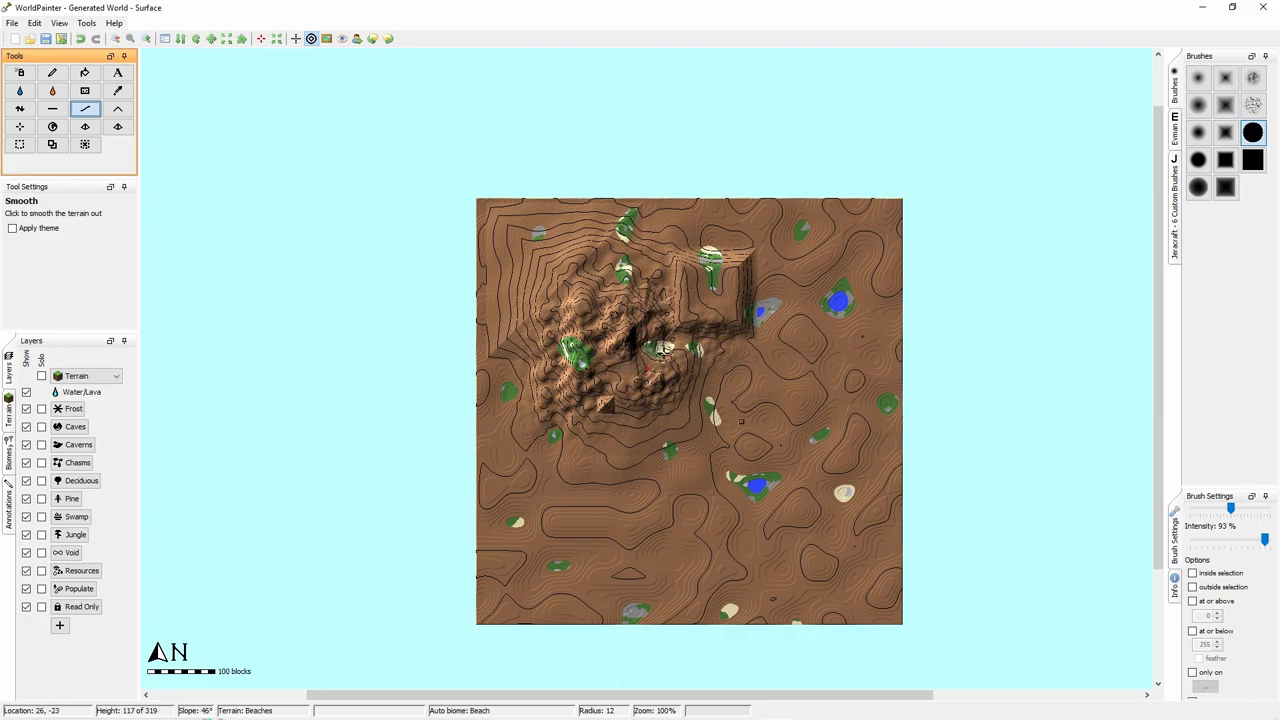
left_click(650, 365)
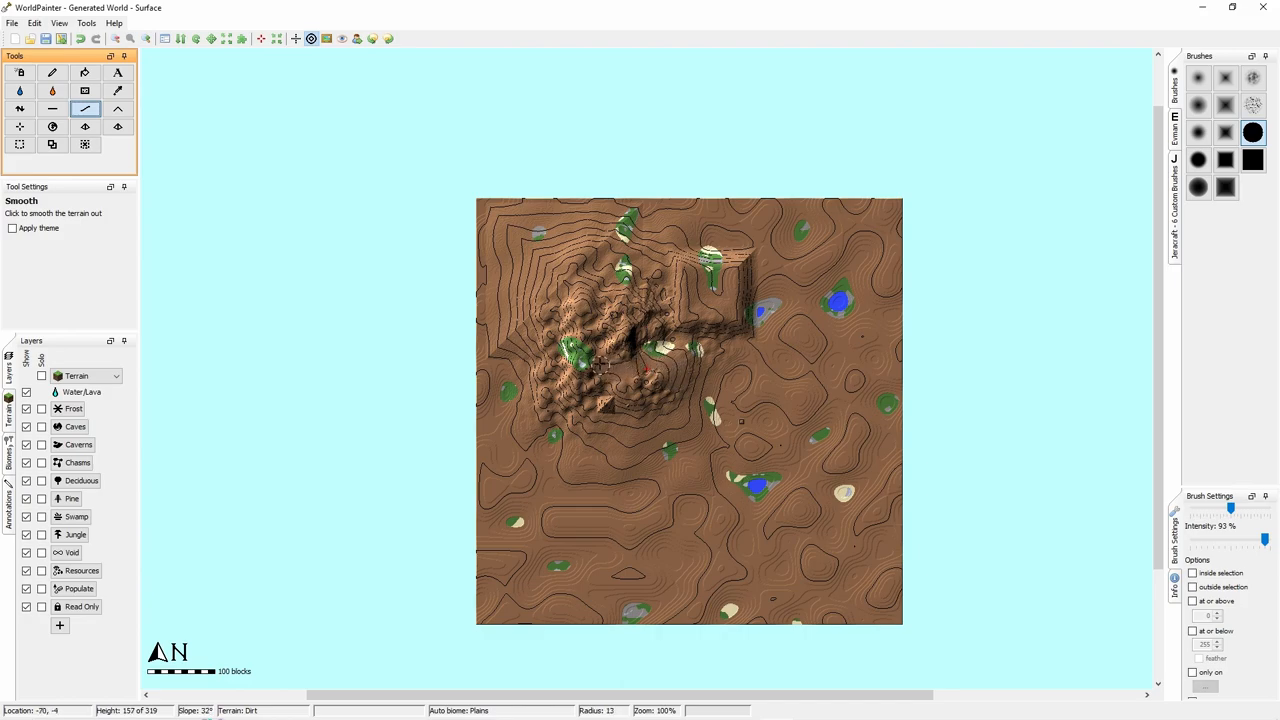
left_click(600, 330)
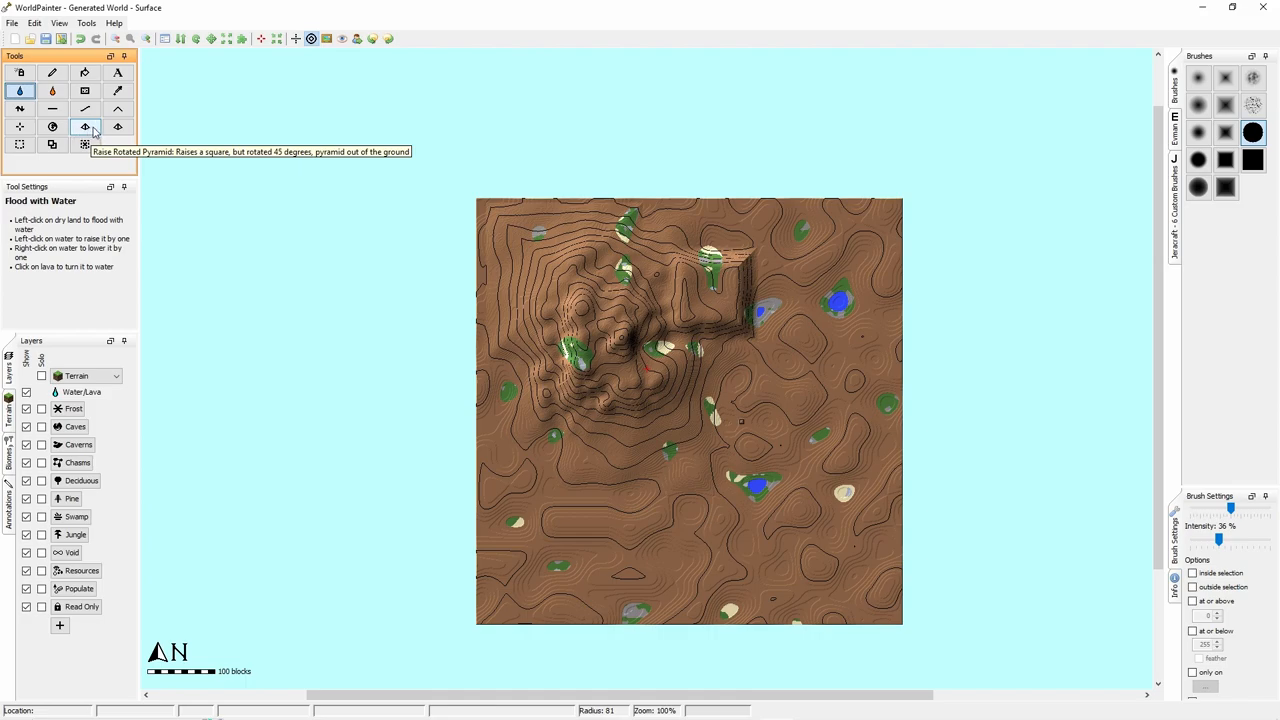
left_click(18, 127)
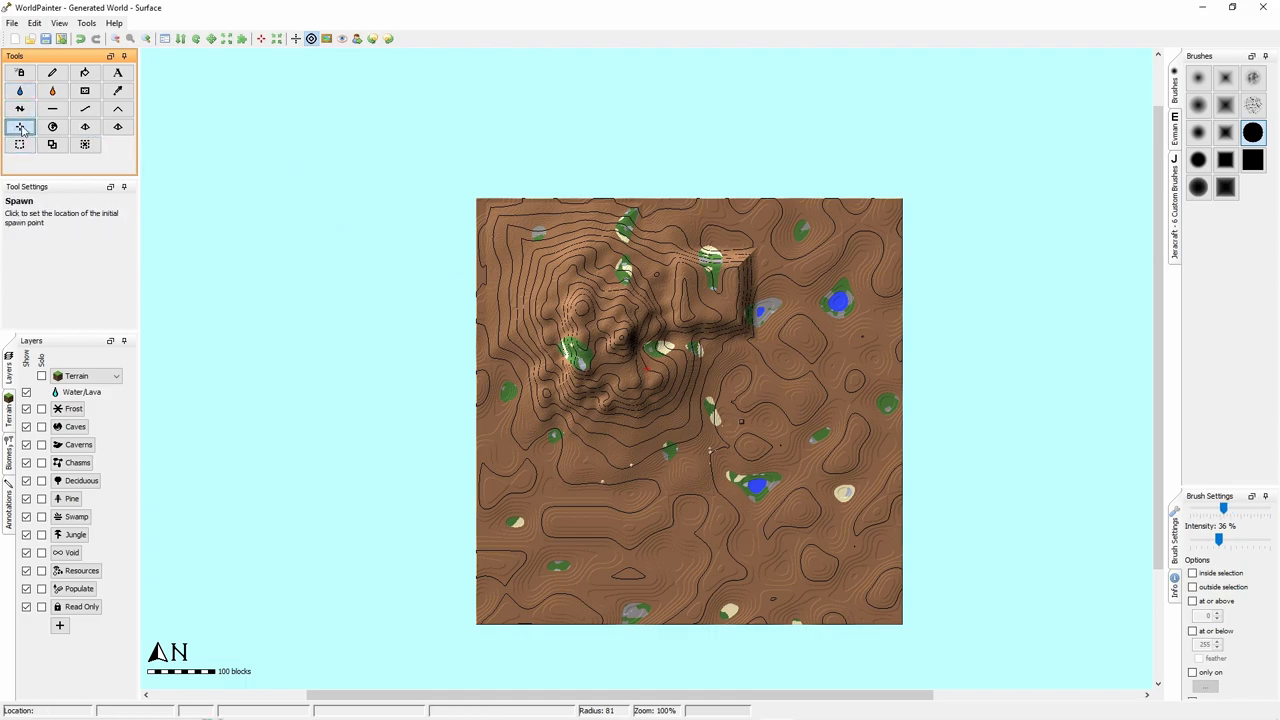
mouse_move(707, 298)
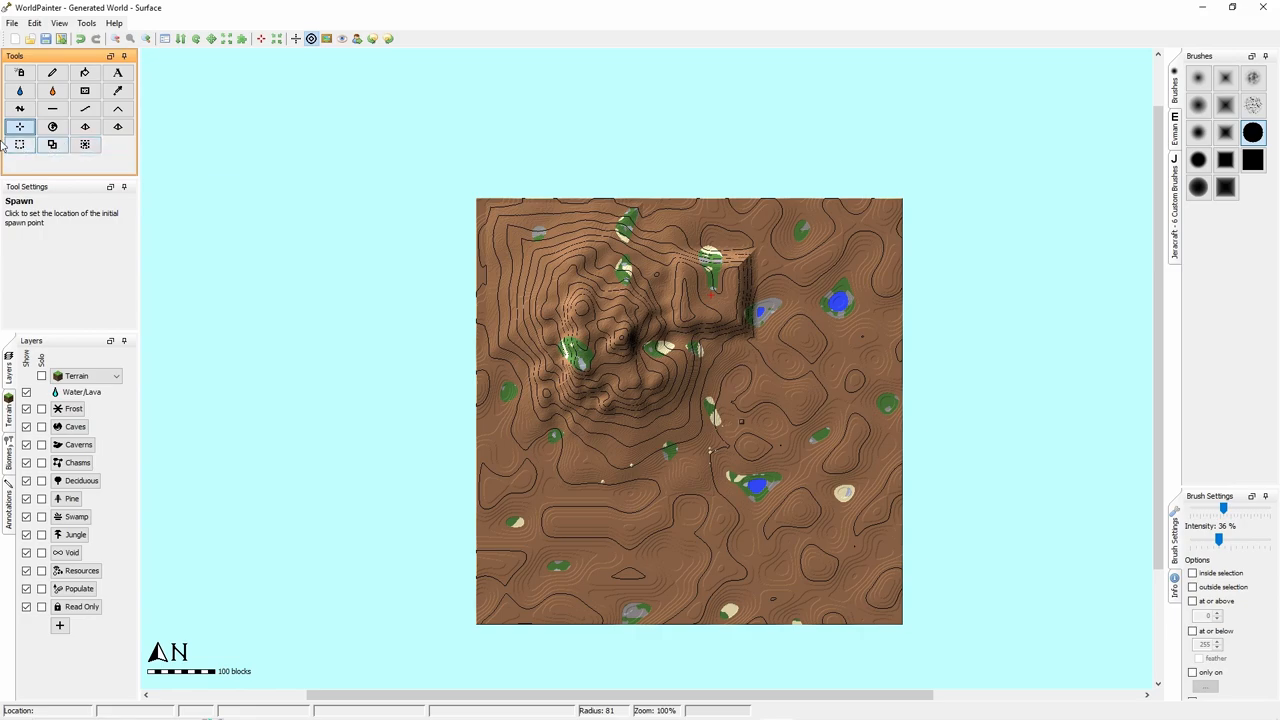
mouse_move(118, 150)
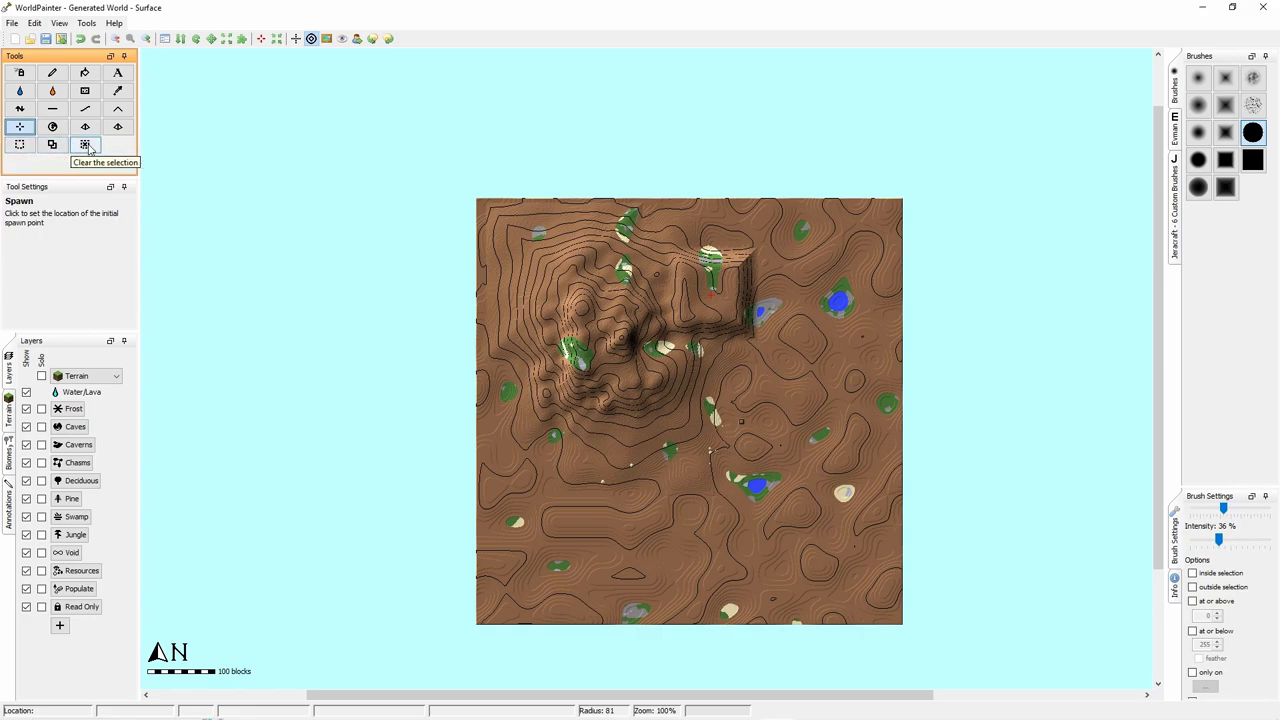
mouse_move(613, 453)
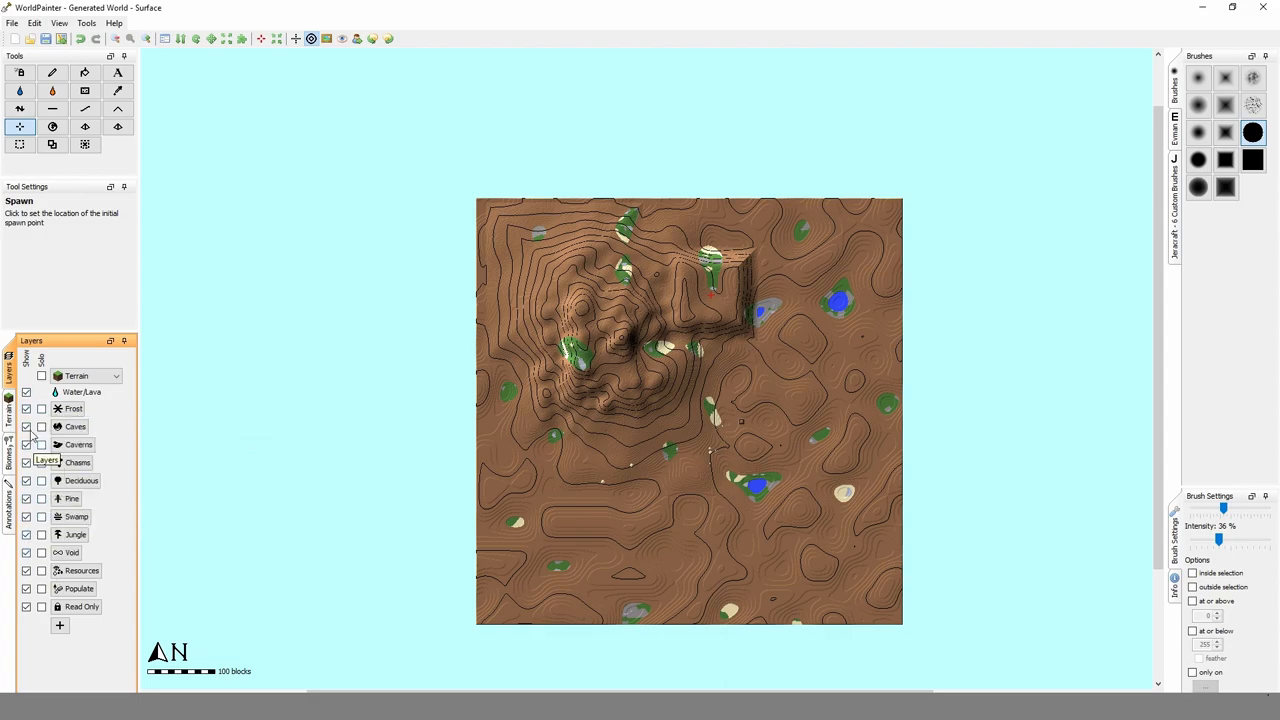
mouse_move(74, 516)
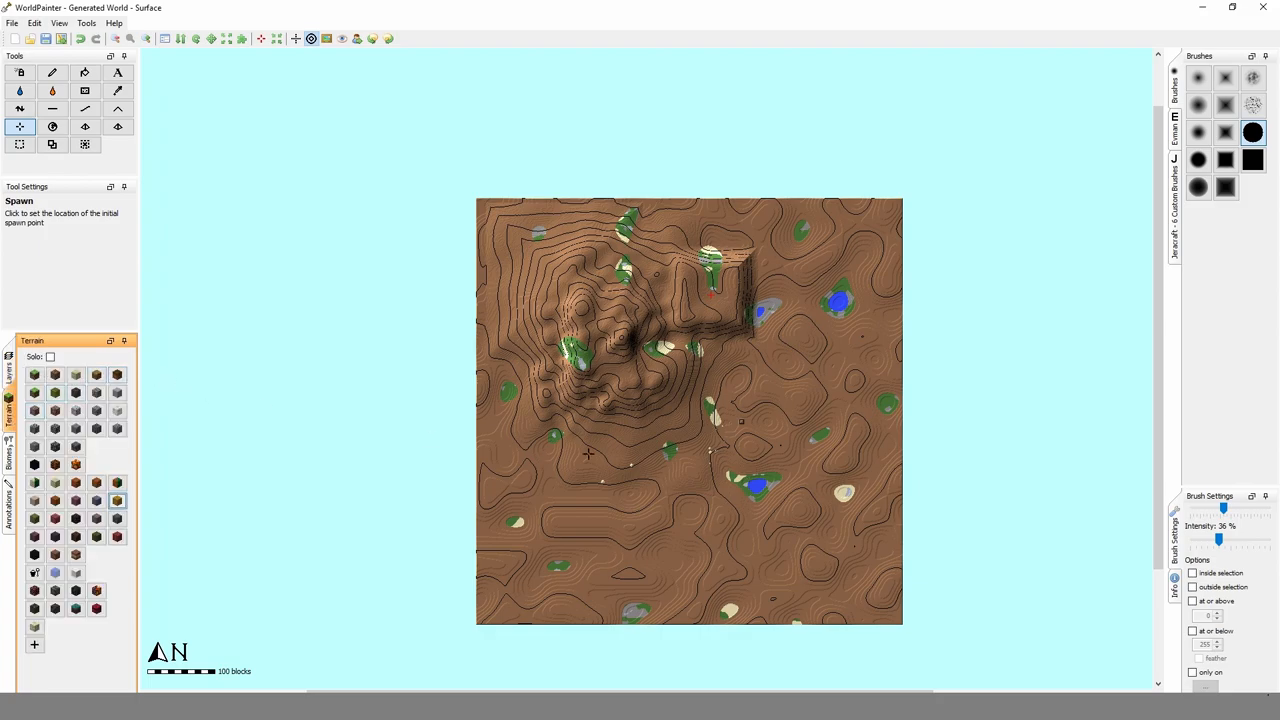
mouse_move(35, 376)
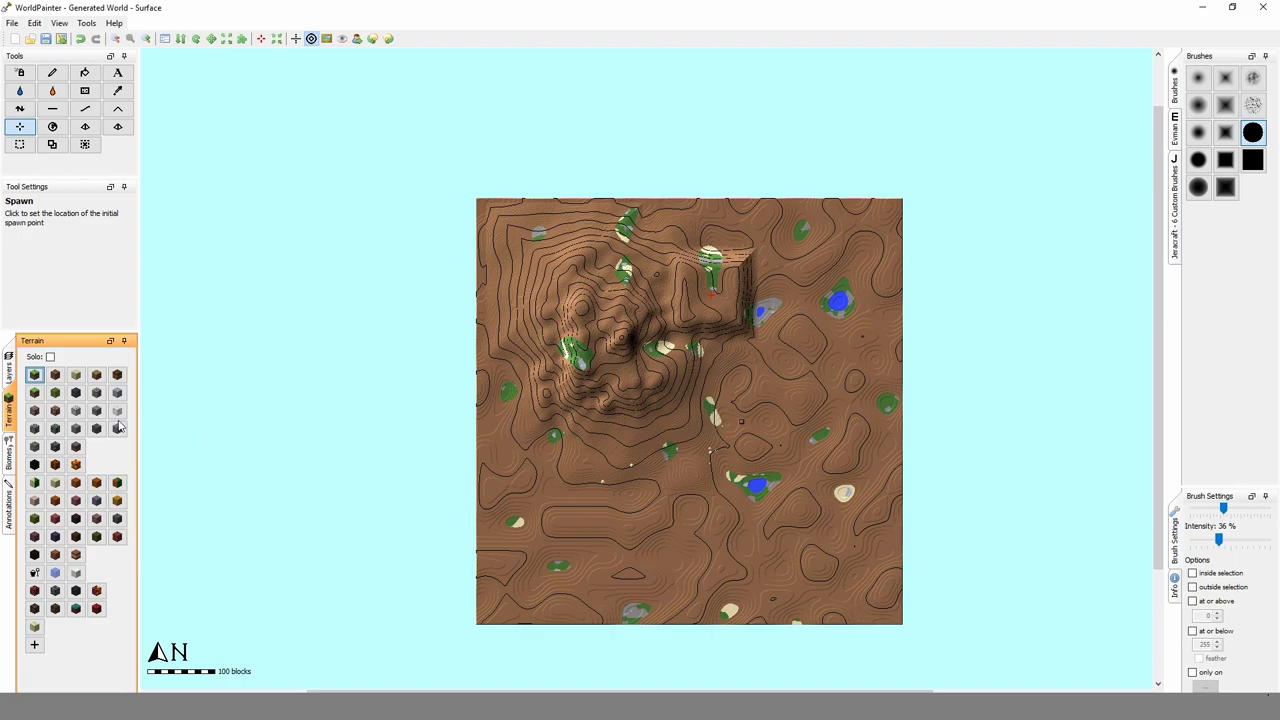
mouse_move(76, 410)
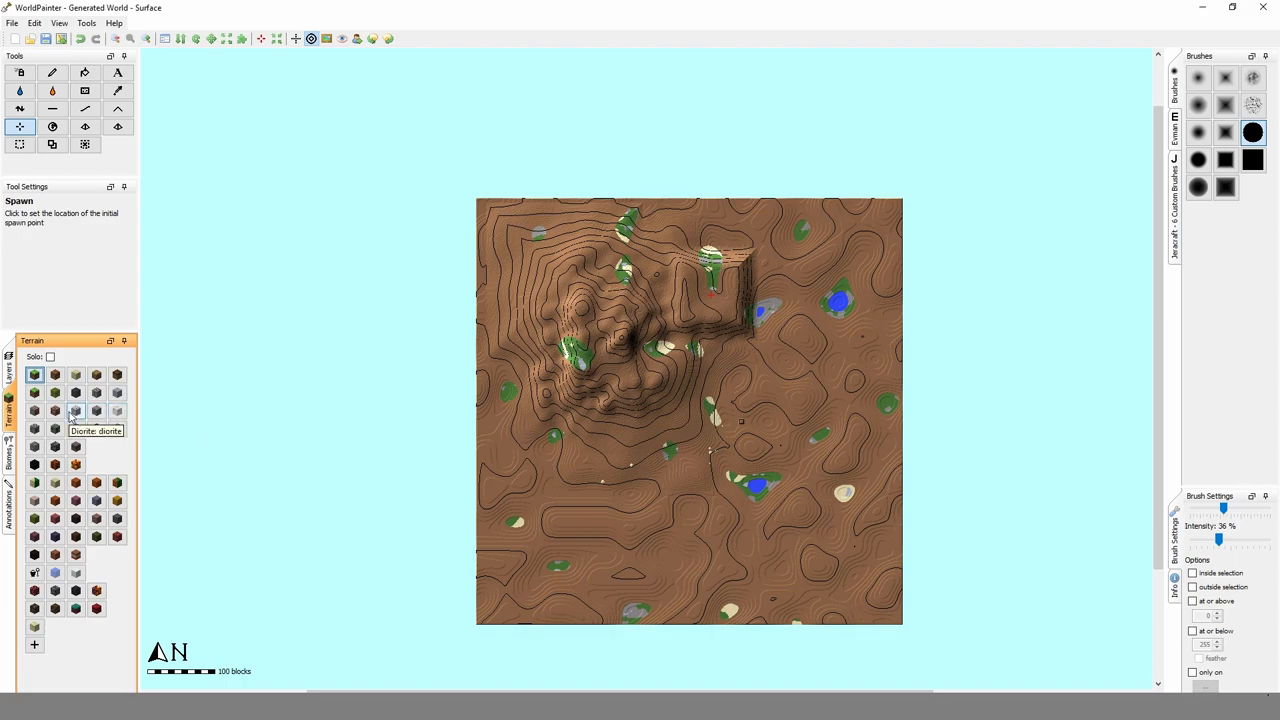
Spray grey stone across the mountain slopes at lowered intensity with magma at the summit.
left_click(1198, 104)
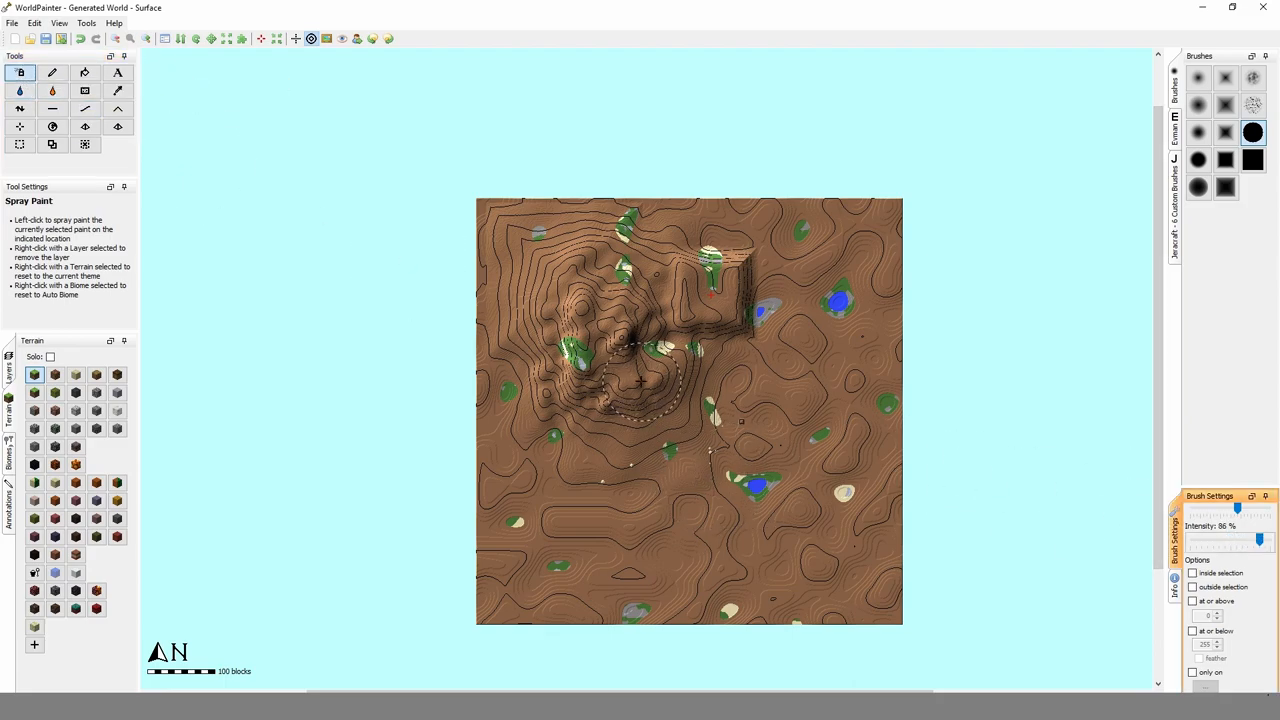
left_click(88, 23)
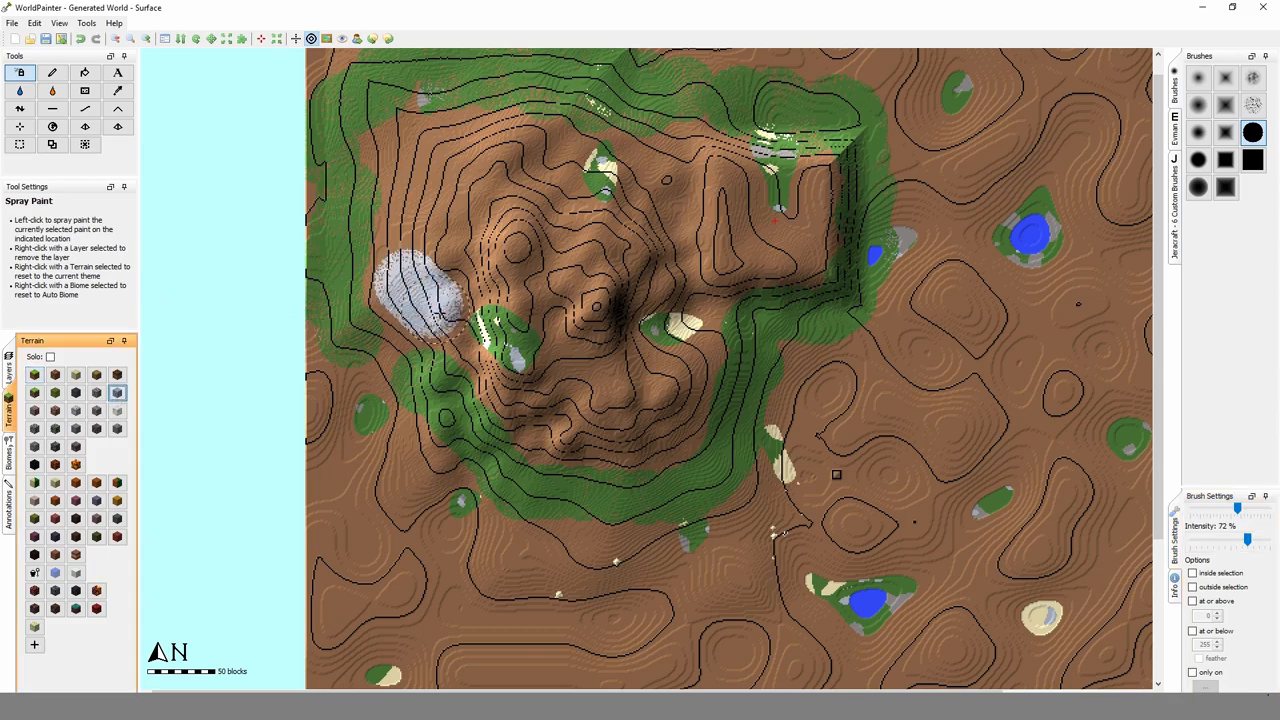
left_click_drag(420, 300, 650, 420)
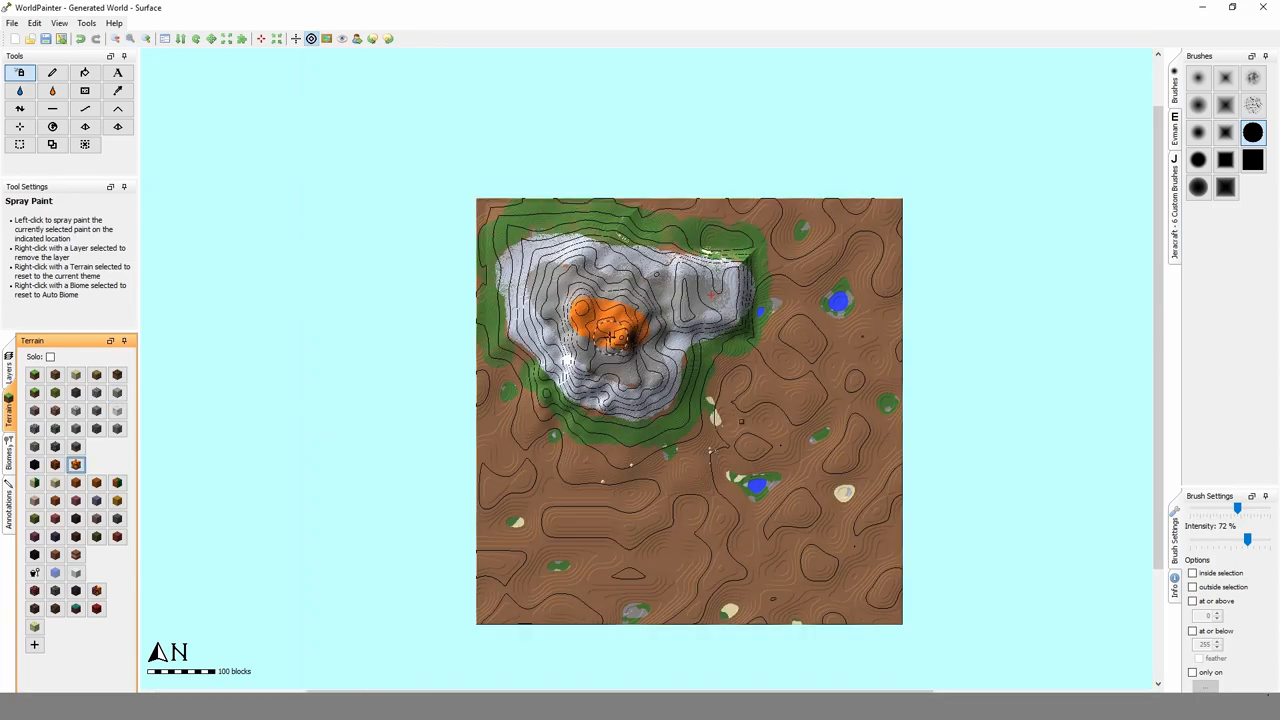
left_click(737, 552)
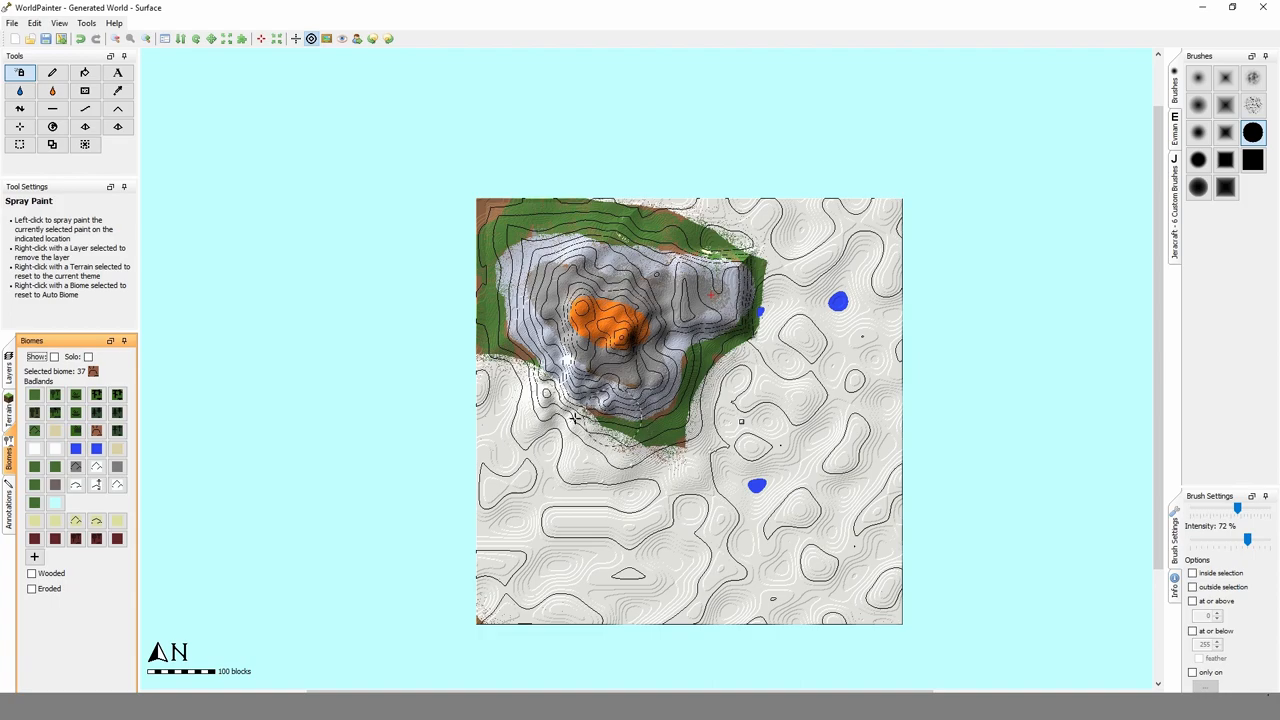
mouse_move(75, 430)
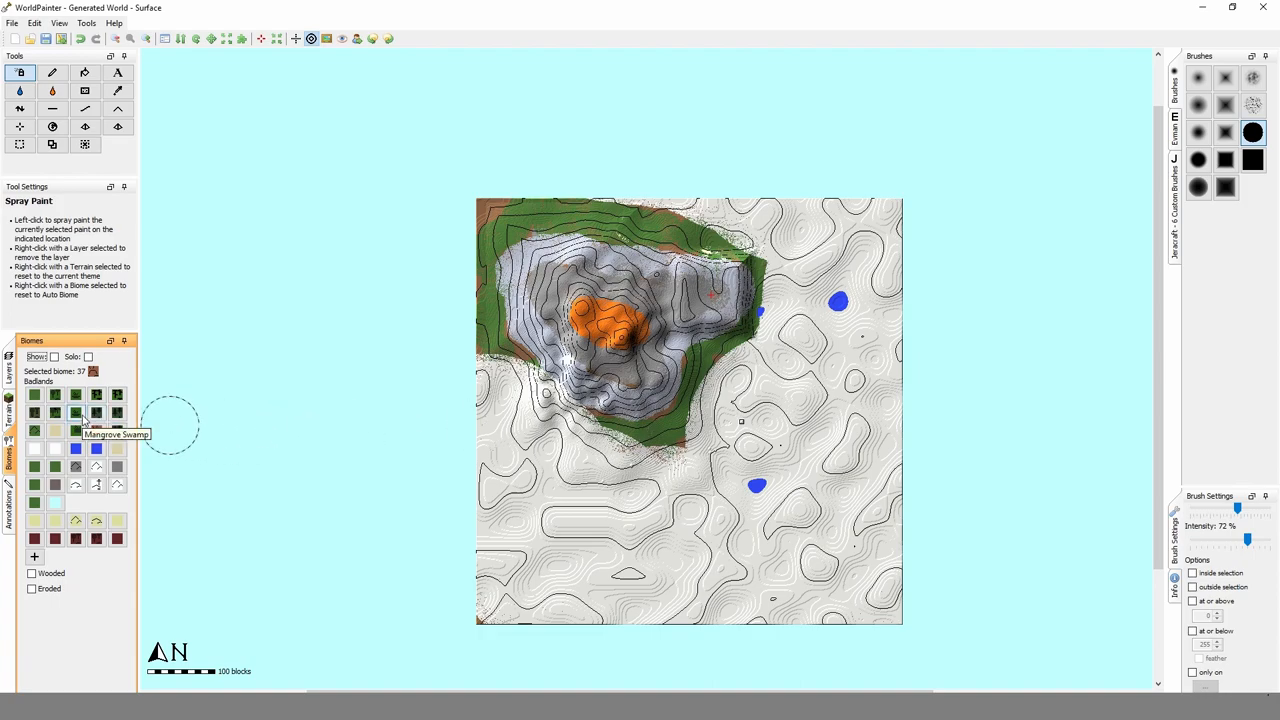
Paint Mangrove Swamp around the mountain base and Stone Shore across the lowlands.
left_click(75, 431)
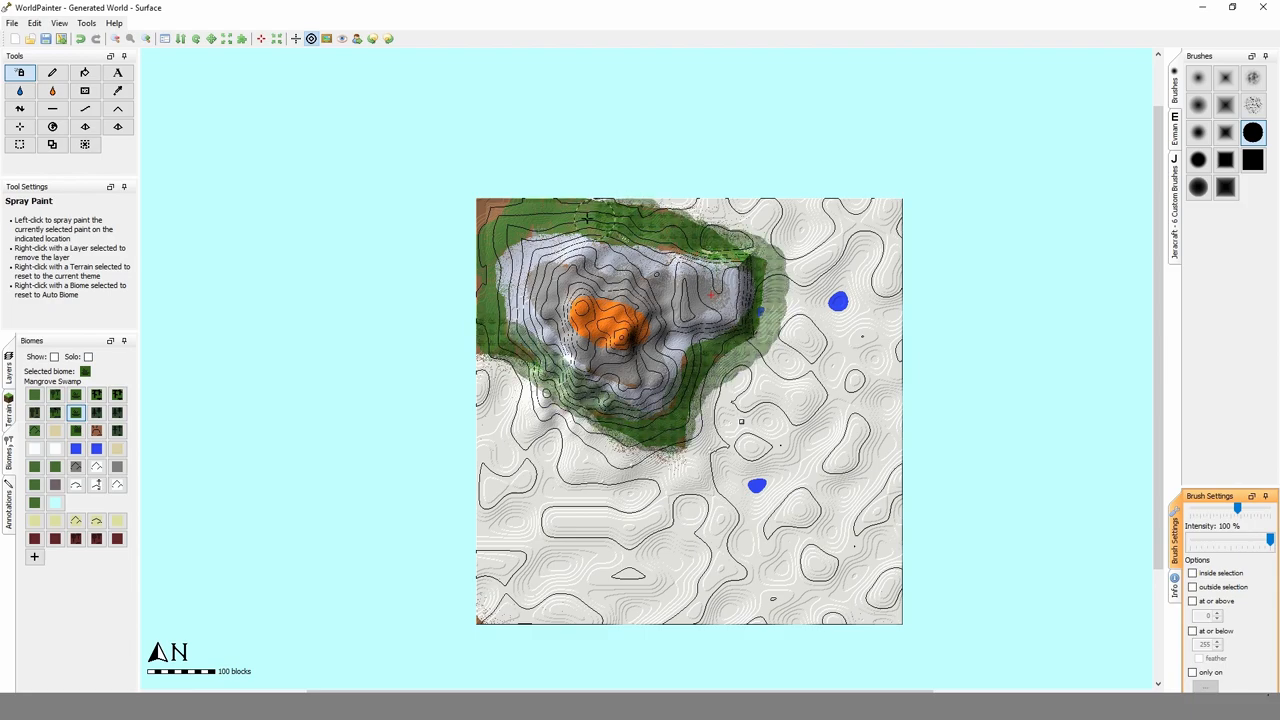
left_click(75, 467)
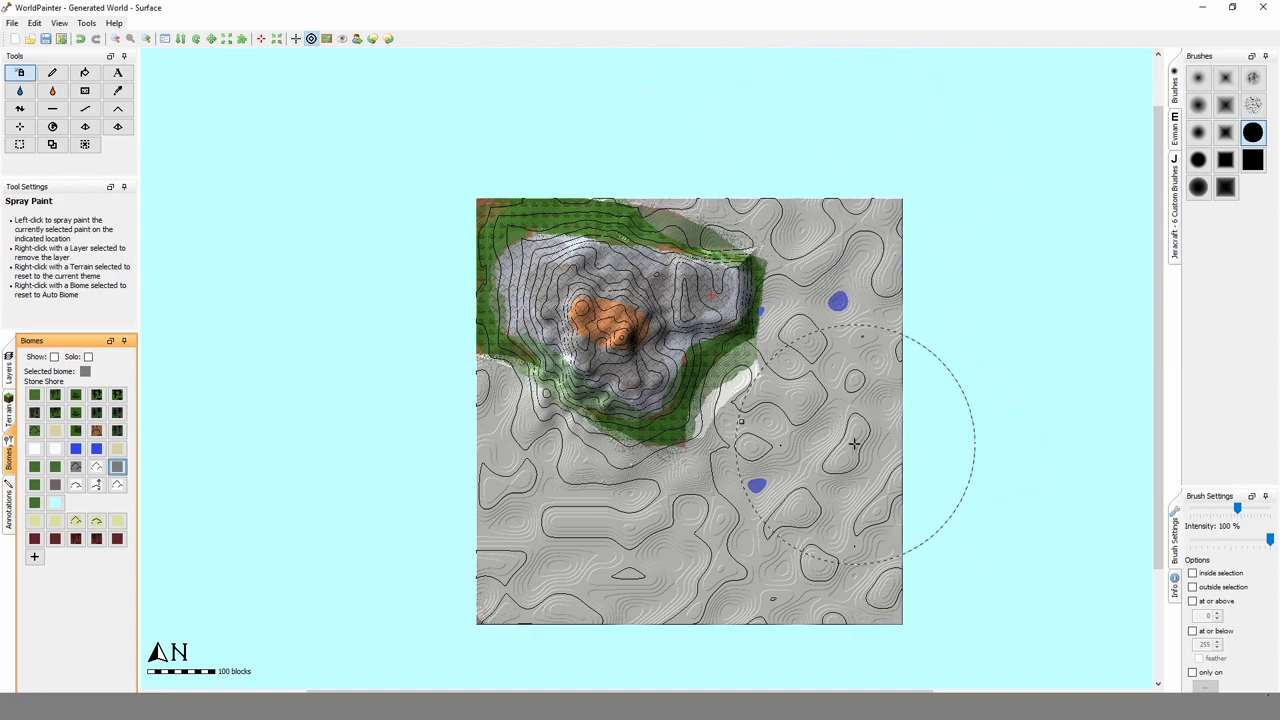
left_click(13, 22)
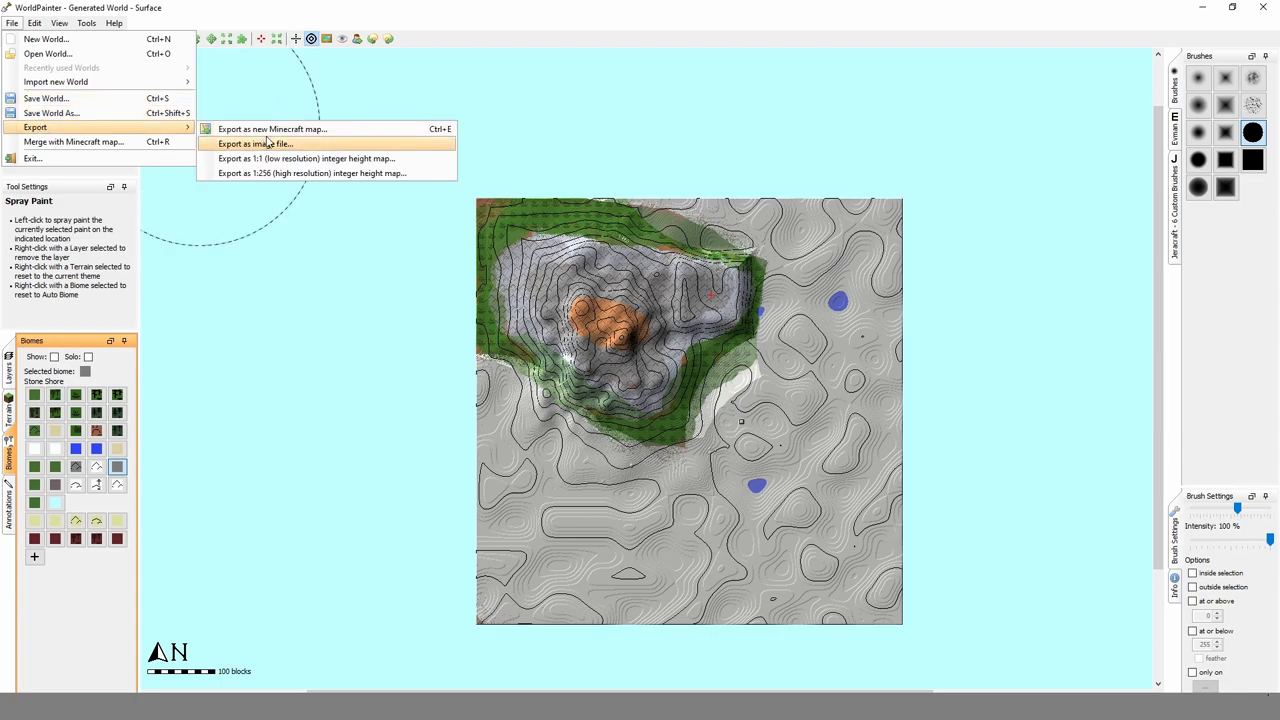
mouse_move(287, 146)
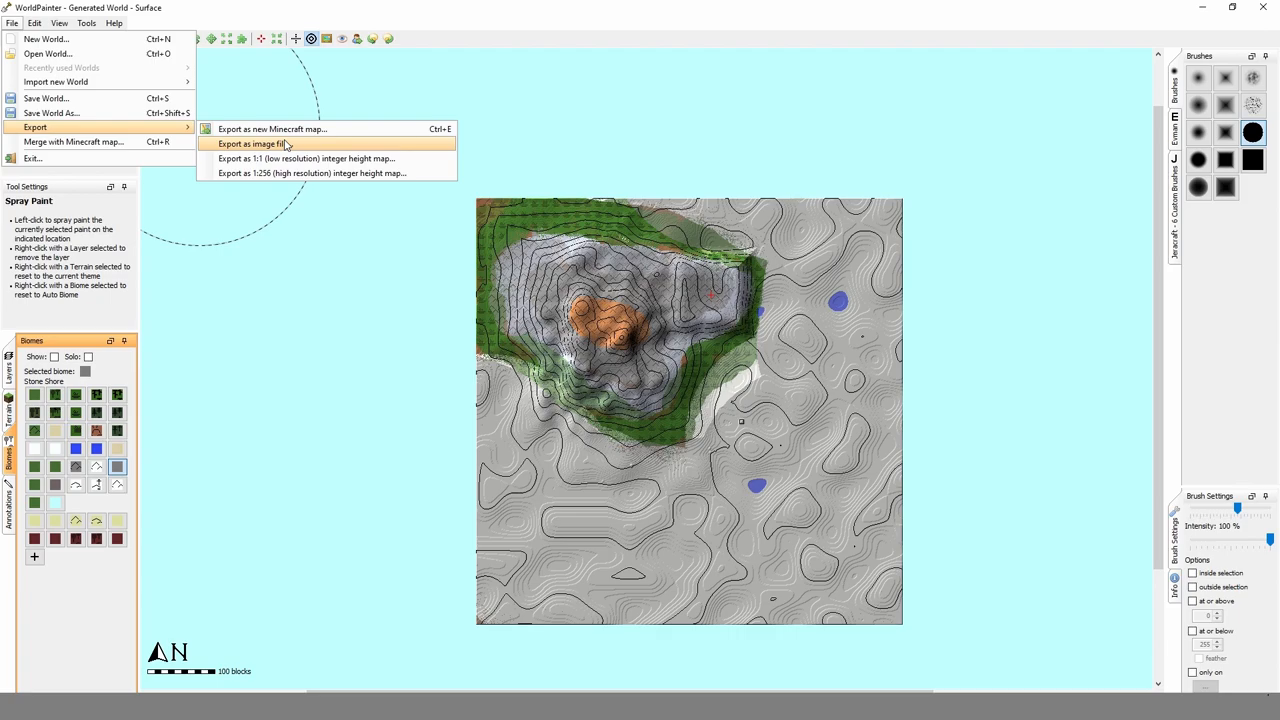
mouse_move(263, 130)
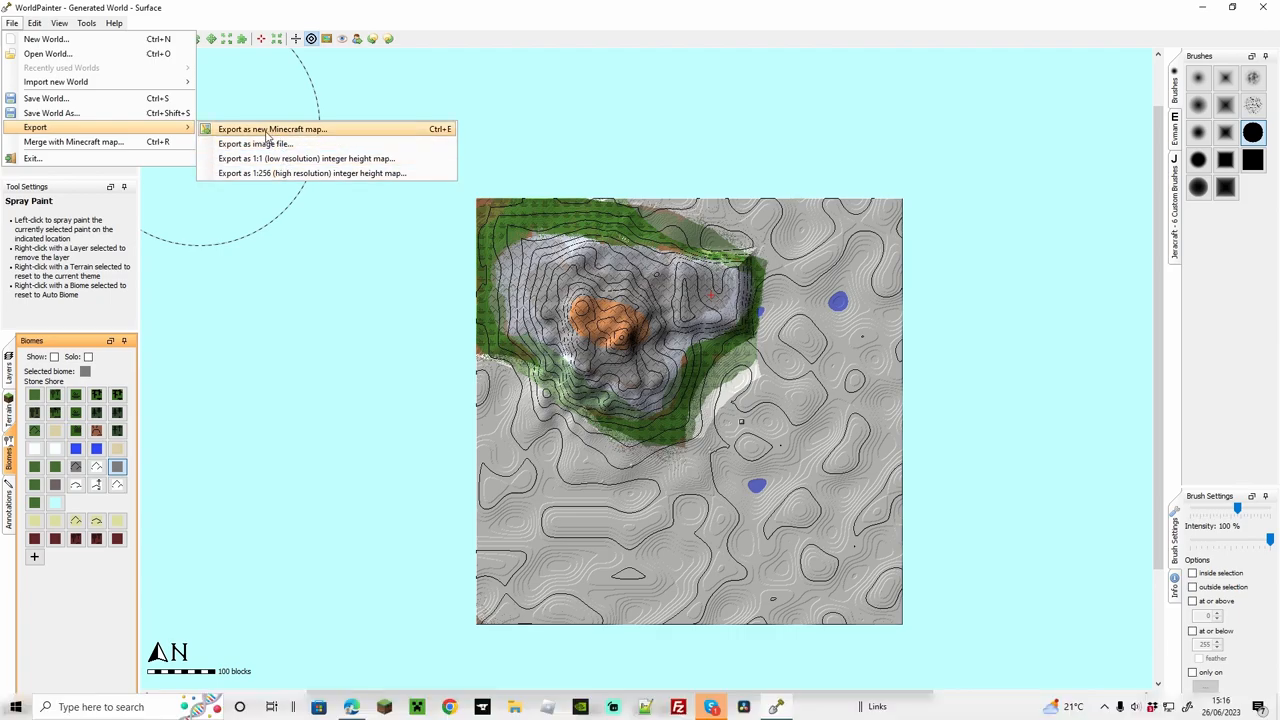
Start a new Minecraft map export and rename the world to 'New World'.
left_click(268, 128)
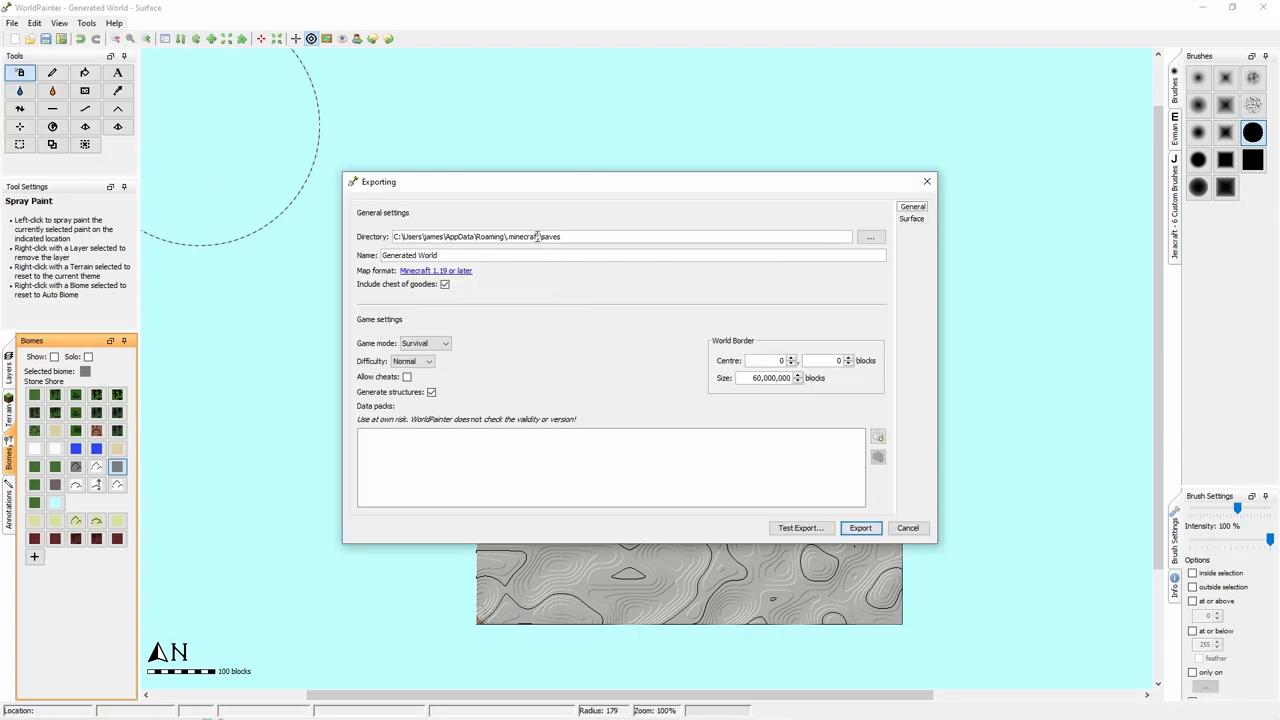
mouse_move(479, 249)
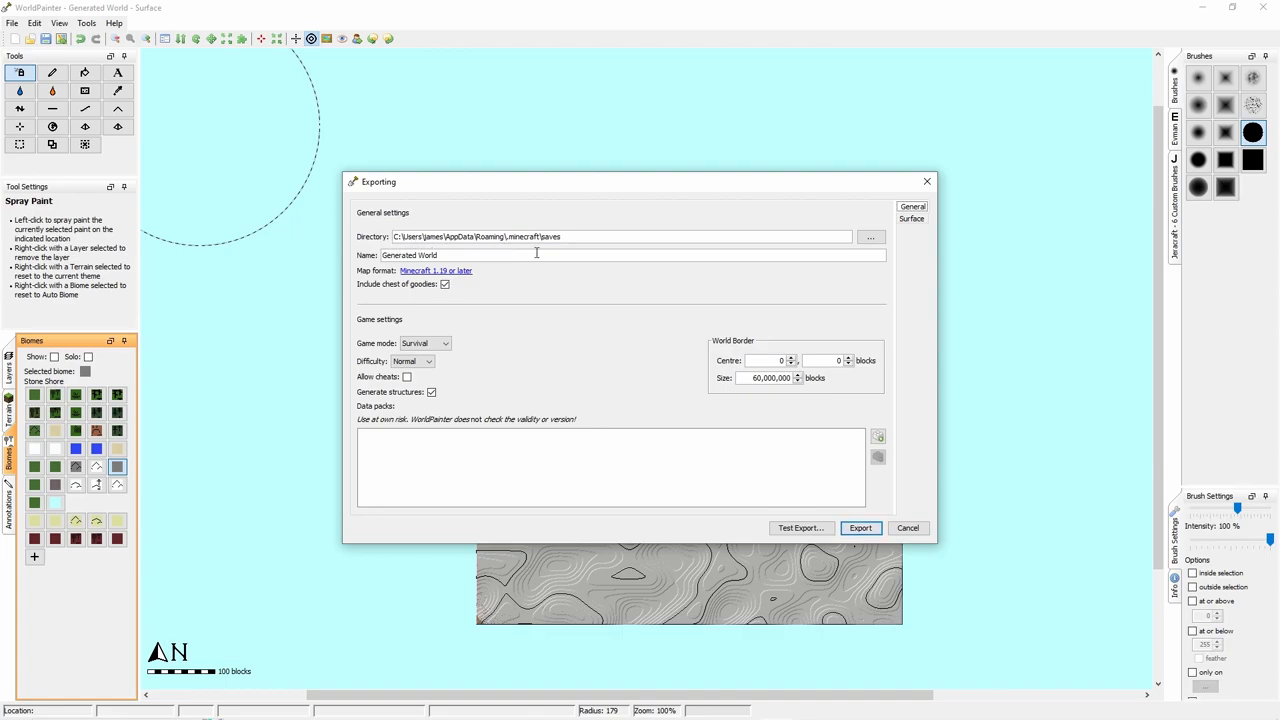
left_click(433, 255)
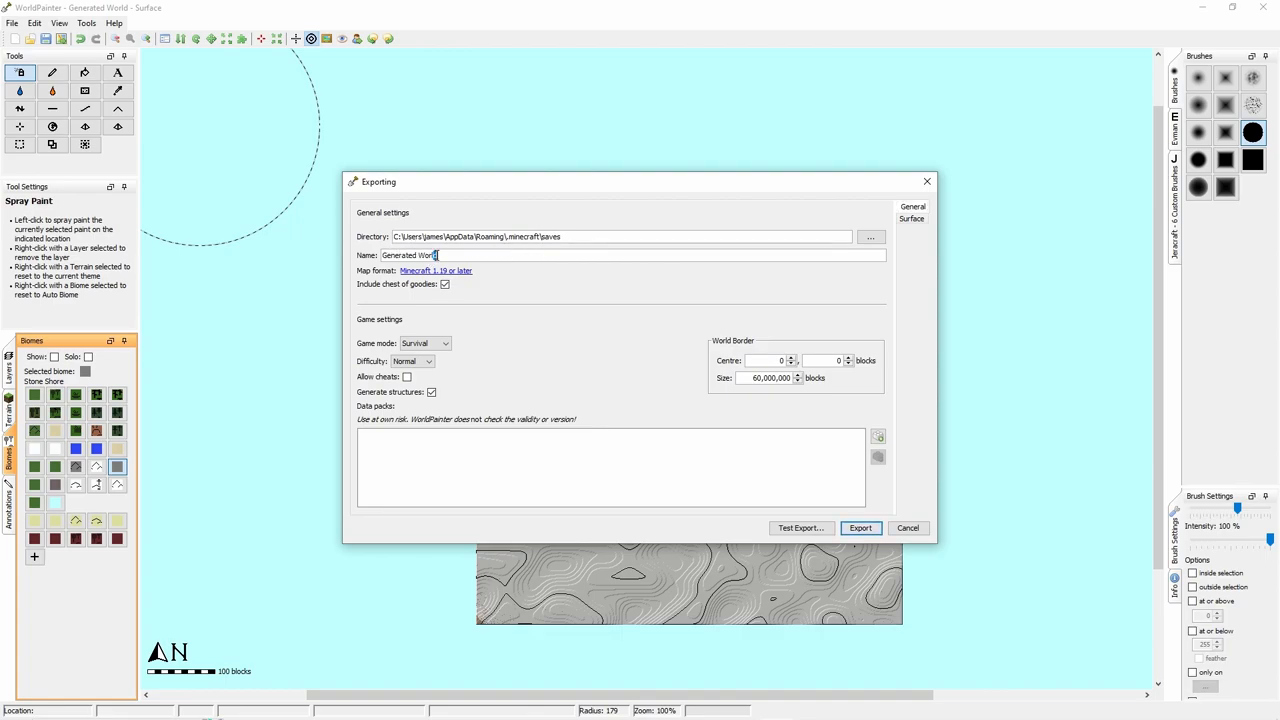
double_click(399, 255)
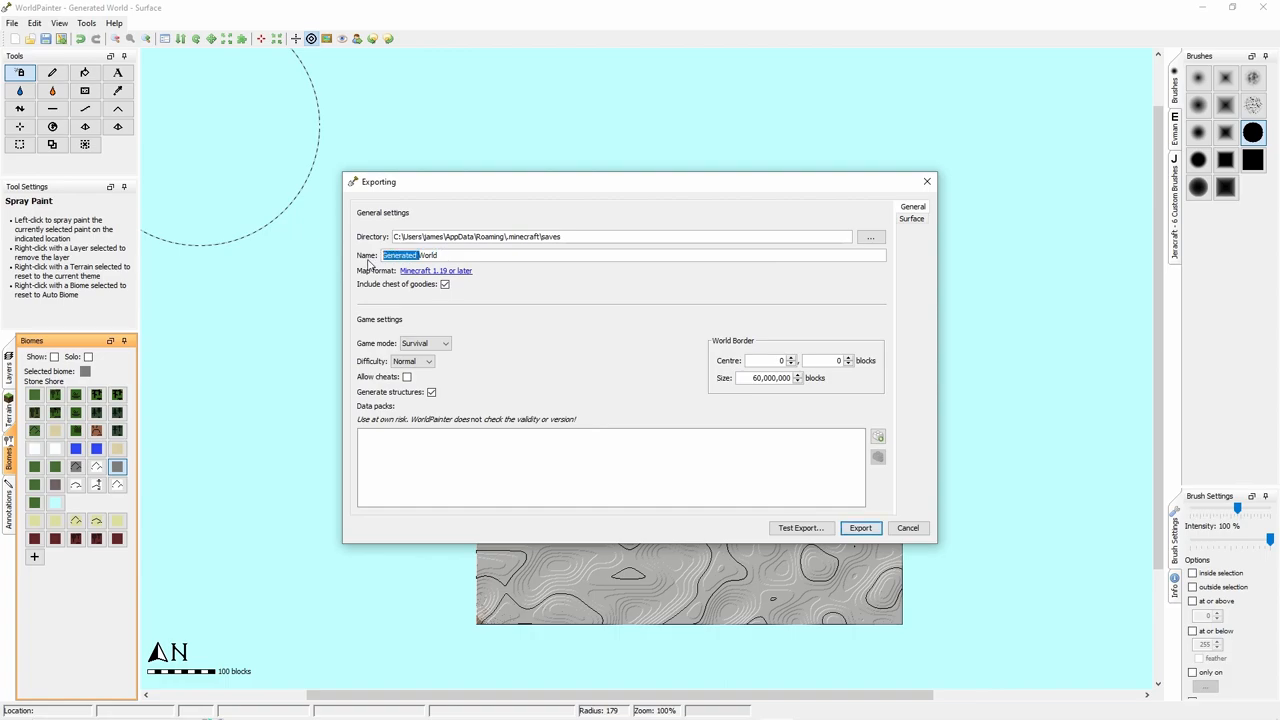
type("New World")
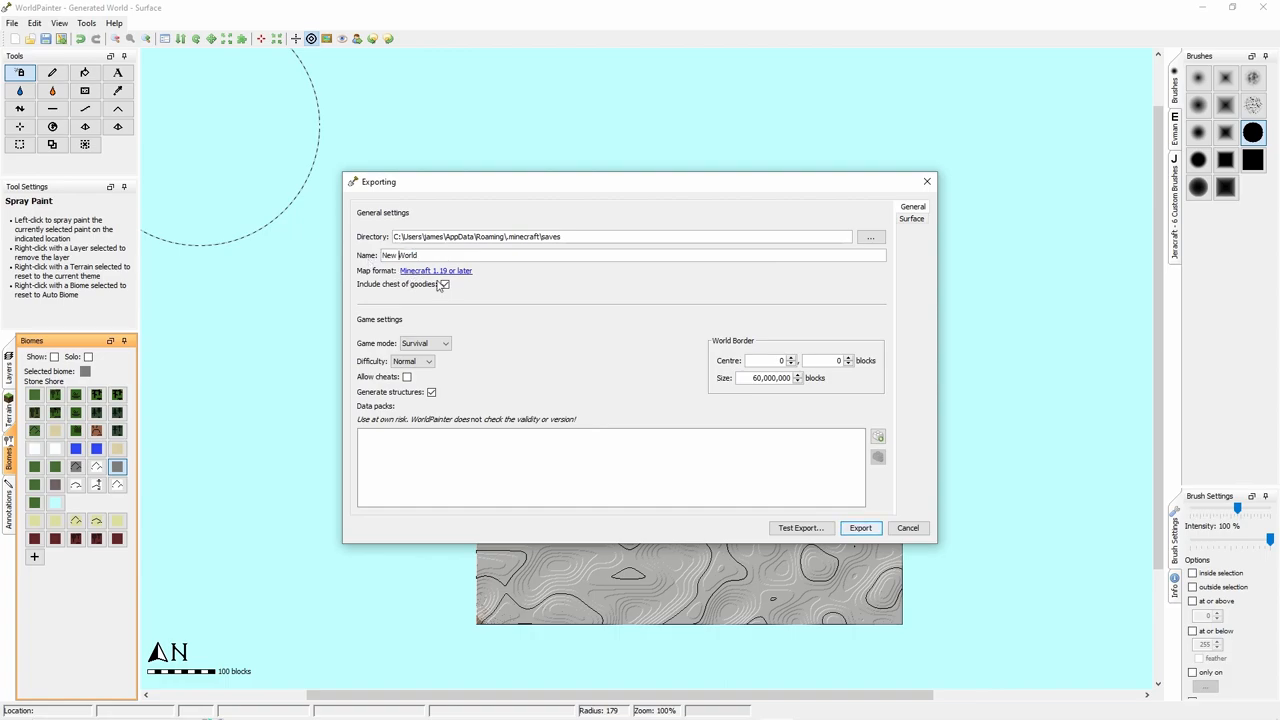
mouse_move(451, 289)
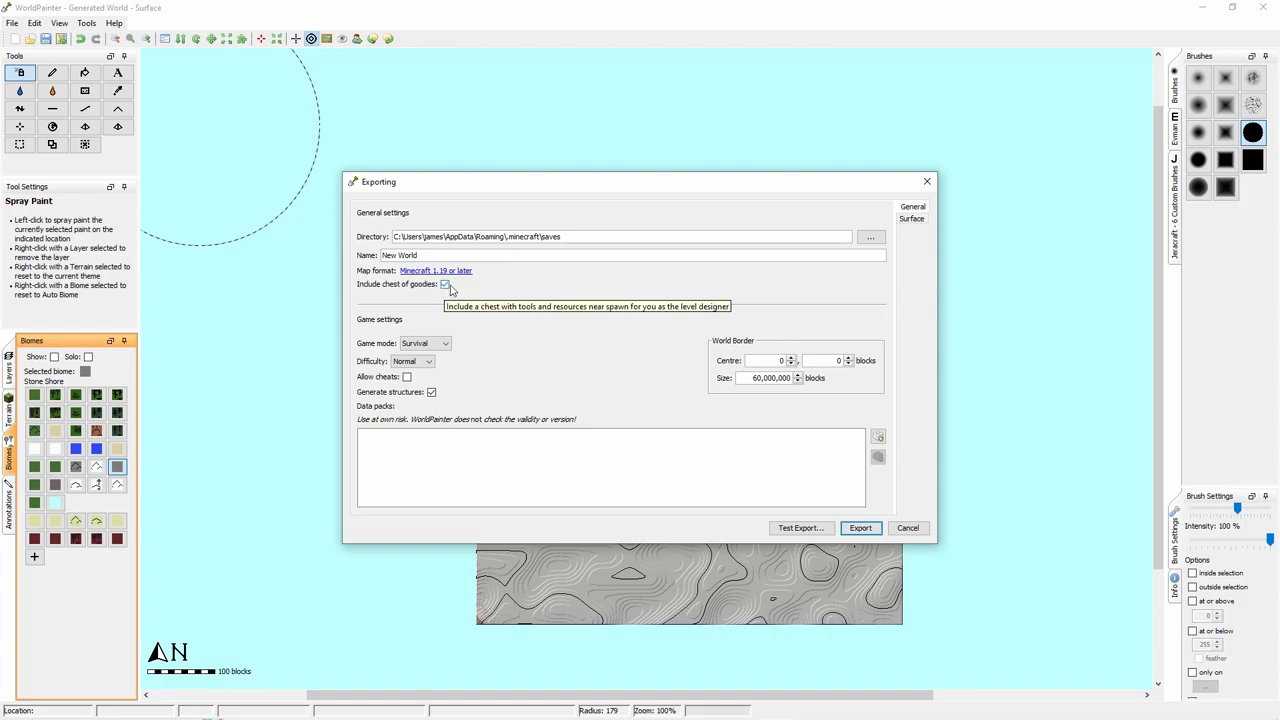
Set game mode Creative, difficulty Normal and allow cheats.
left_click(450, 343)
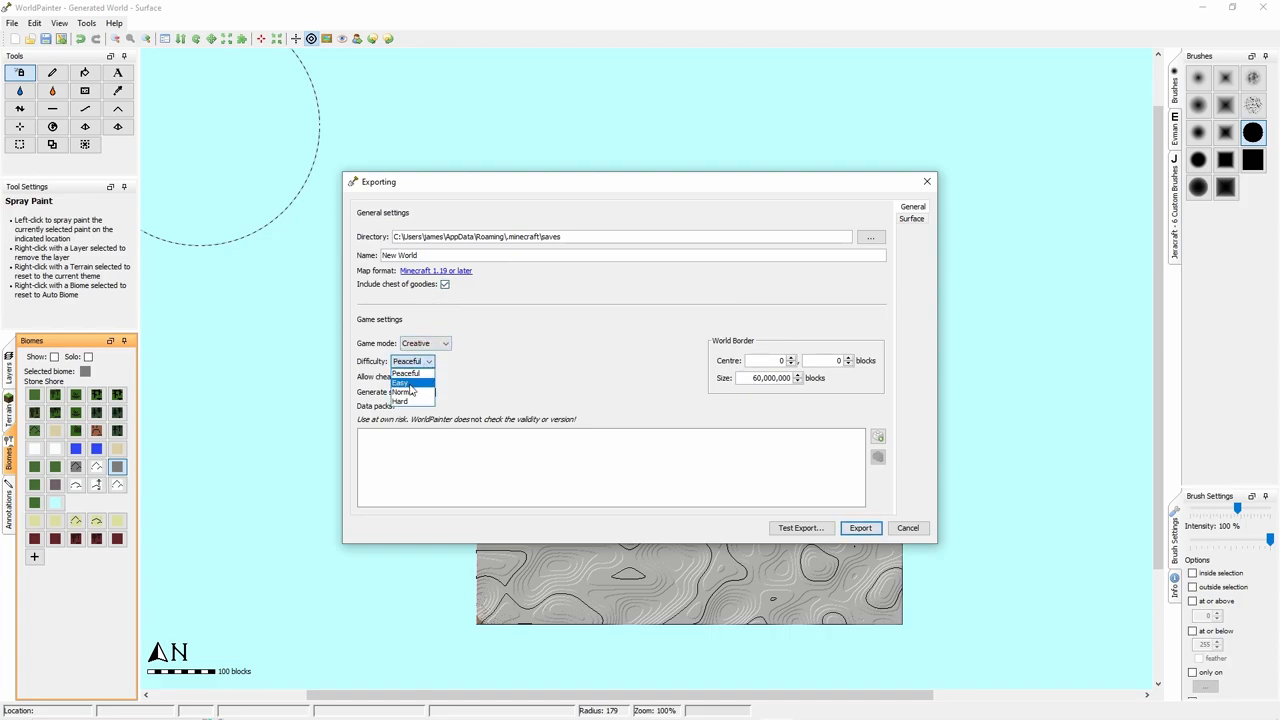
left_click(403, 391)
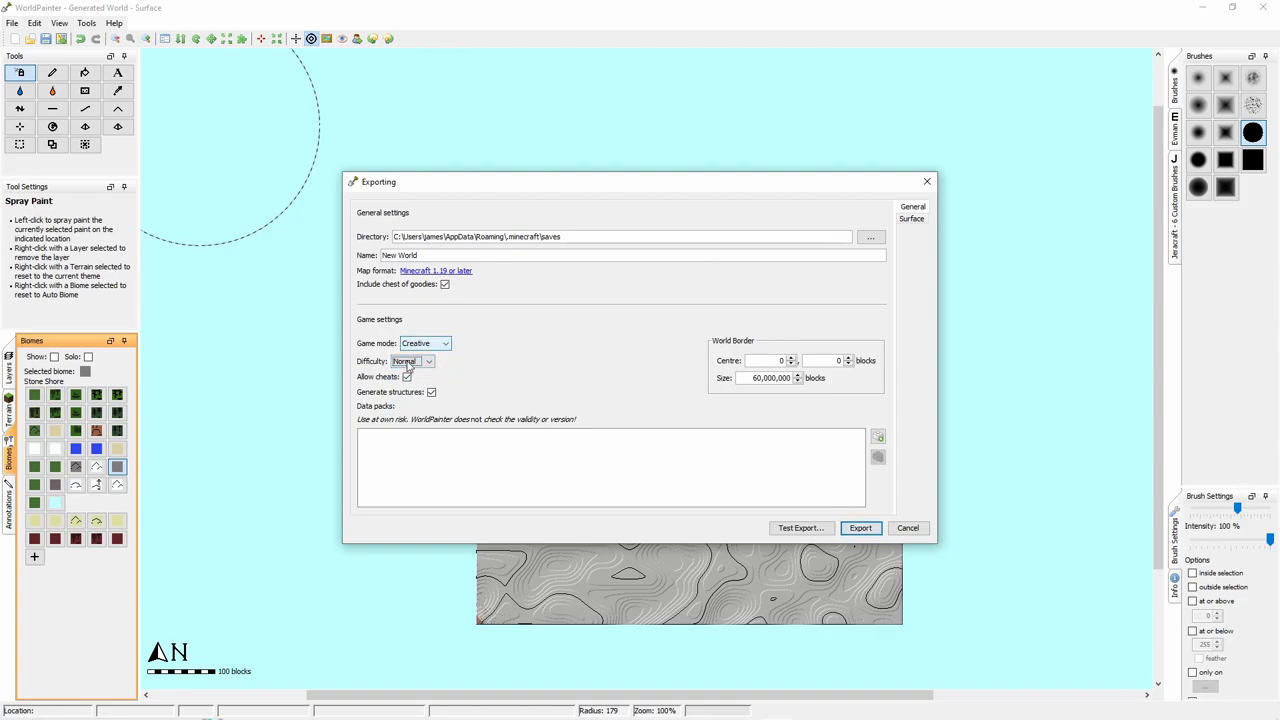
left_click(407, 377)
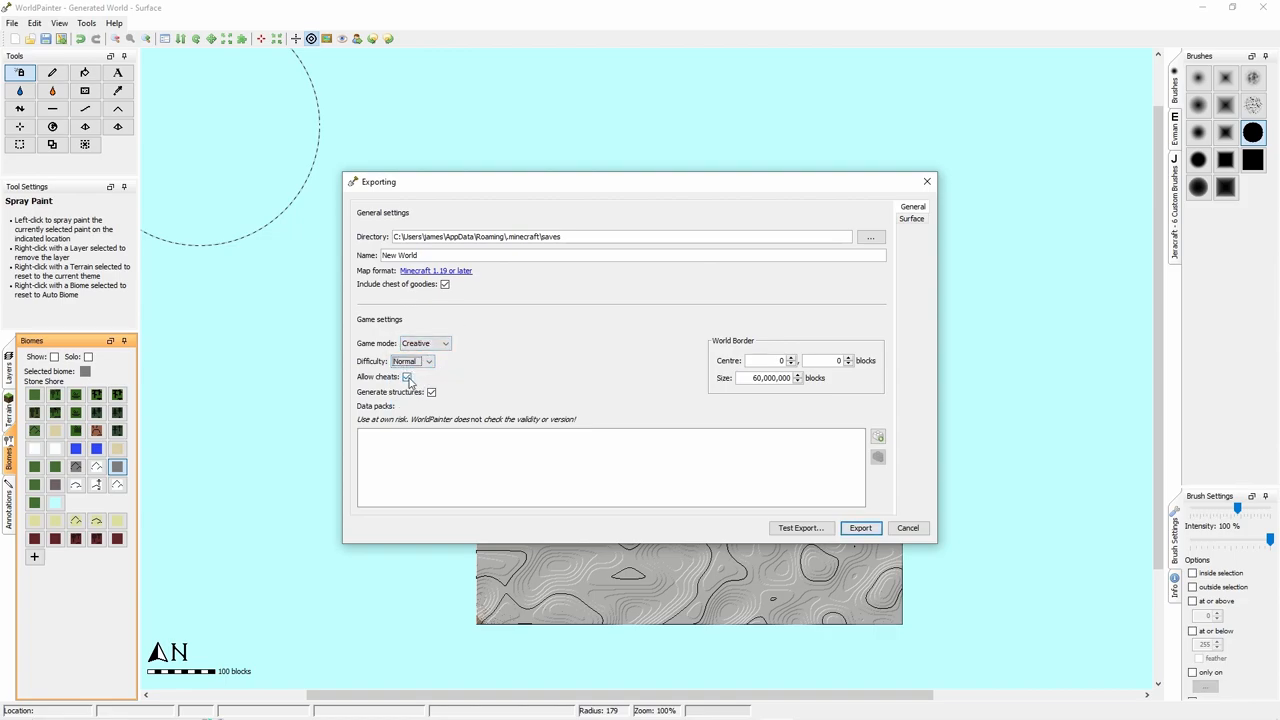
left_click(432, 392)
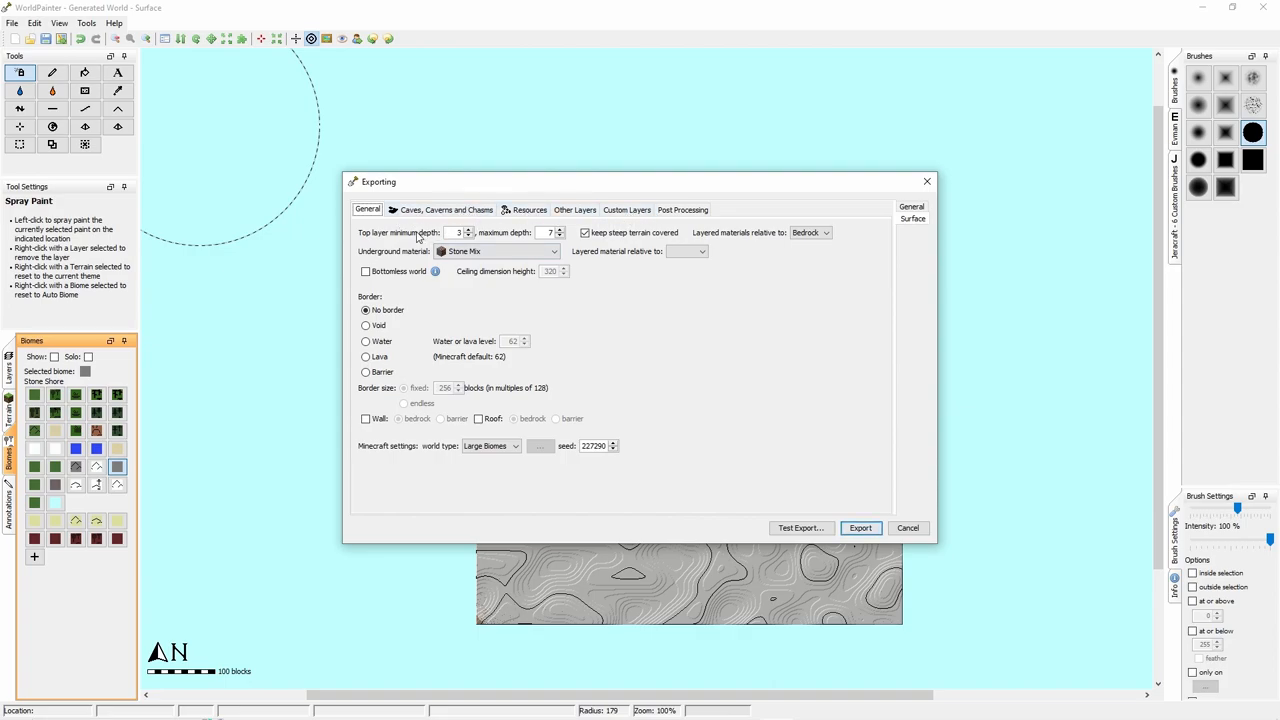
mouse_move(565, 250)
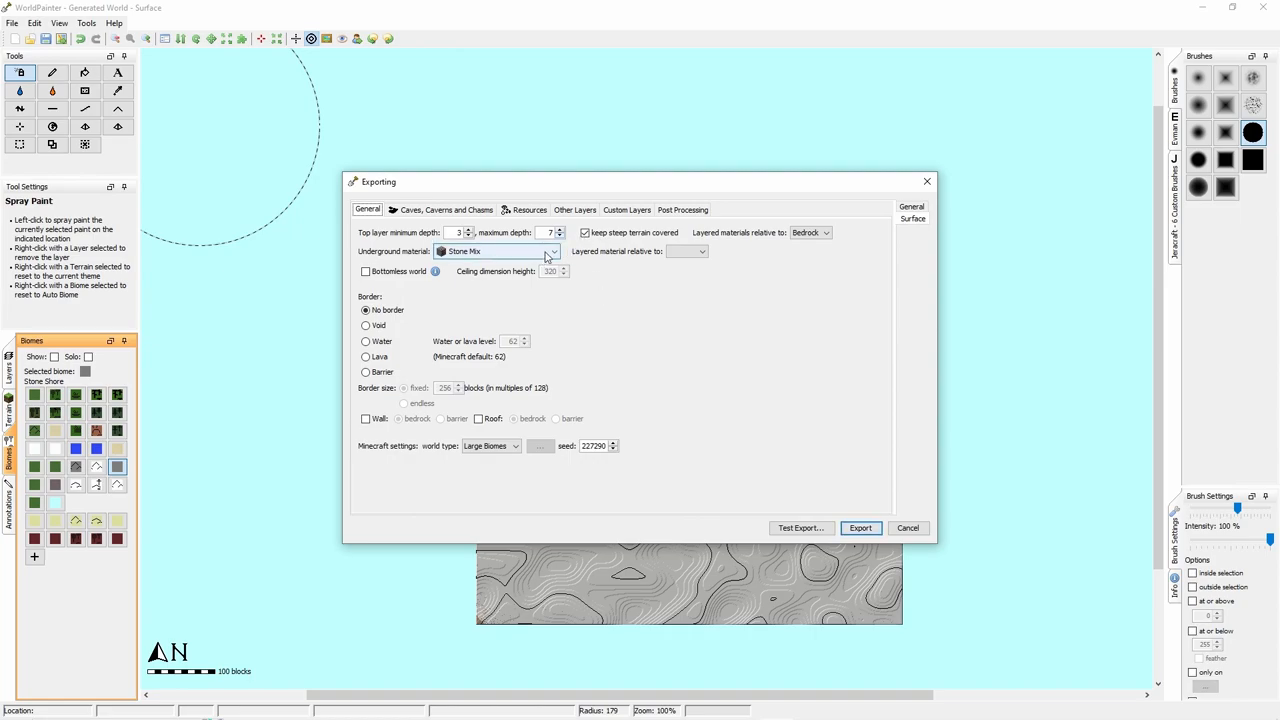
Keep Stone Mix underground, use the Default world type and confirm seed 227302.
left_click(550, 251)
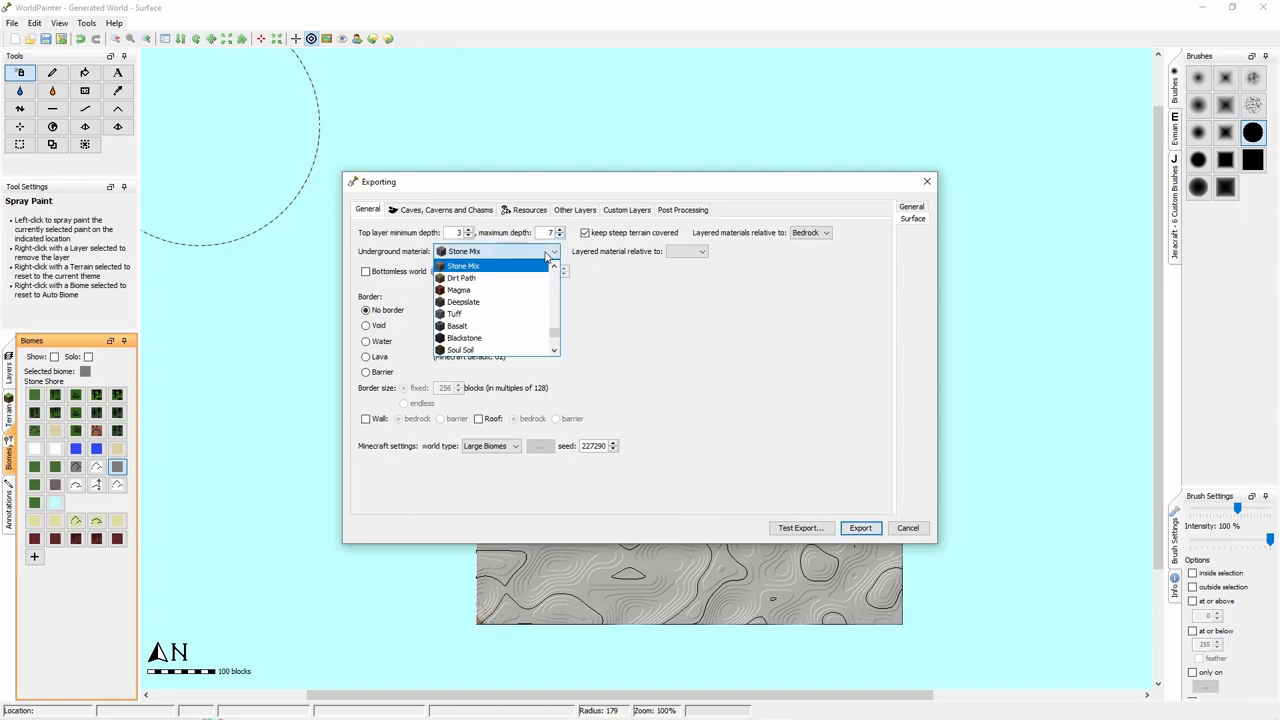
left_click(463, 265)
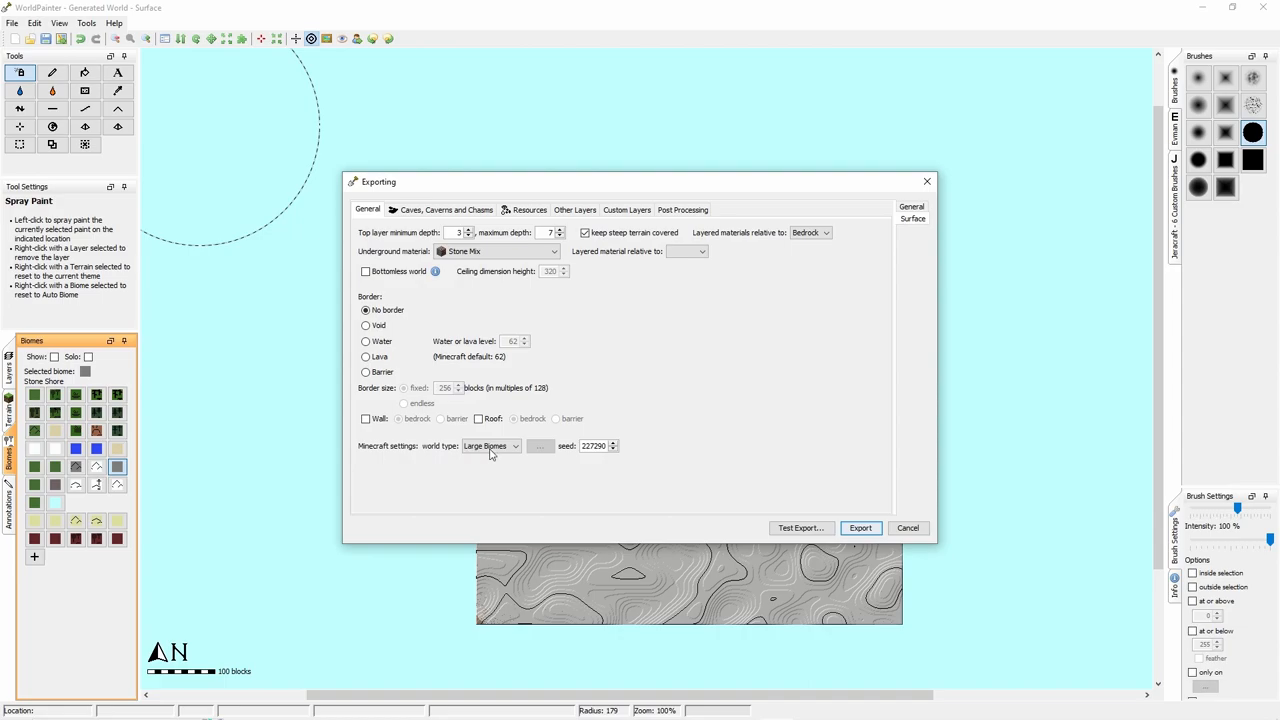
left_click(516, 446)
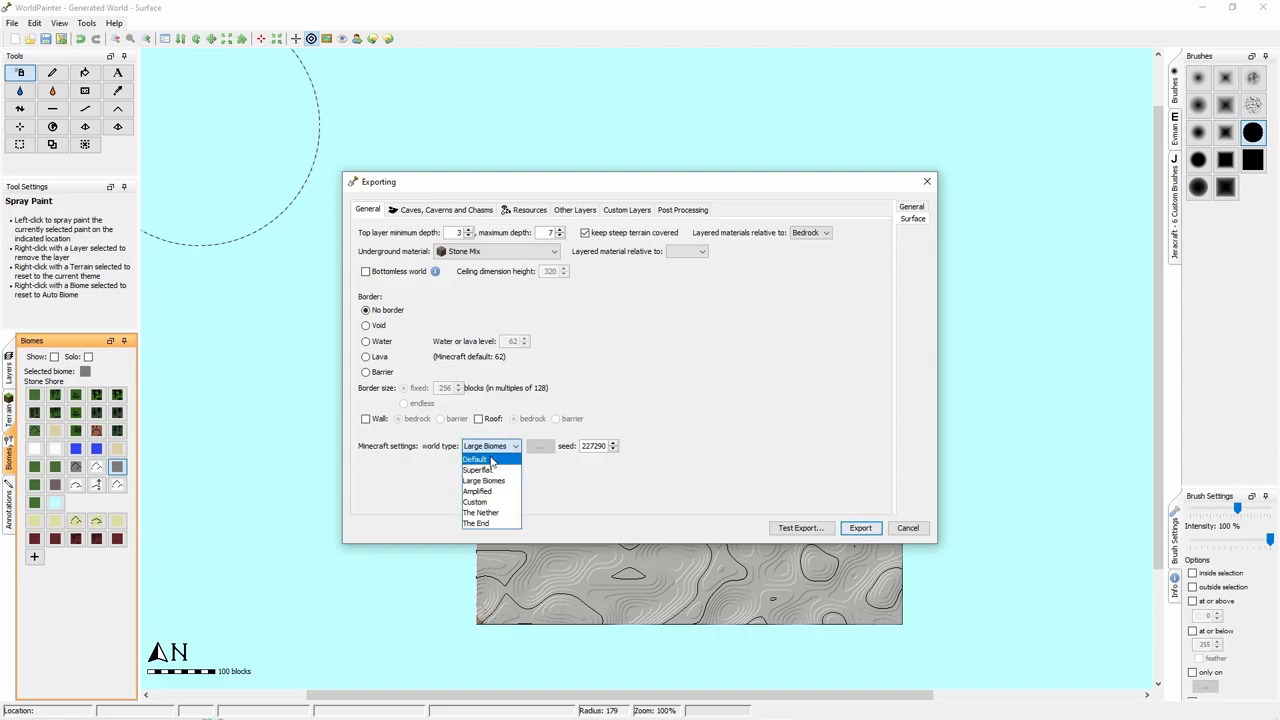
left_click(475, 458)
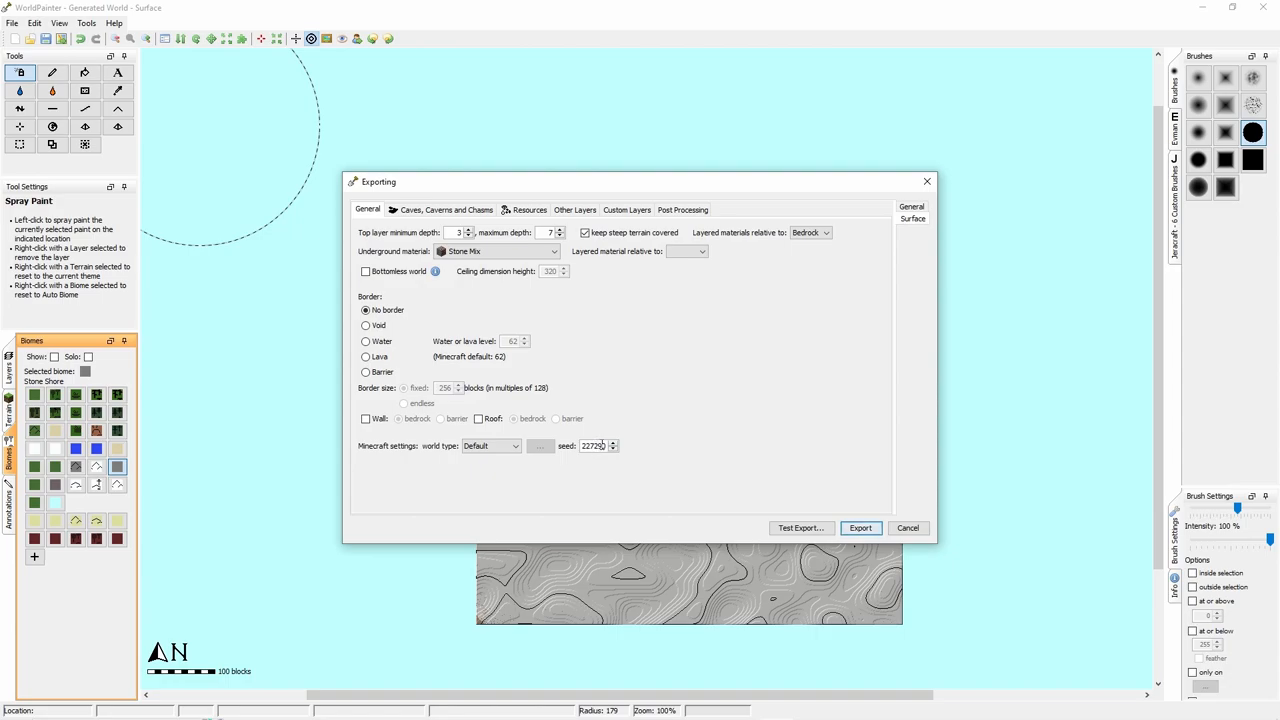
left_click(613, 442)
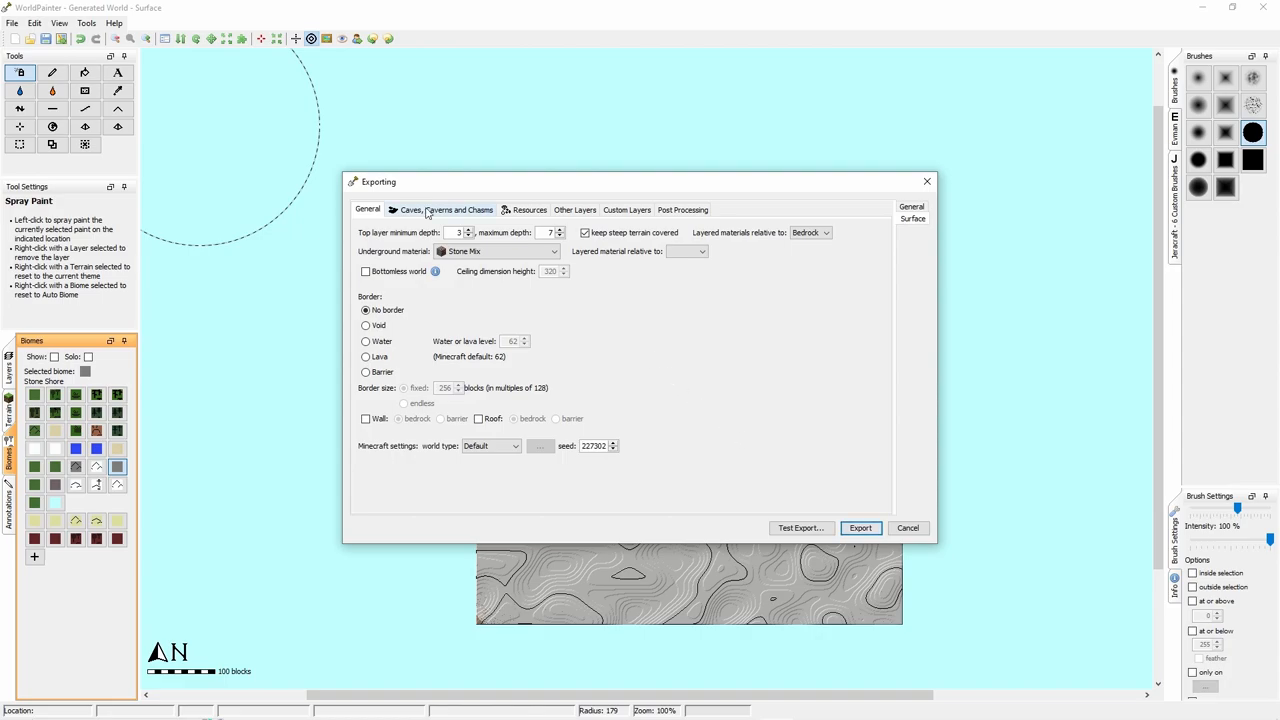
left_click(447, 209)
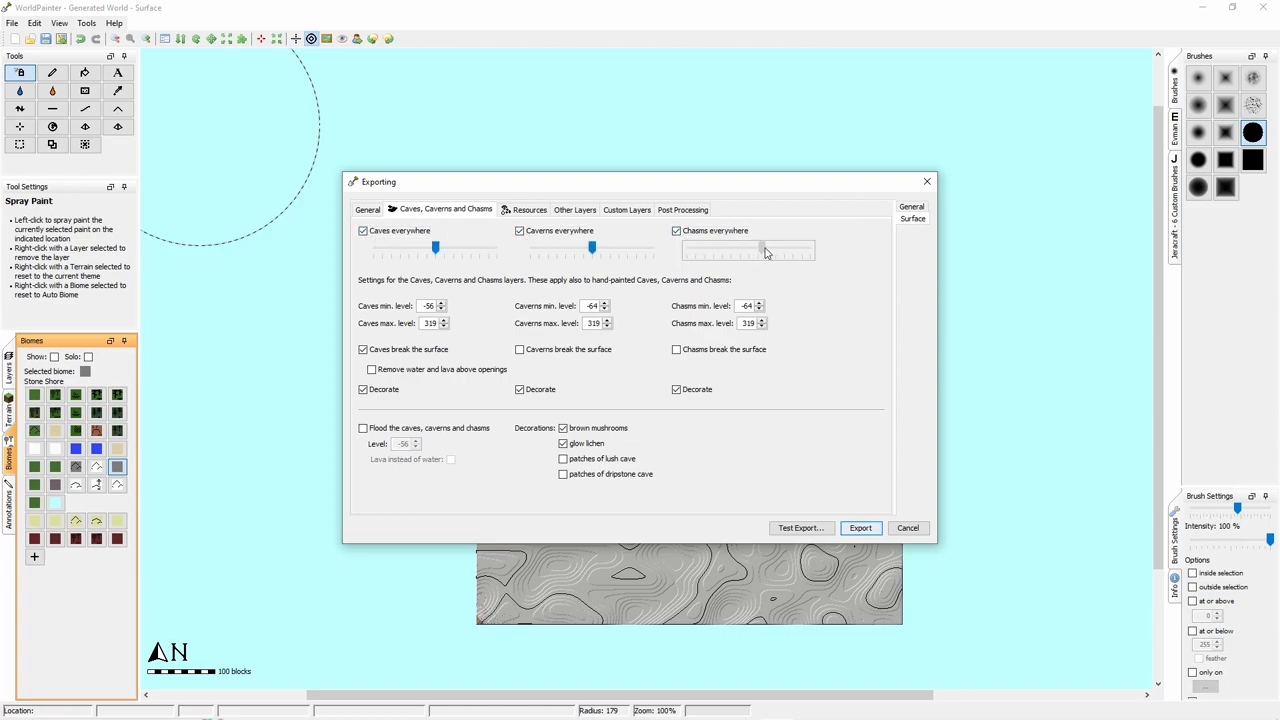
Set chasms to medium intensity and add patches of lush cave as decoration.
left_click_drag(765, 248, 748, 248)
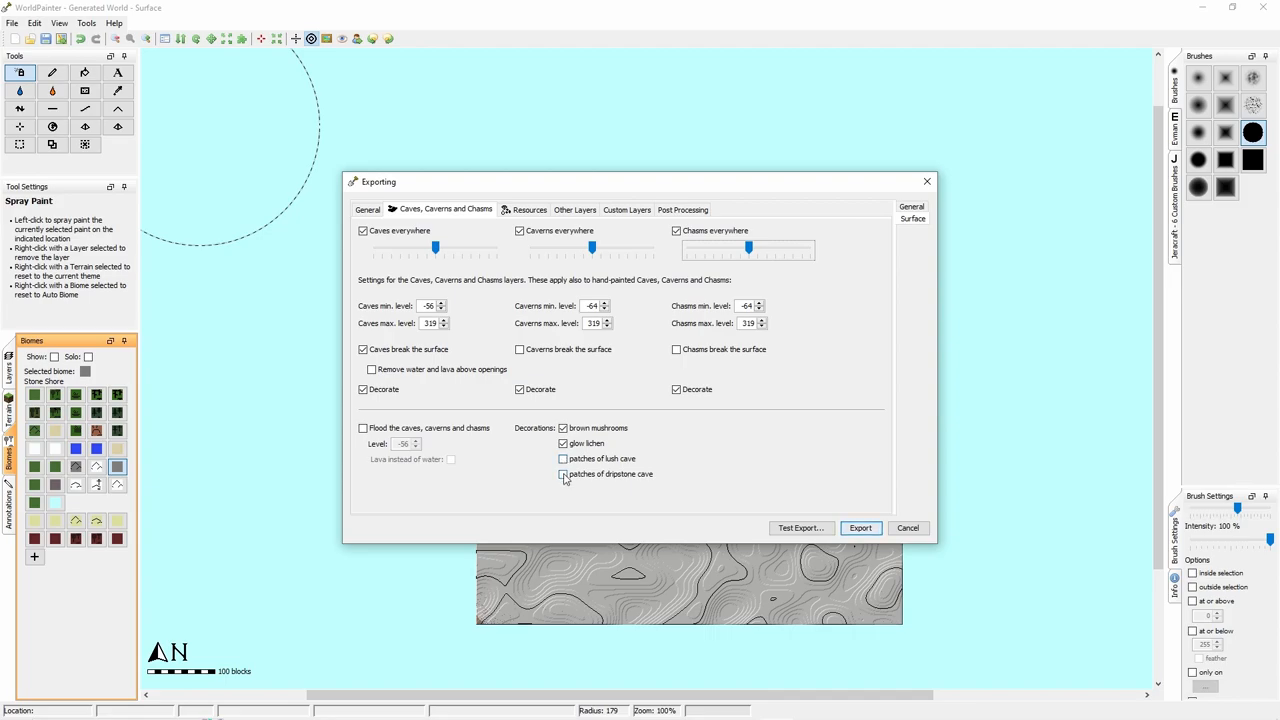
left_click(562, 458)
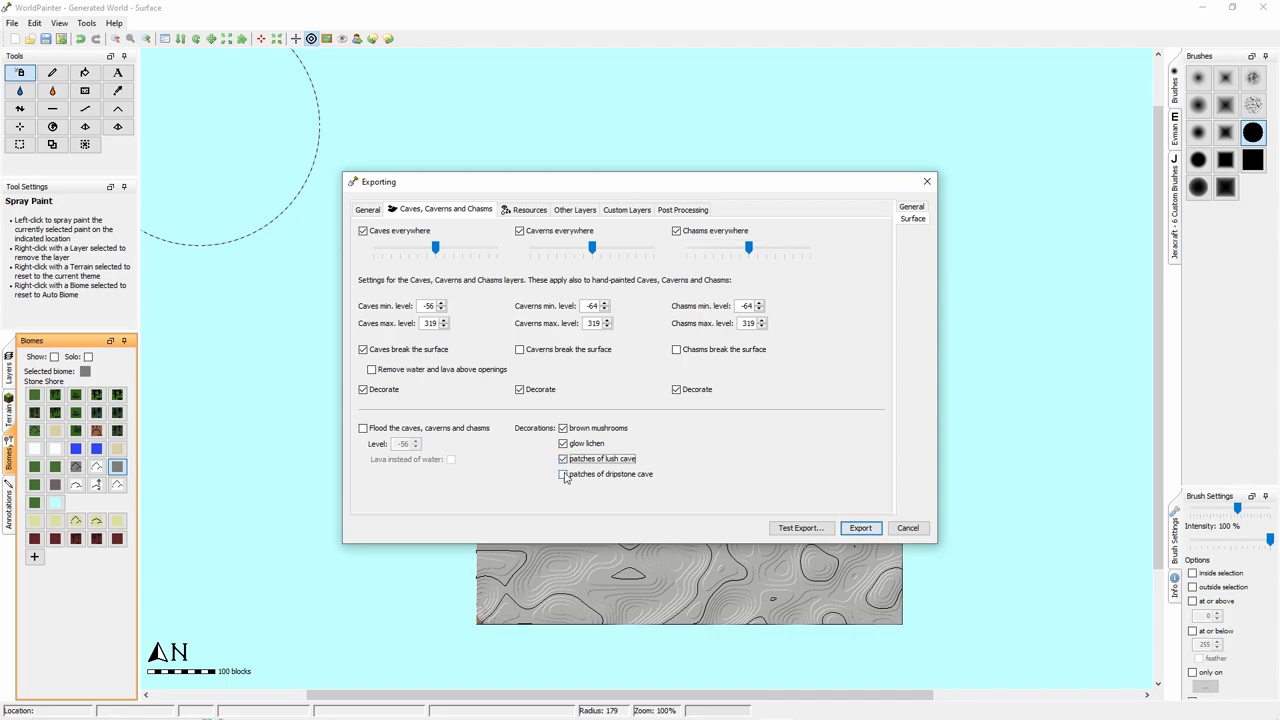
left_click(528, 209)
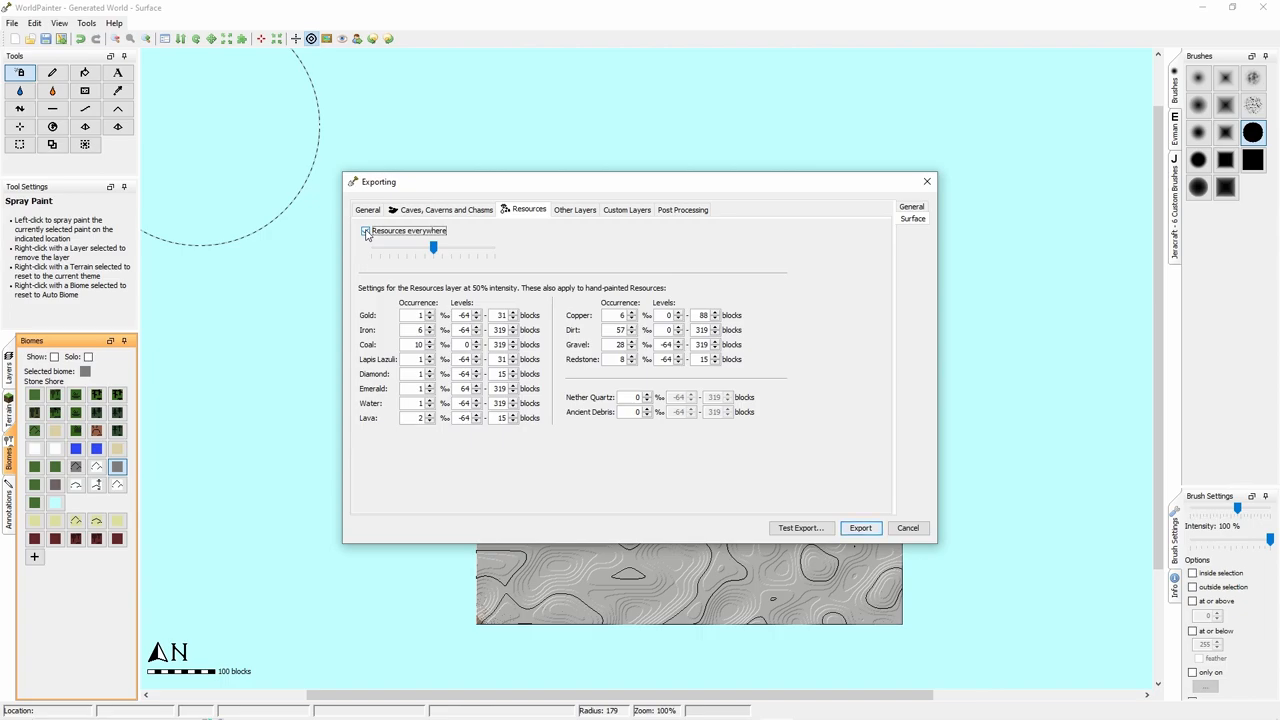
Toggle resources everywhere off and back on, leaving emerald occurrence at 14‰.
left_click(367, 231)
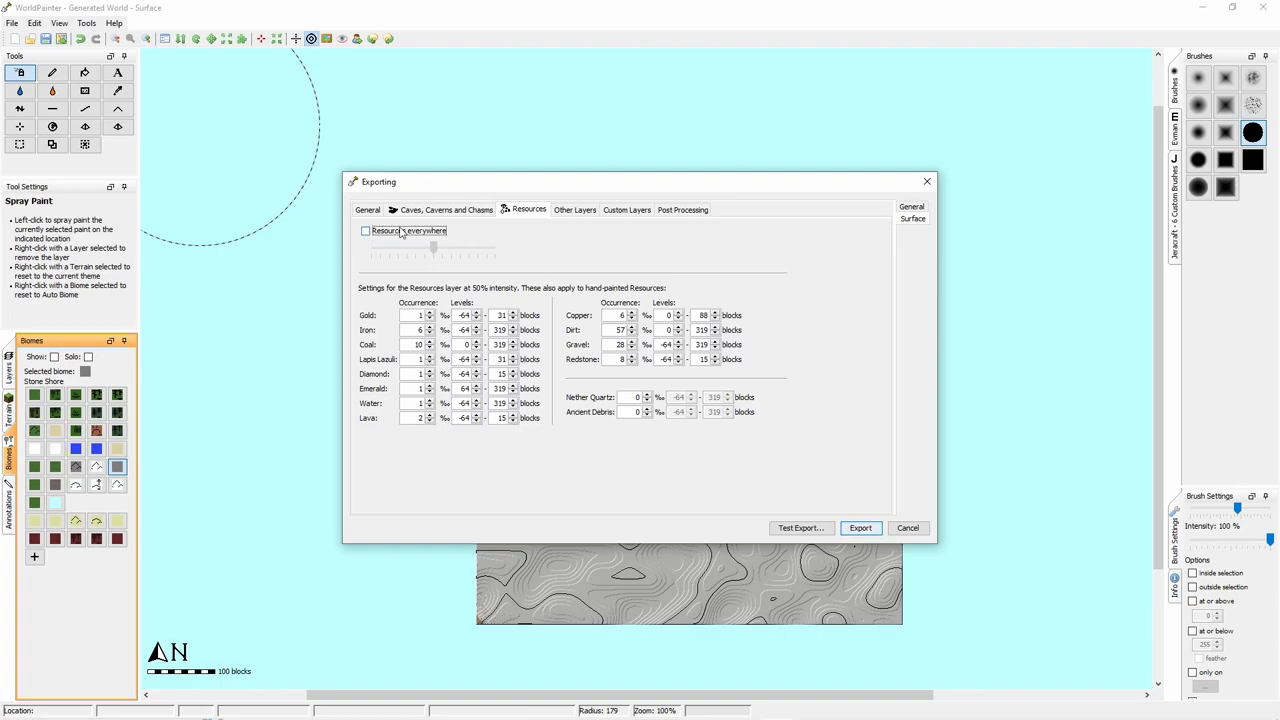
left_click(365, 231)
type("4")
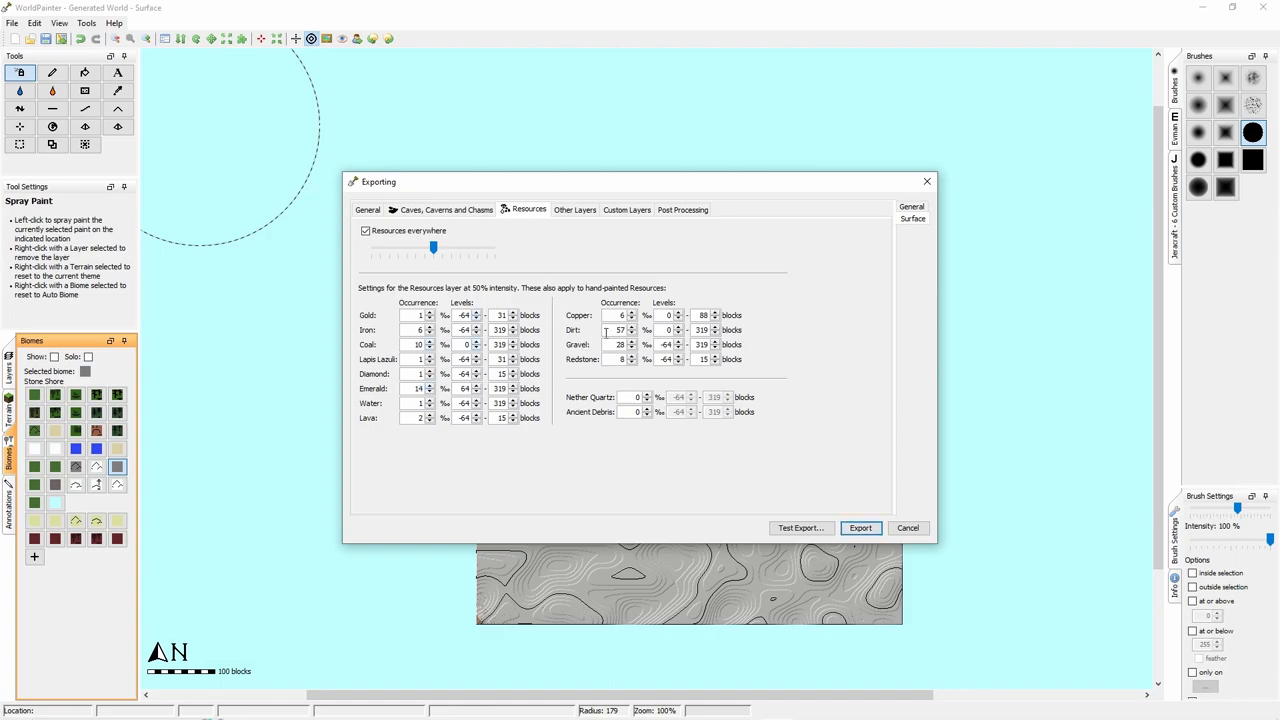
left_click(575, 210)
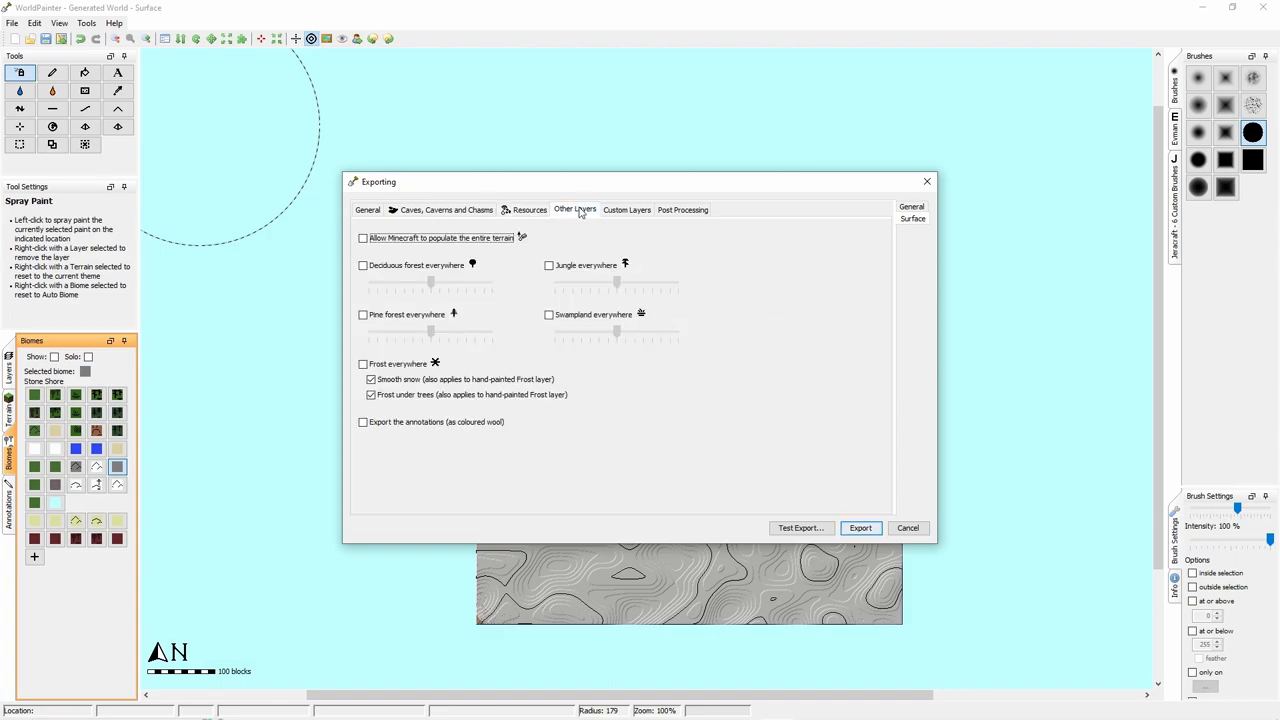
Allow Minecraft to populate the entire terrain and acknowledge resources everywhere being disabled.
left_click(363, 238)
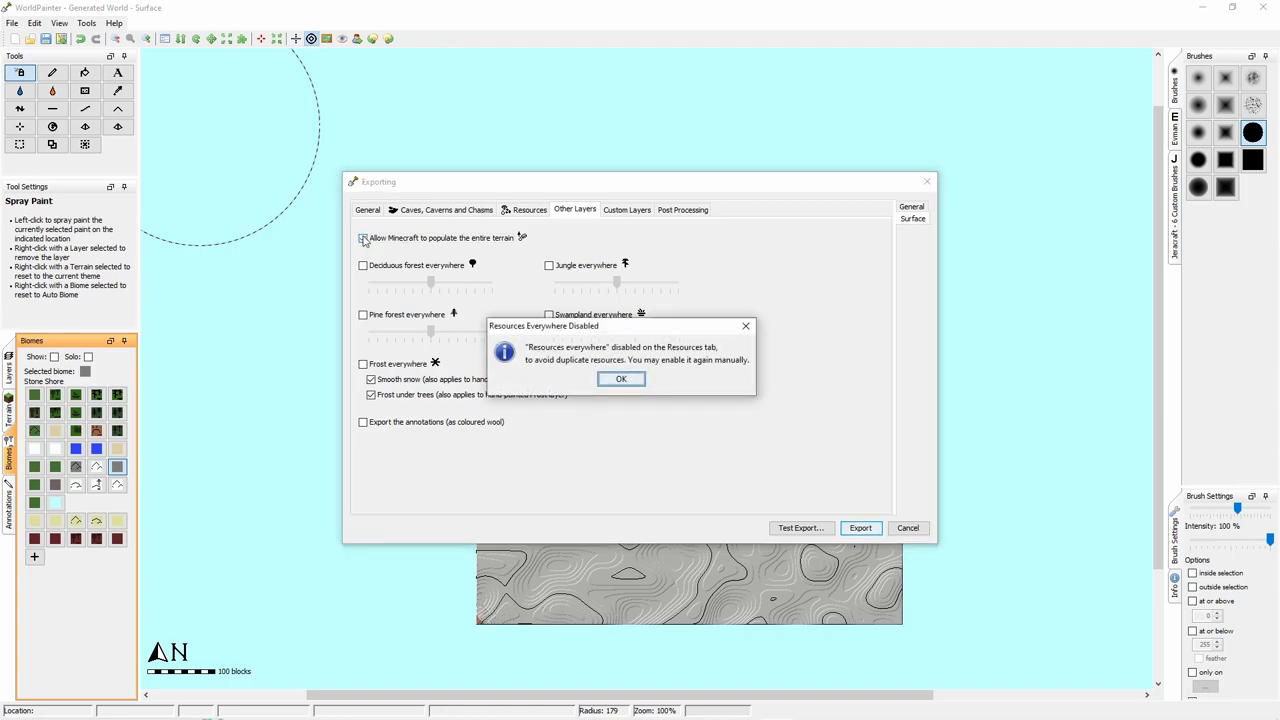
left_click(621, 378)
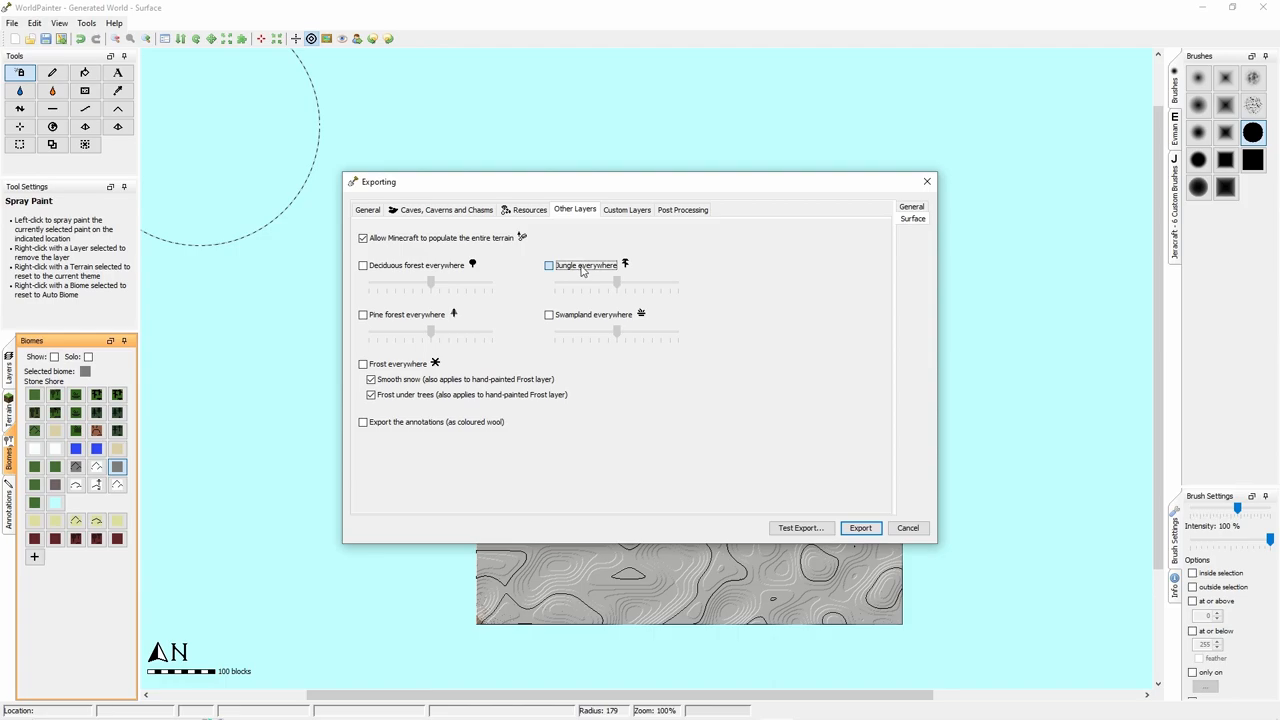
left_click(549, 265)
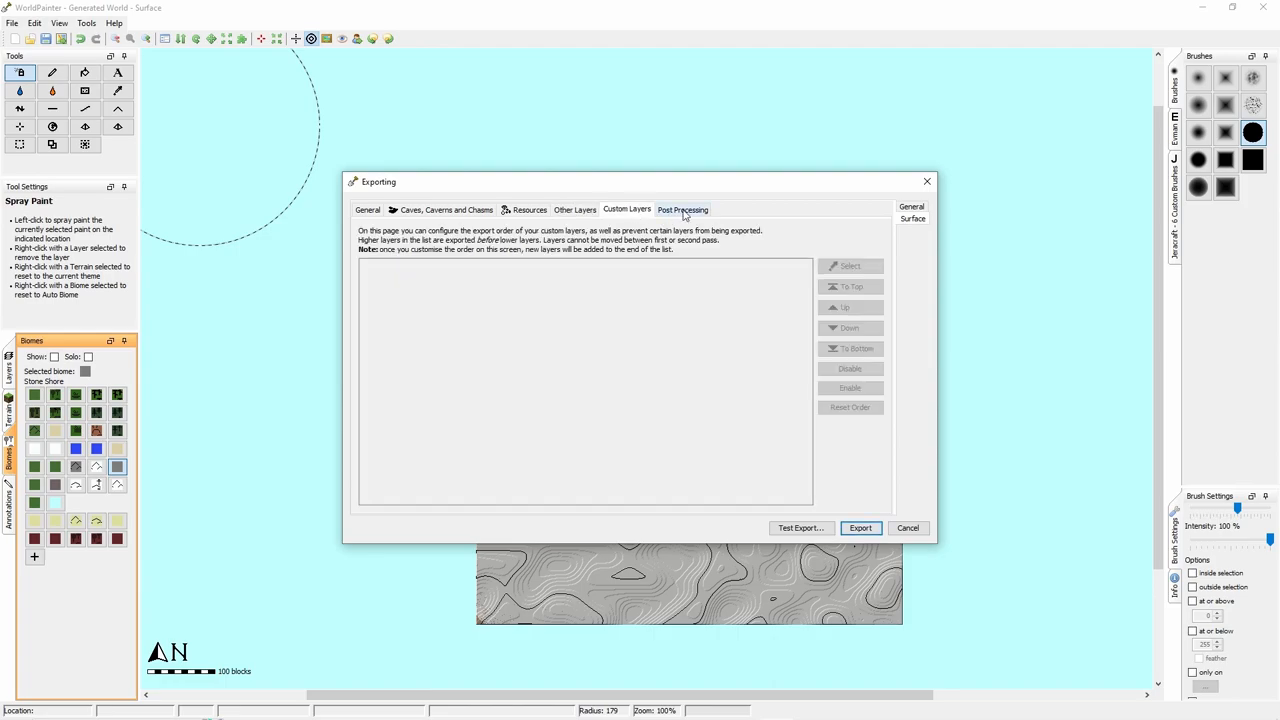
In post processing, support sand with sandstone and gravel and cement with stone instead of floating.
left_click(683, 209)
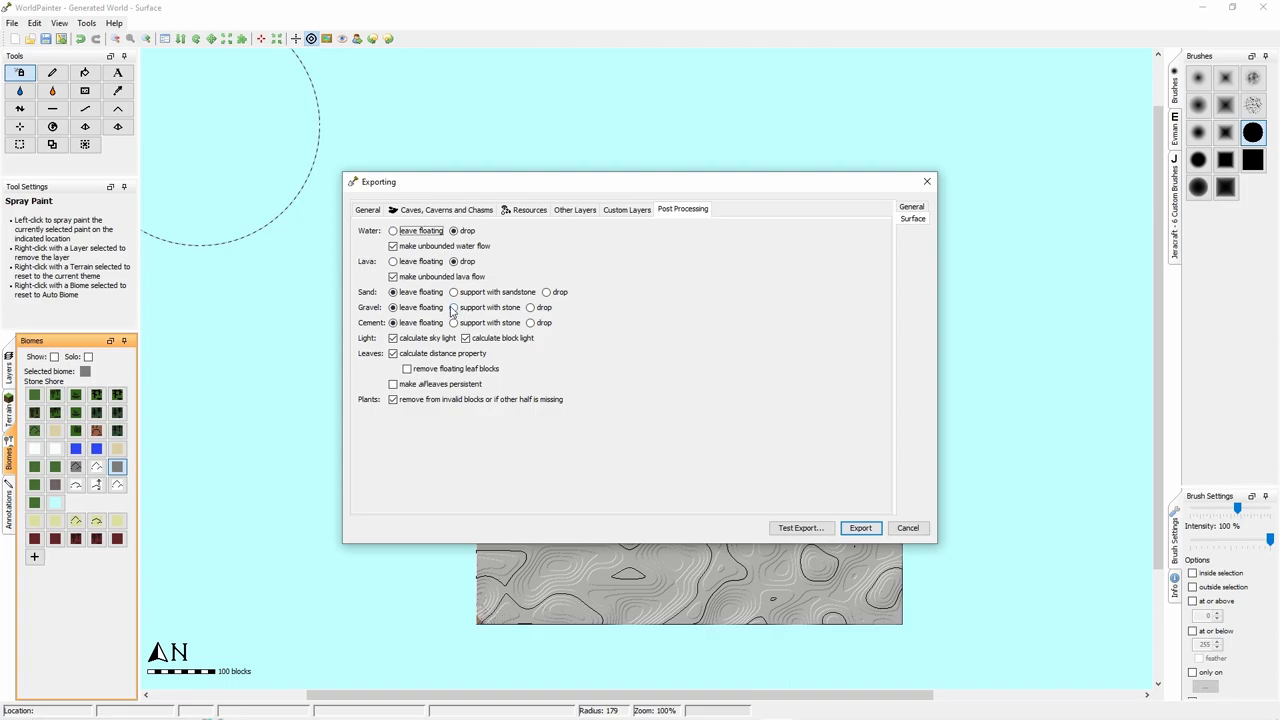
left_click(393, 307)
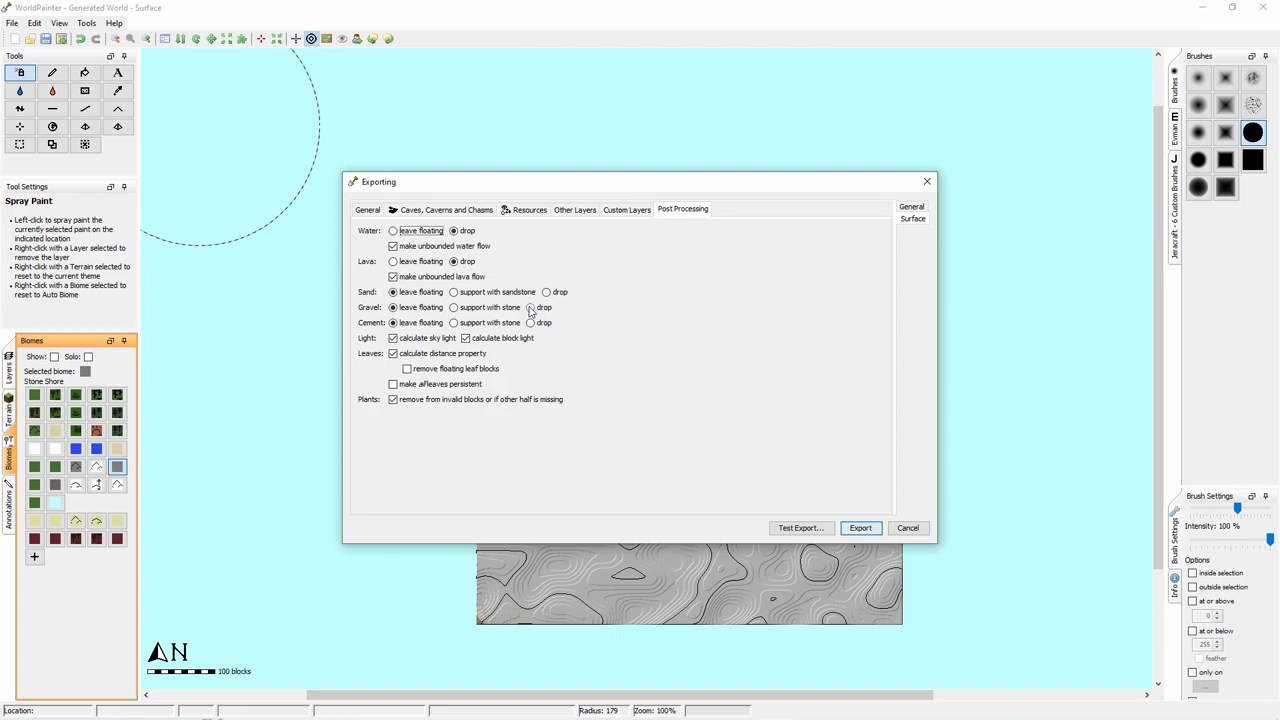
left_click(452, 291)
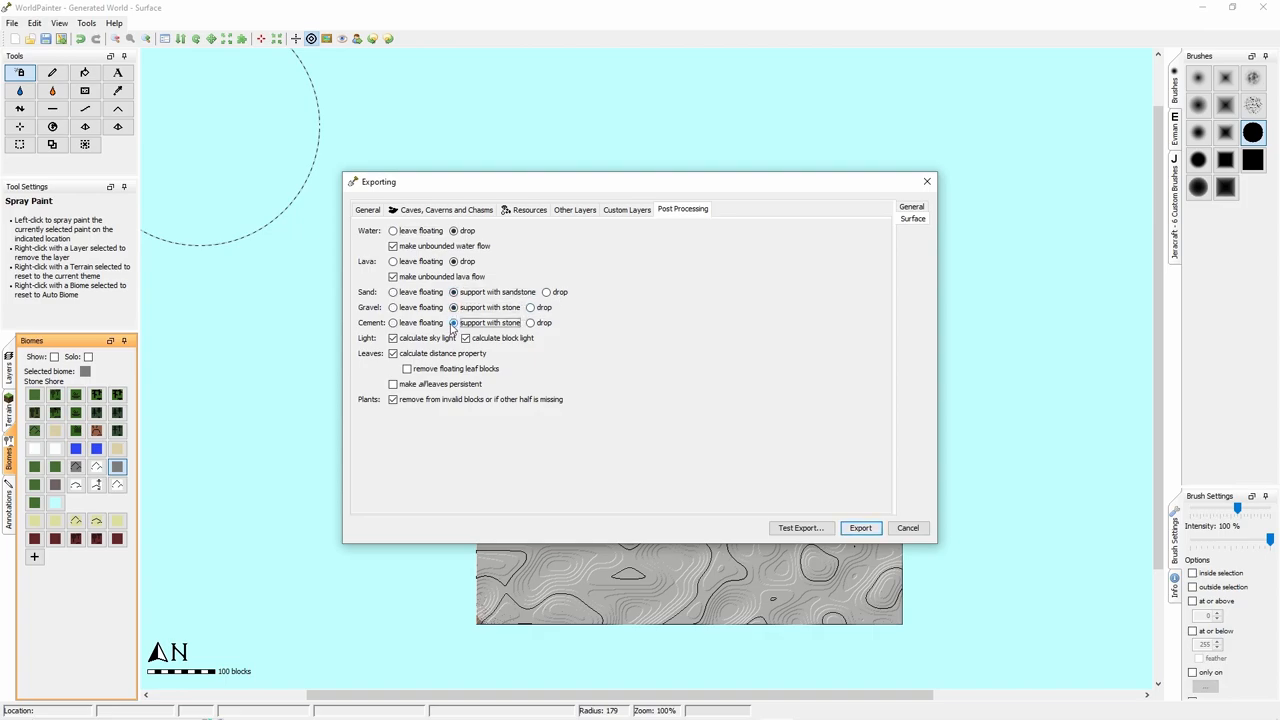
left_click(367, 210)
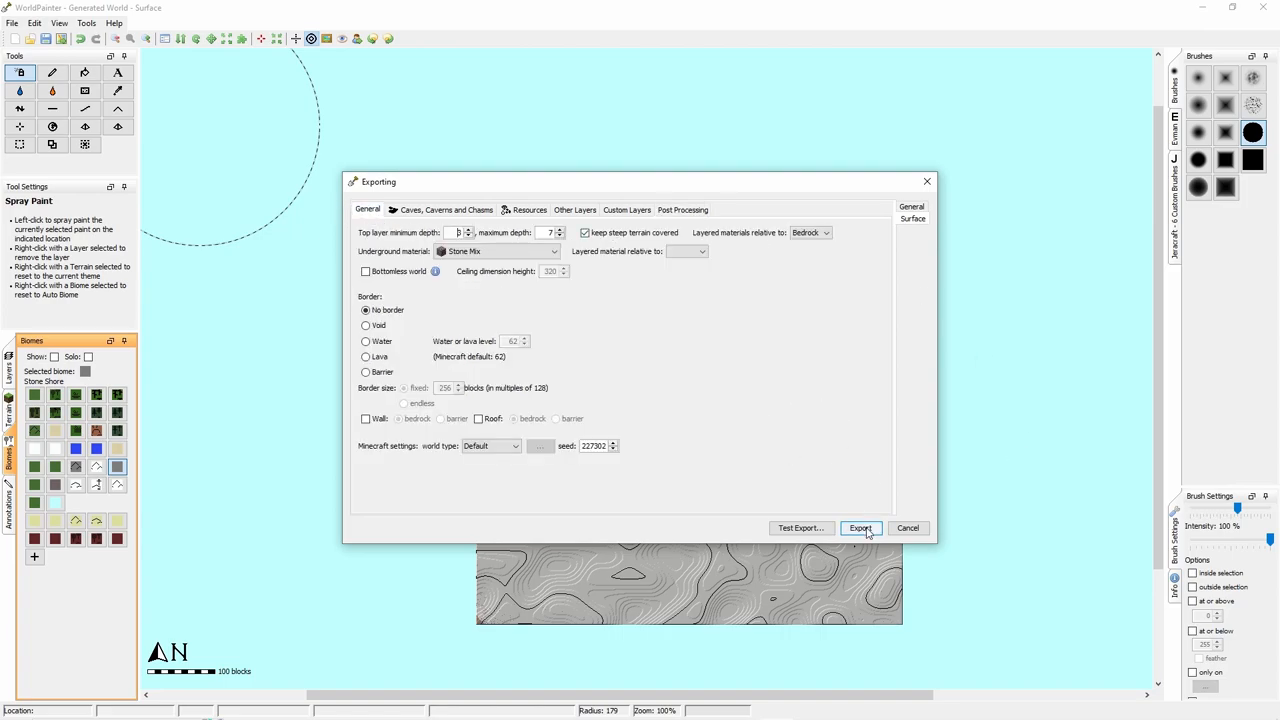
Export the world as New World, dismiss the success report and close WorldPainter.
left_click(860, 528)
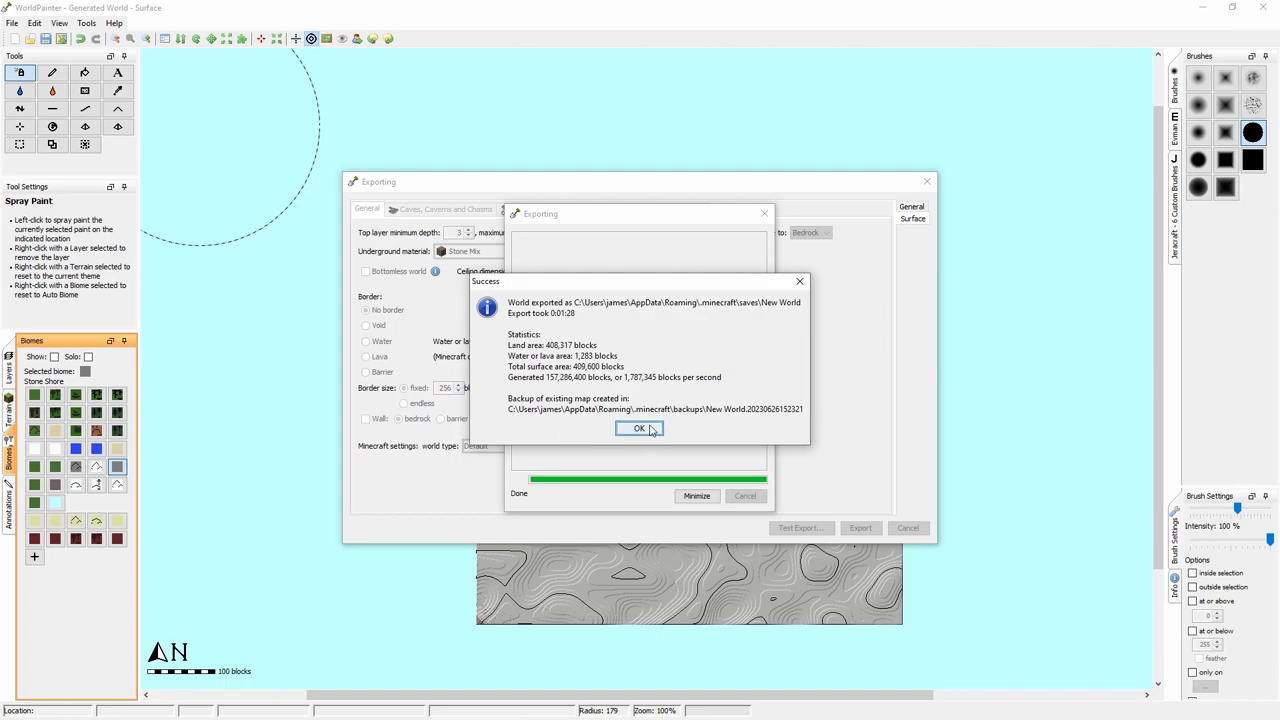
left_click(633, 429)
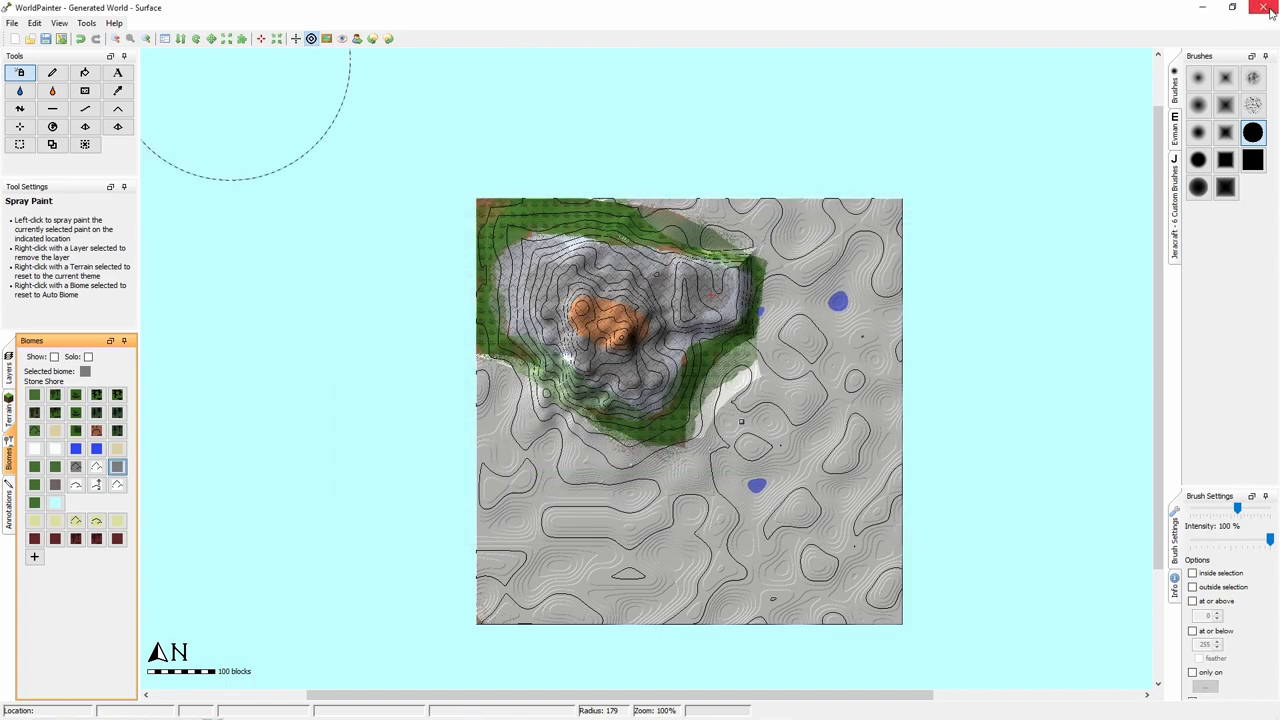
left_click(1264, 12)
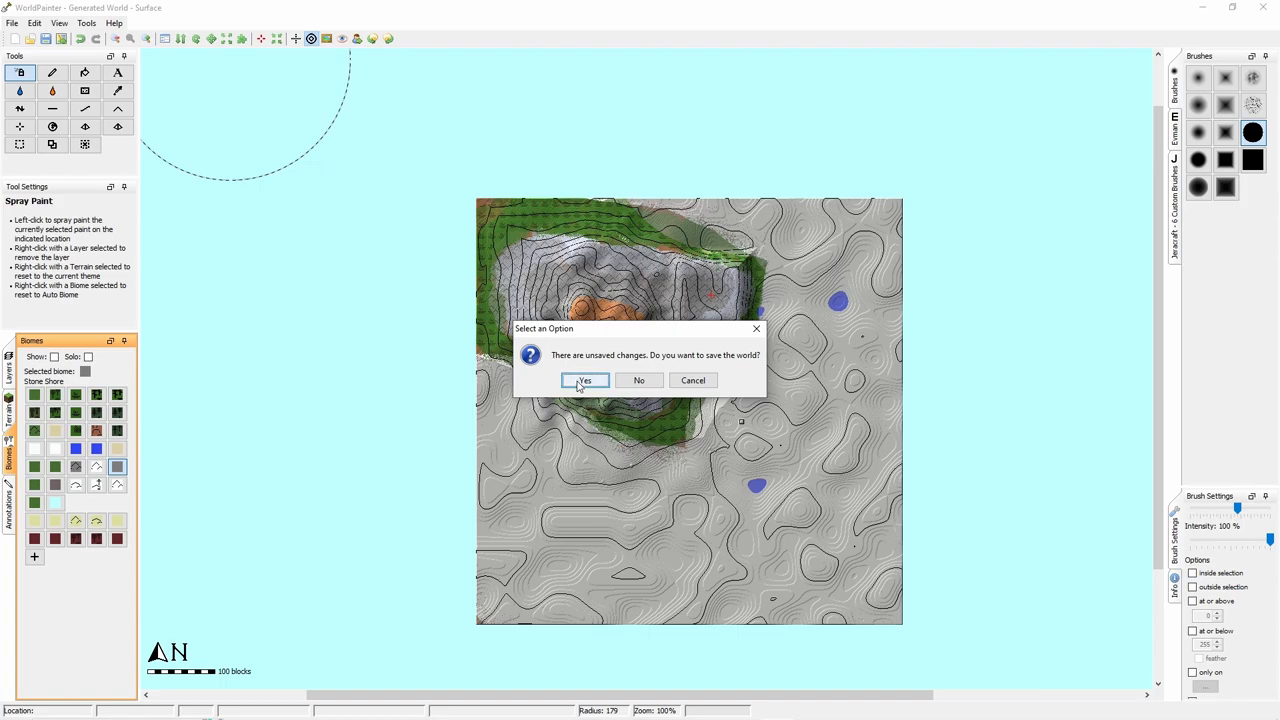
mouse_move(638, 380)
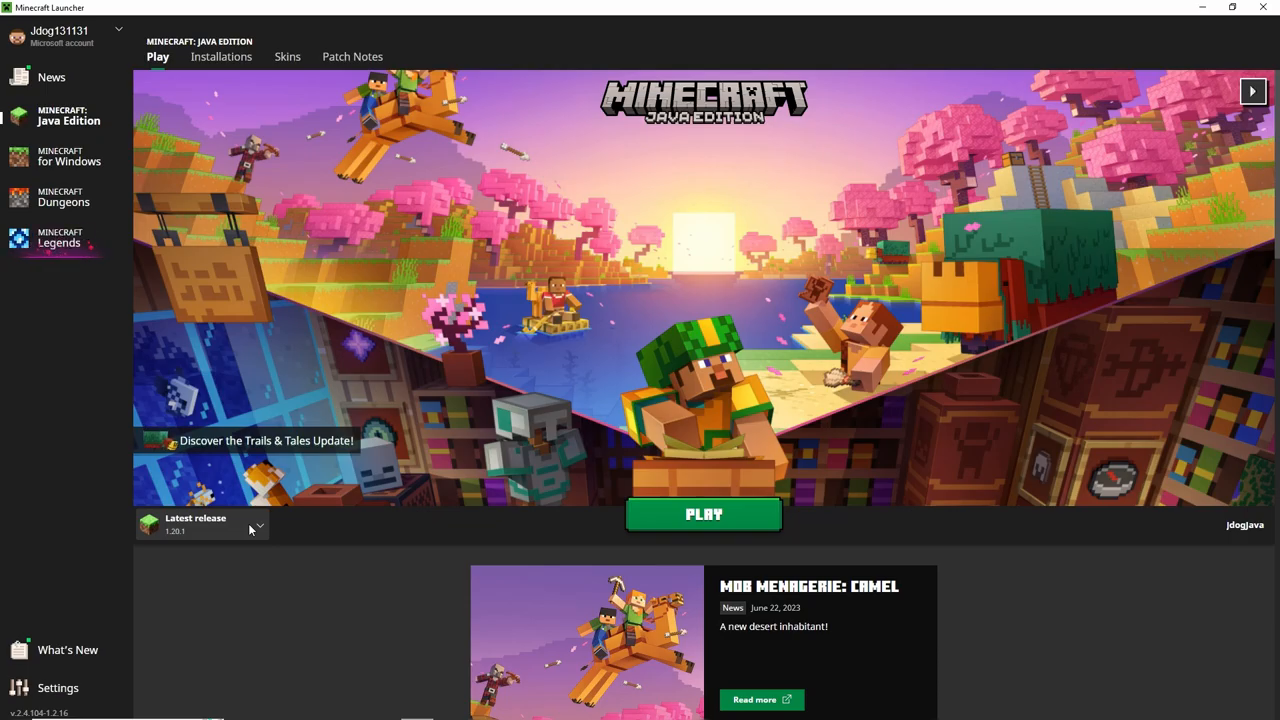
Launch Minecraft, select New World (WorldPainter) in Singleplayer and load it.
left_click(703, 514)
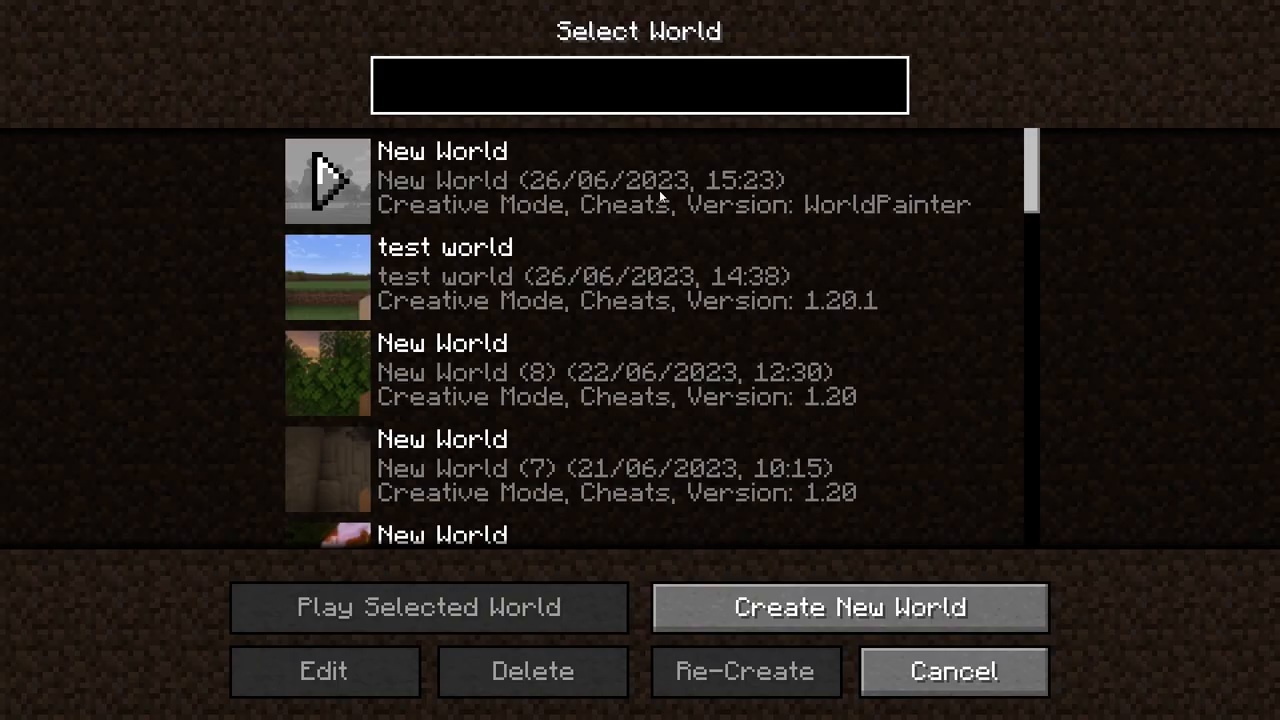
left_click(637, 85)
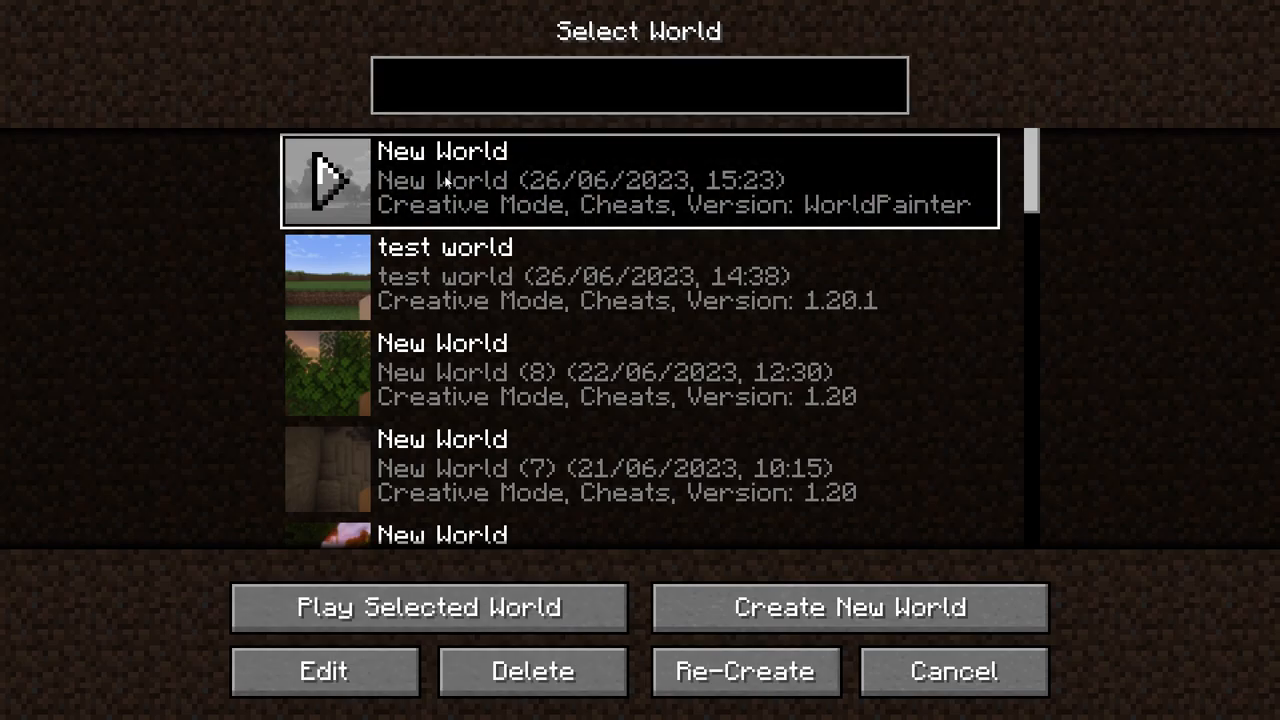
left_click(421, 606)
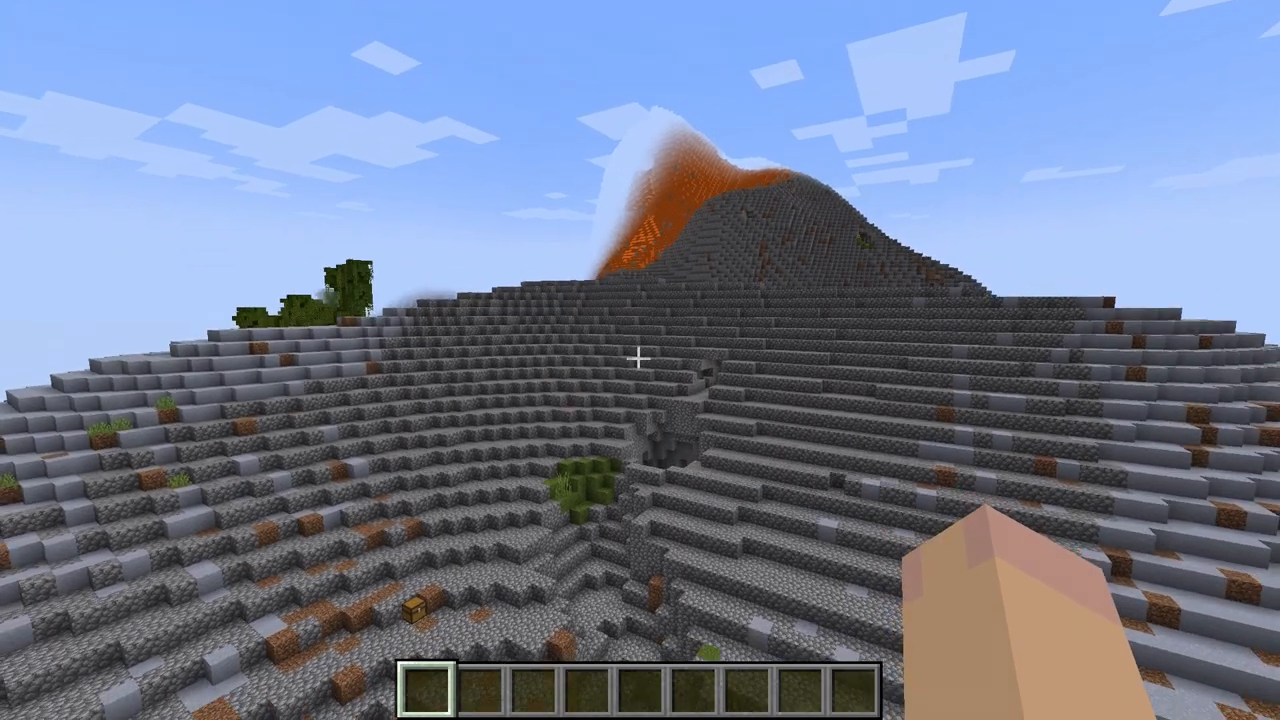
mouse_move(640, 360)
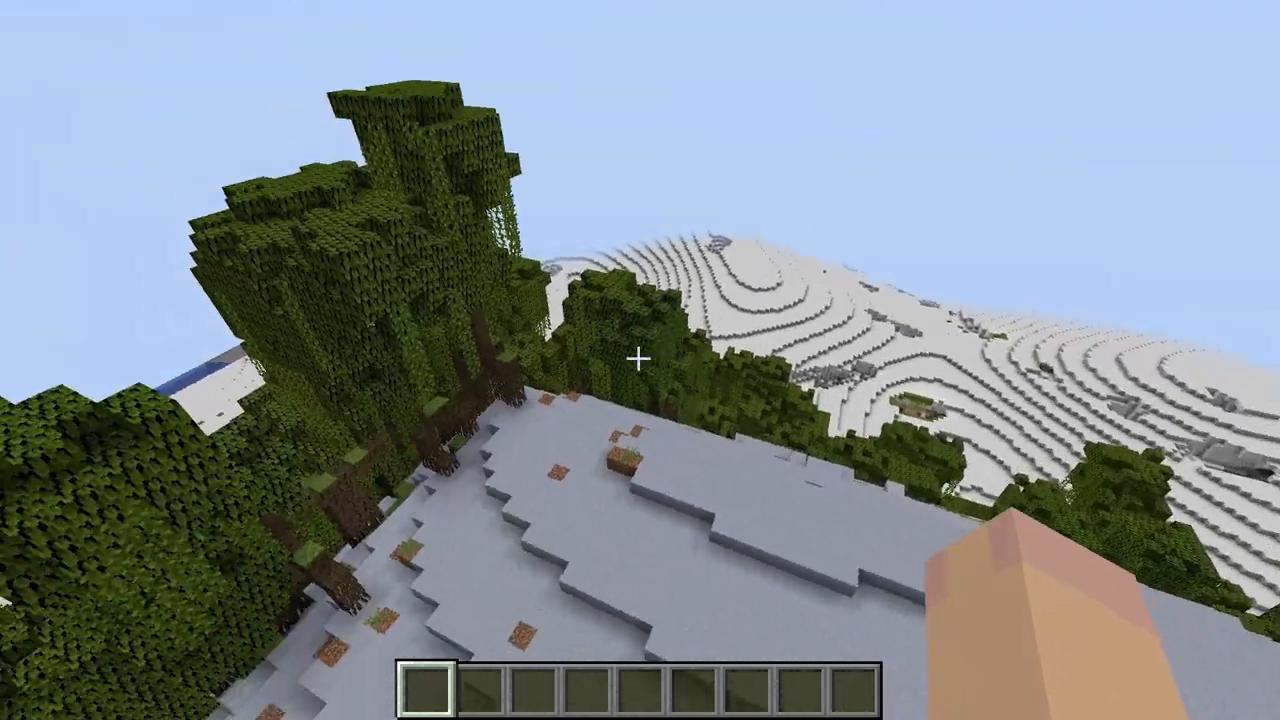
mouse_move(640, 360)
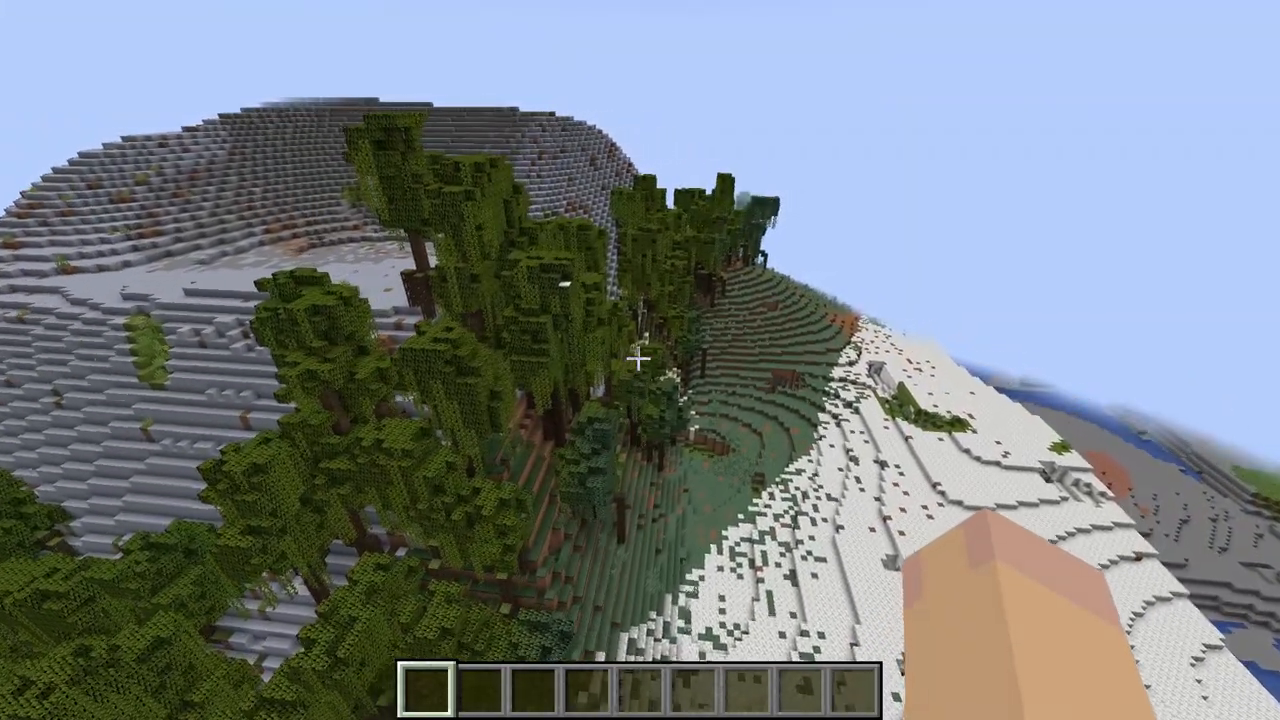
mouse_move(640, 360)
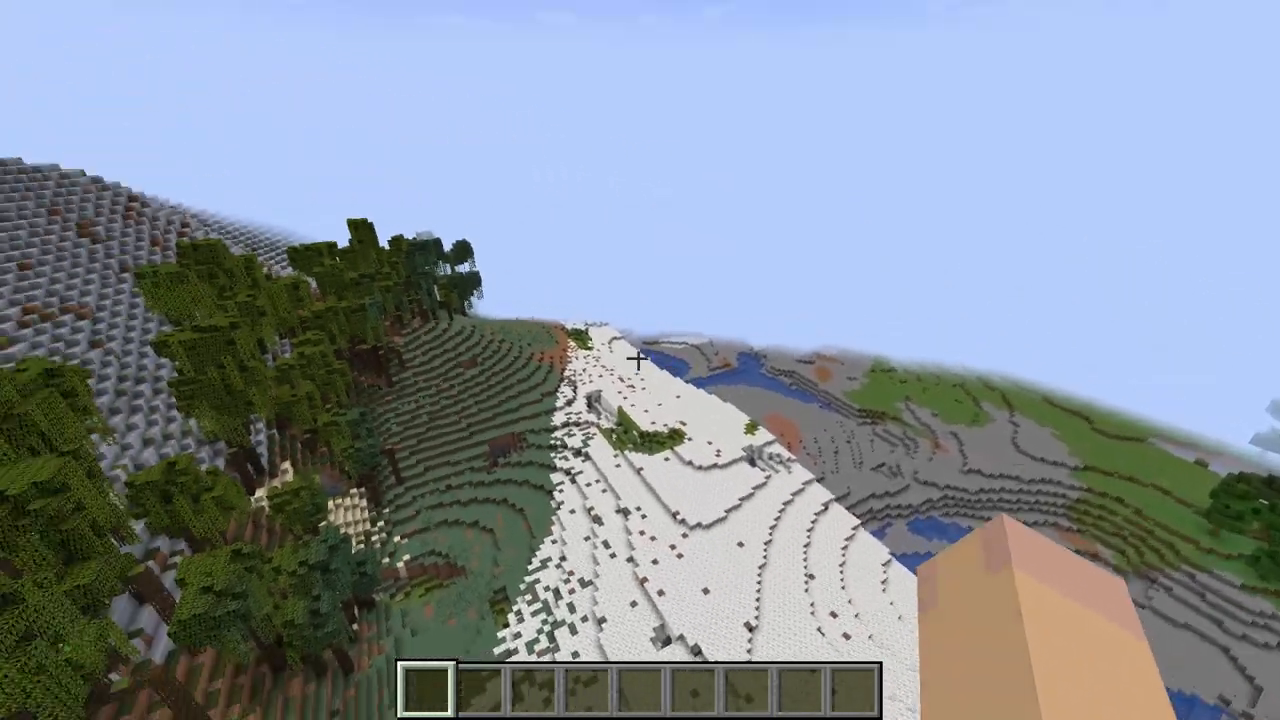
mouse_move(640, 360)
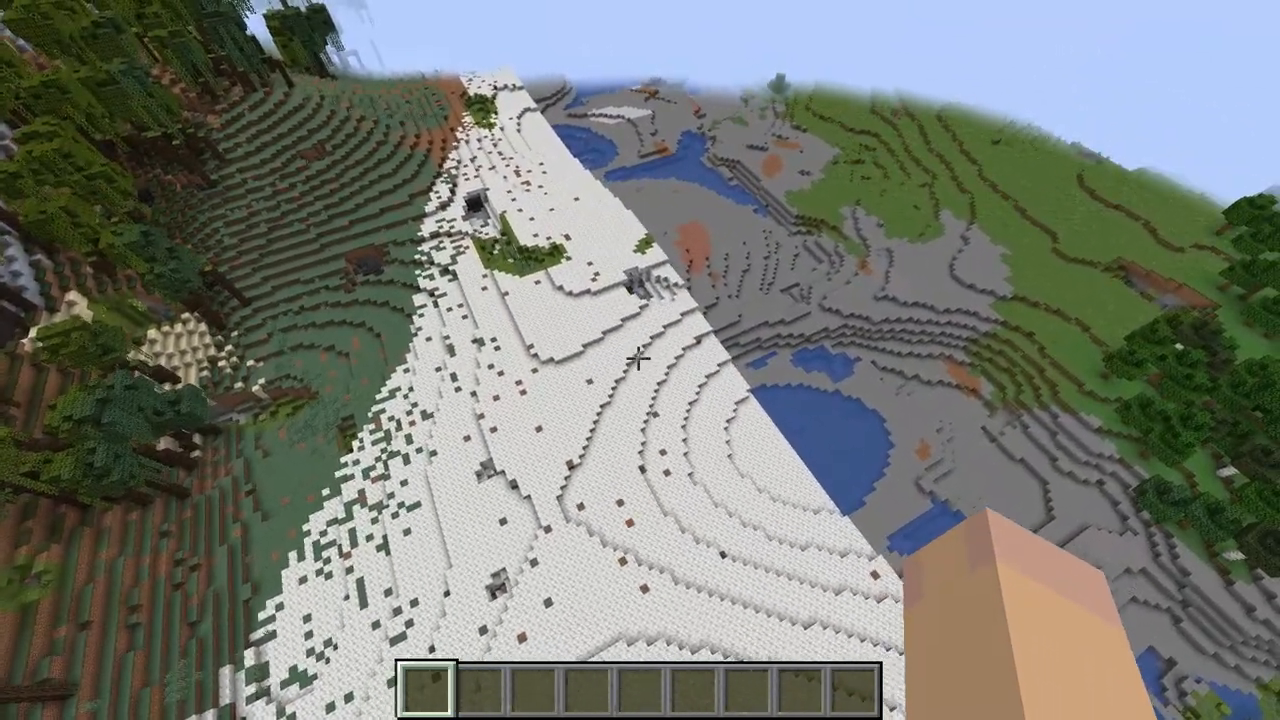
mouse_move(640, 360)
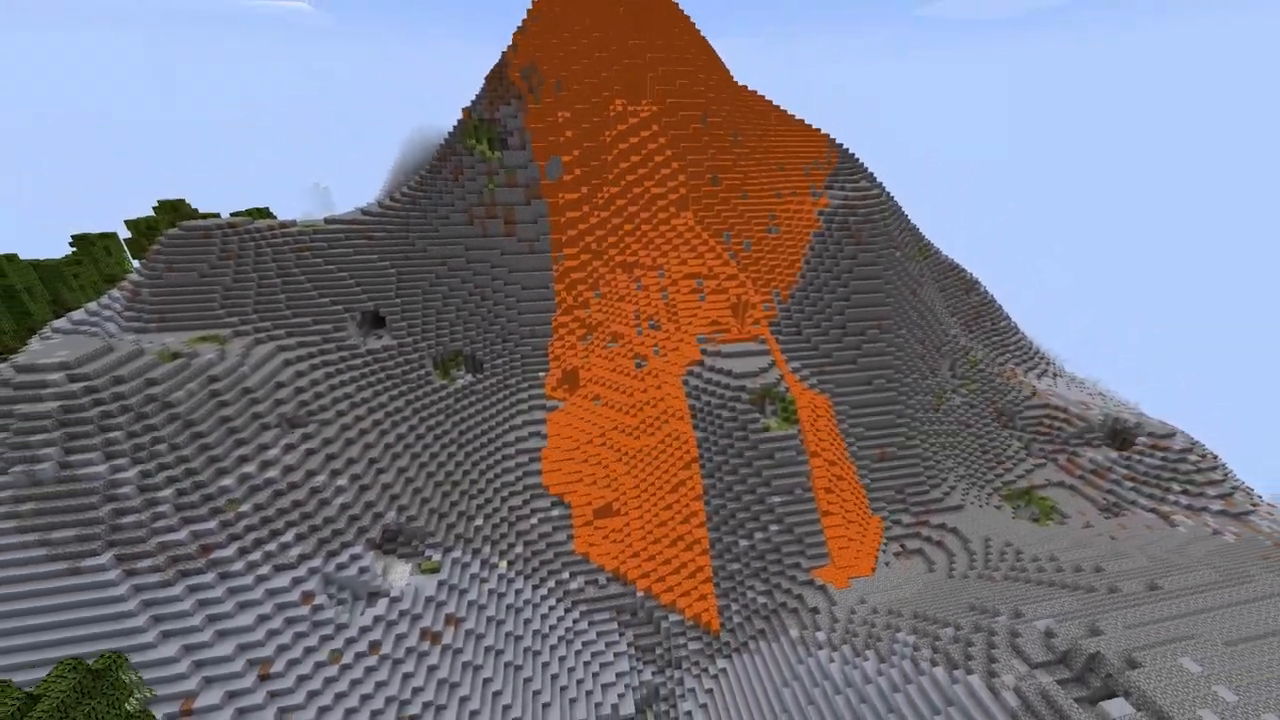
mouse_move(640, 360)
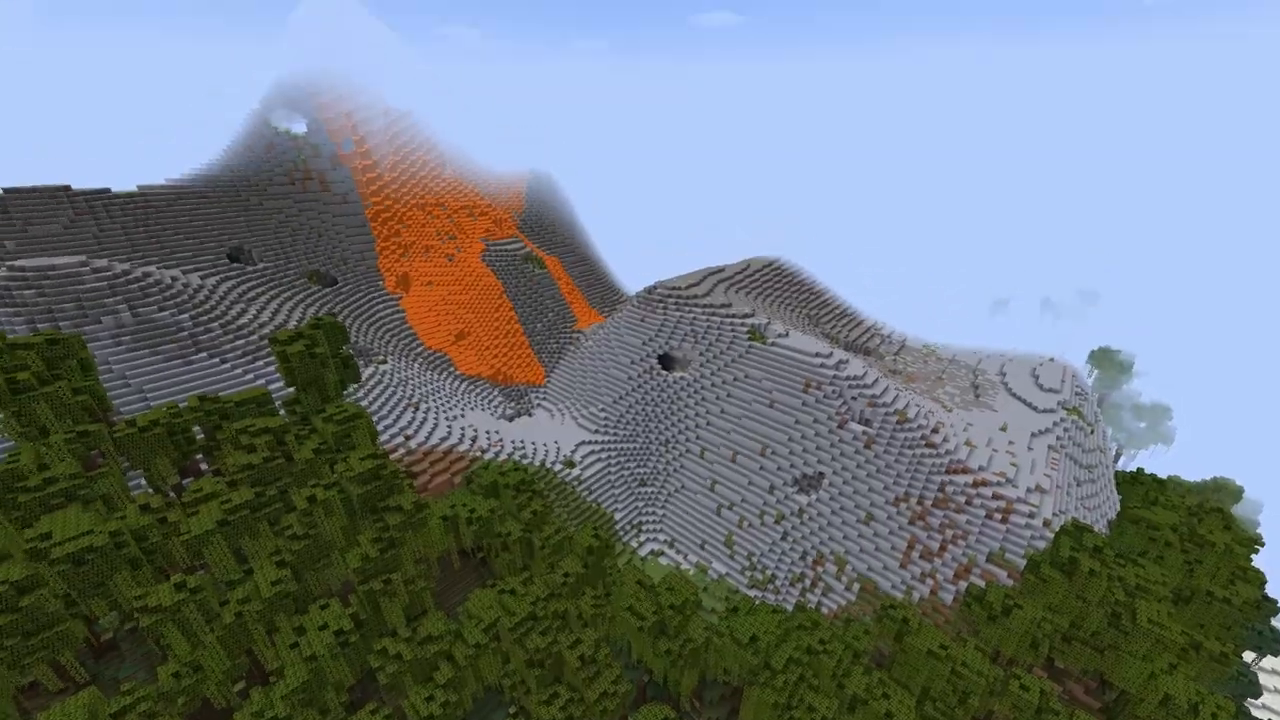